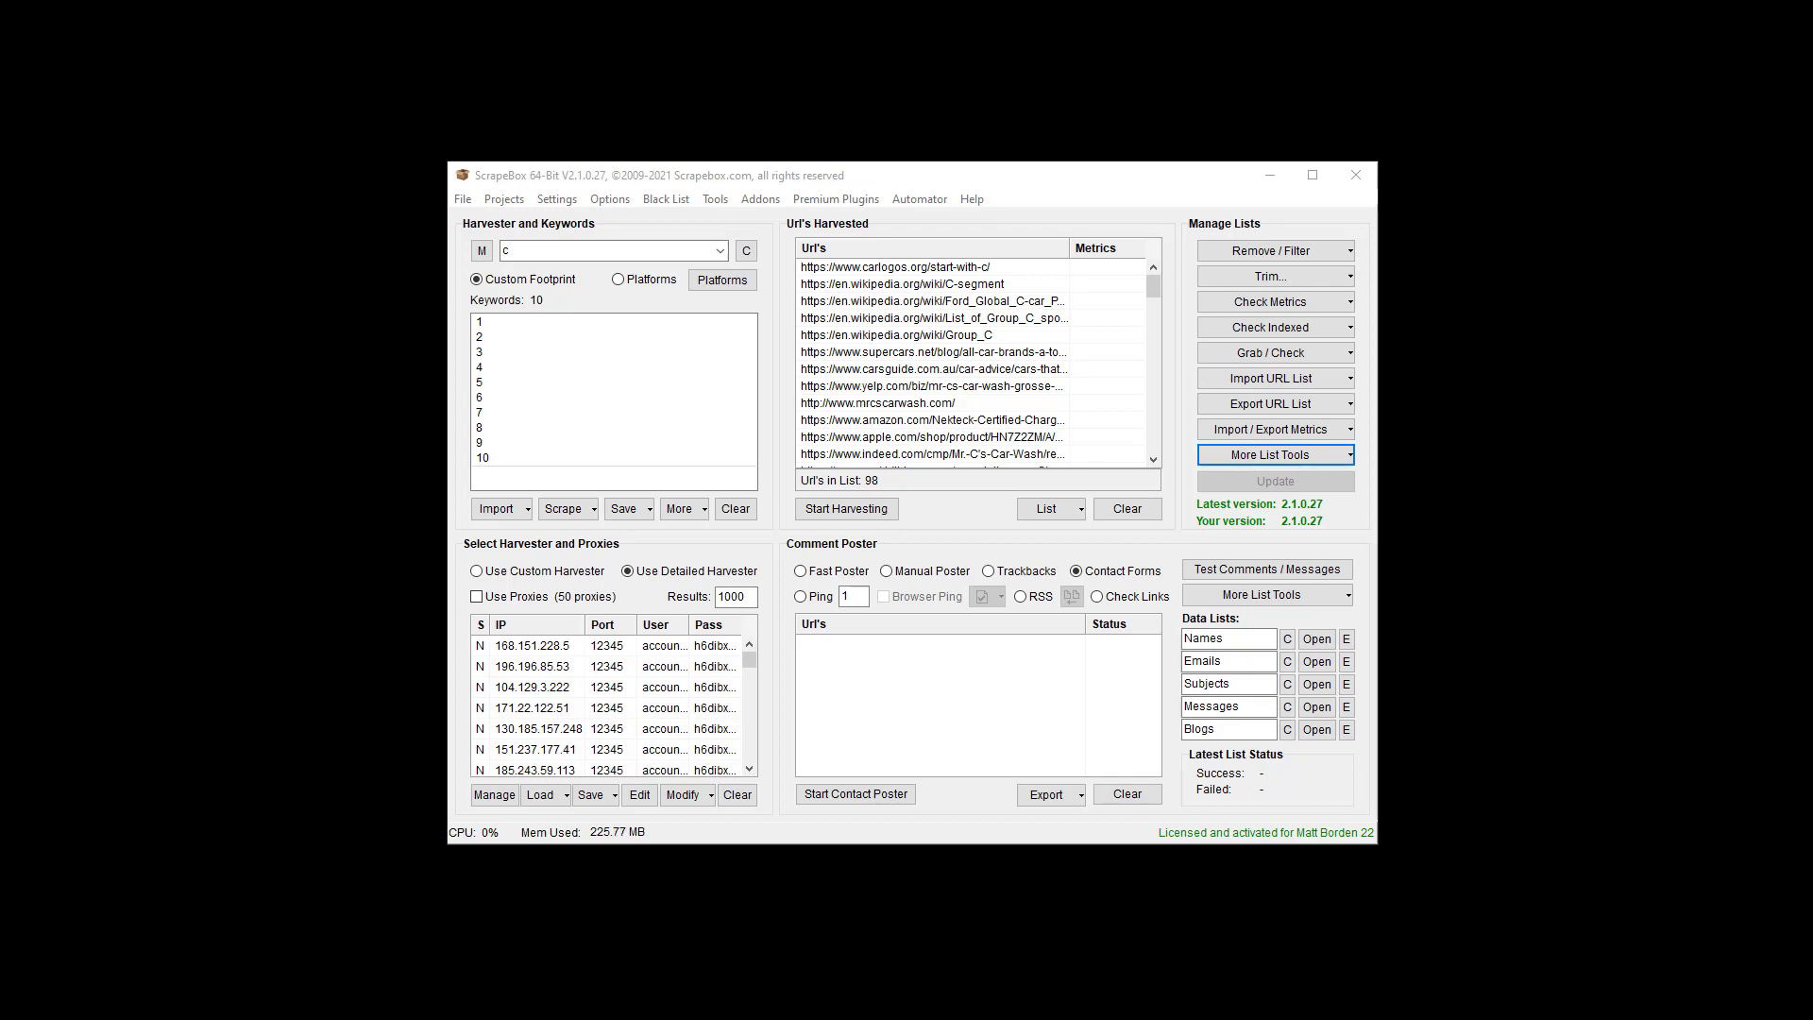
pyautogui.moveTo(1022, 17)
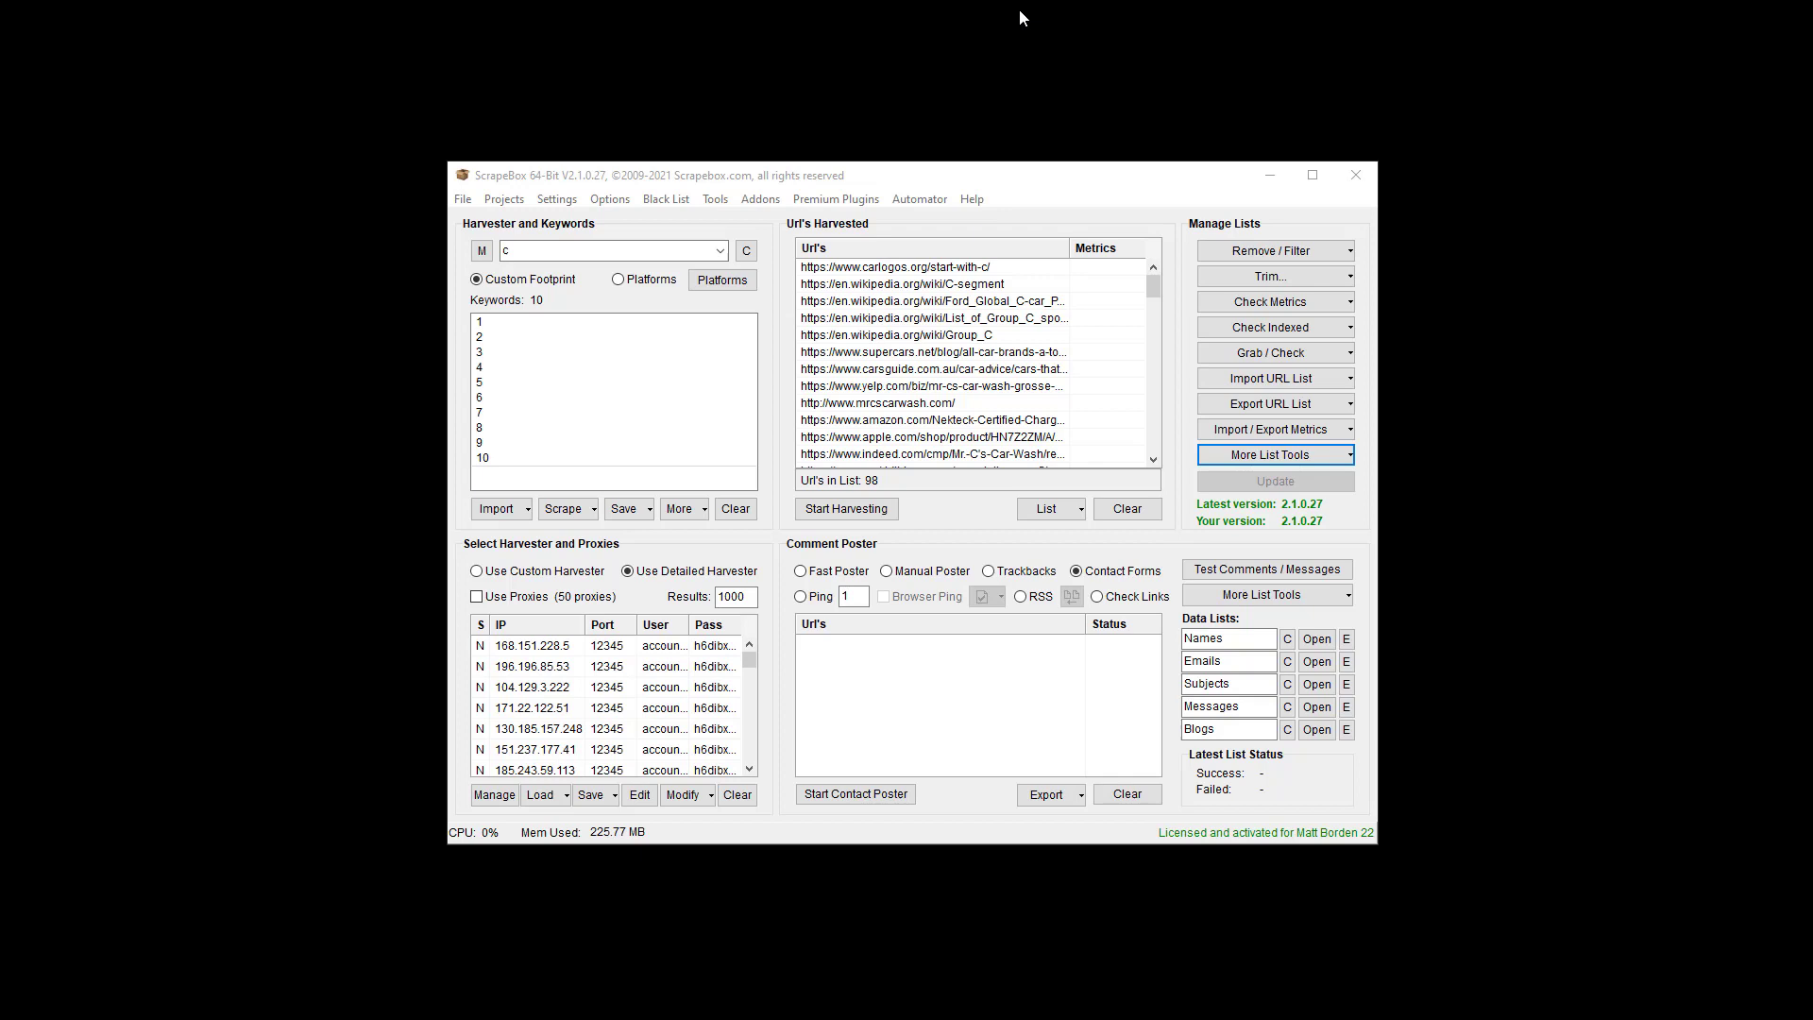
pyautogui.moveTo(1007, 99)
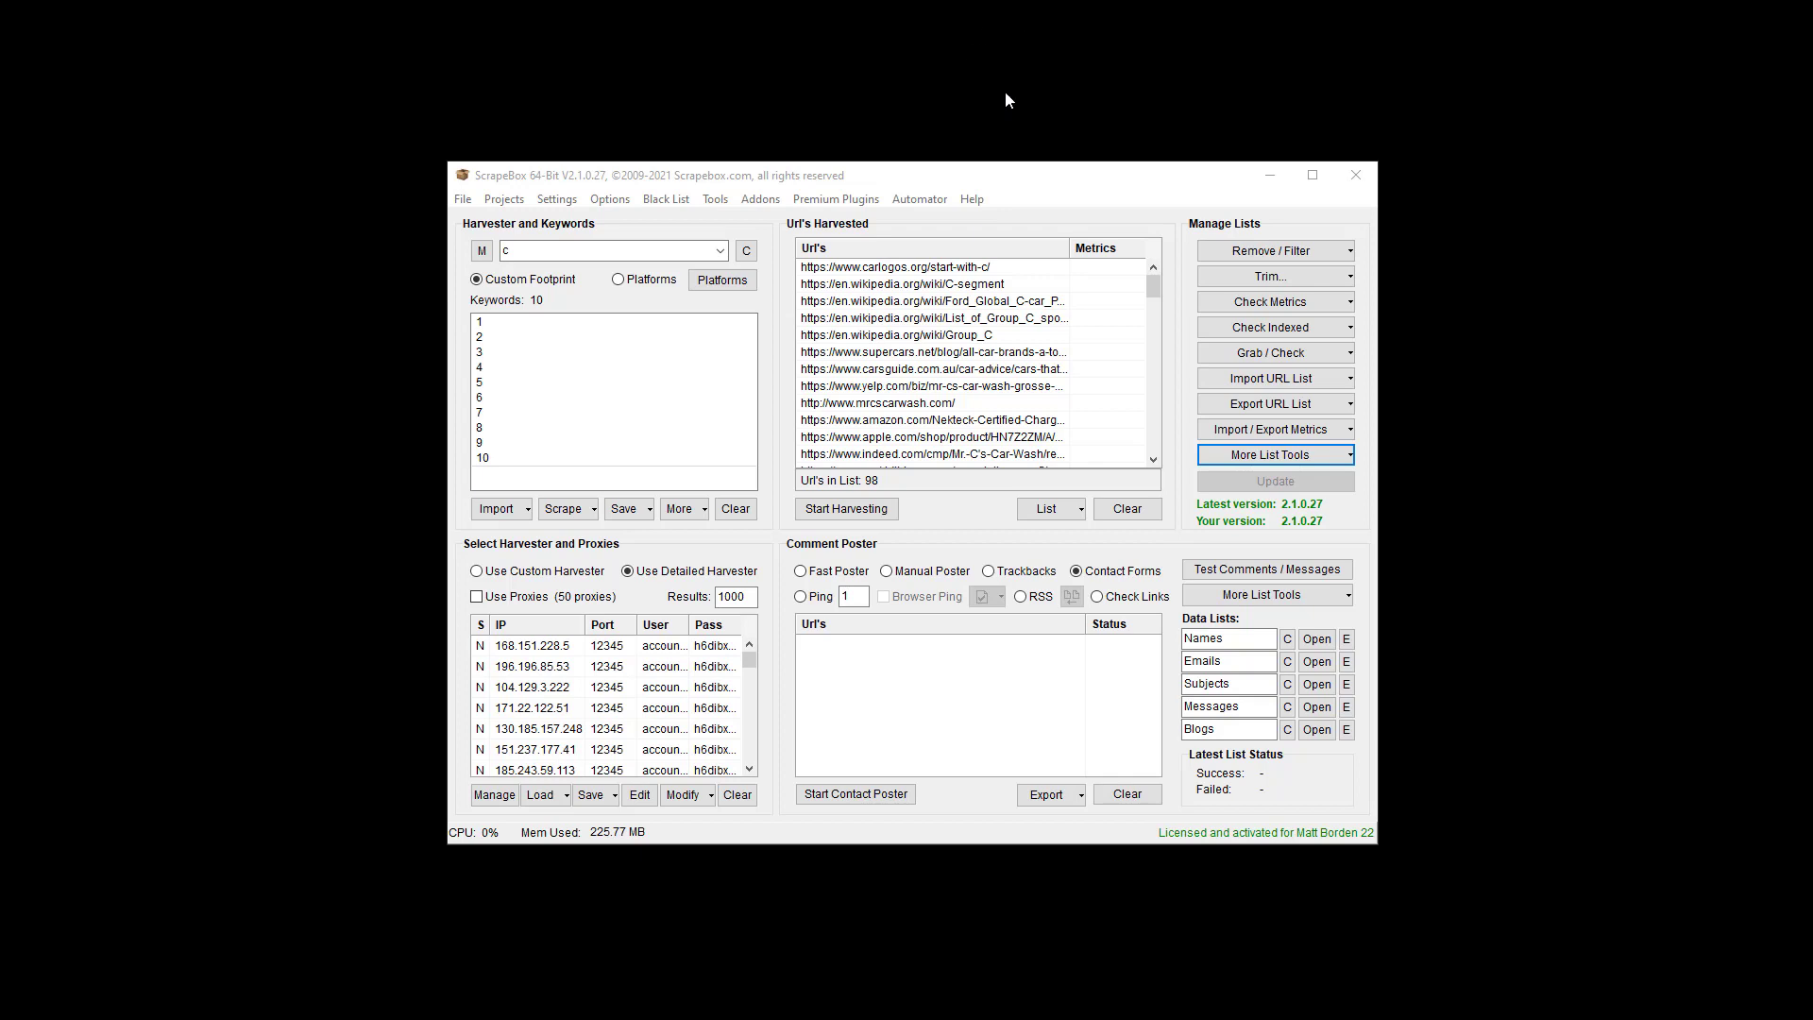
pyautogui.moveTo(802, 431)
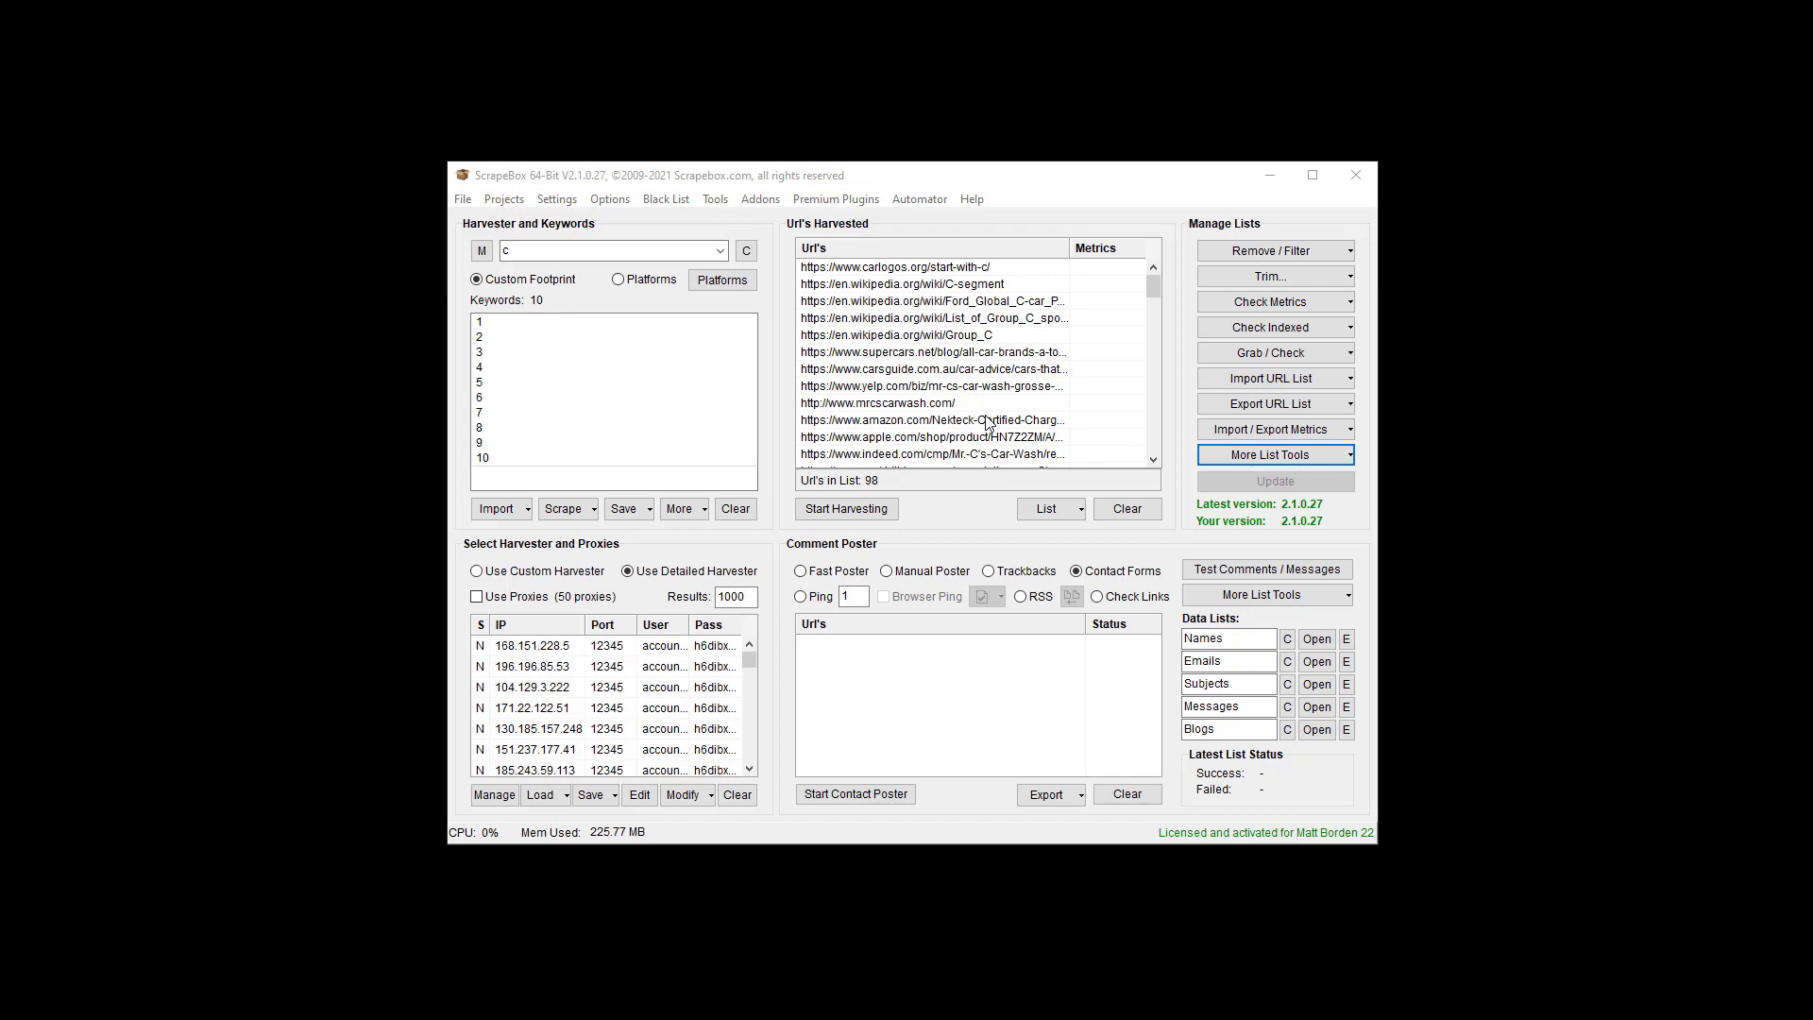
pyautogui.moveTo(792, 154)
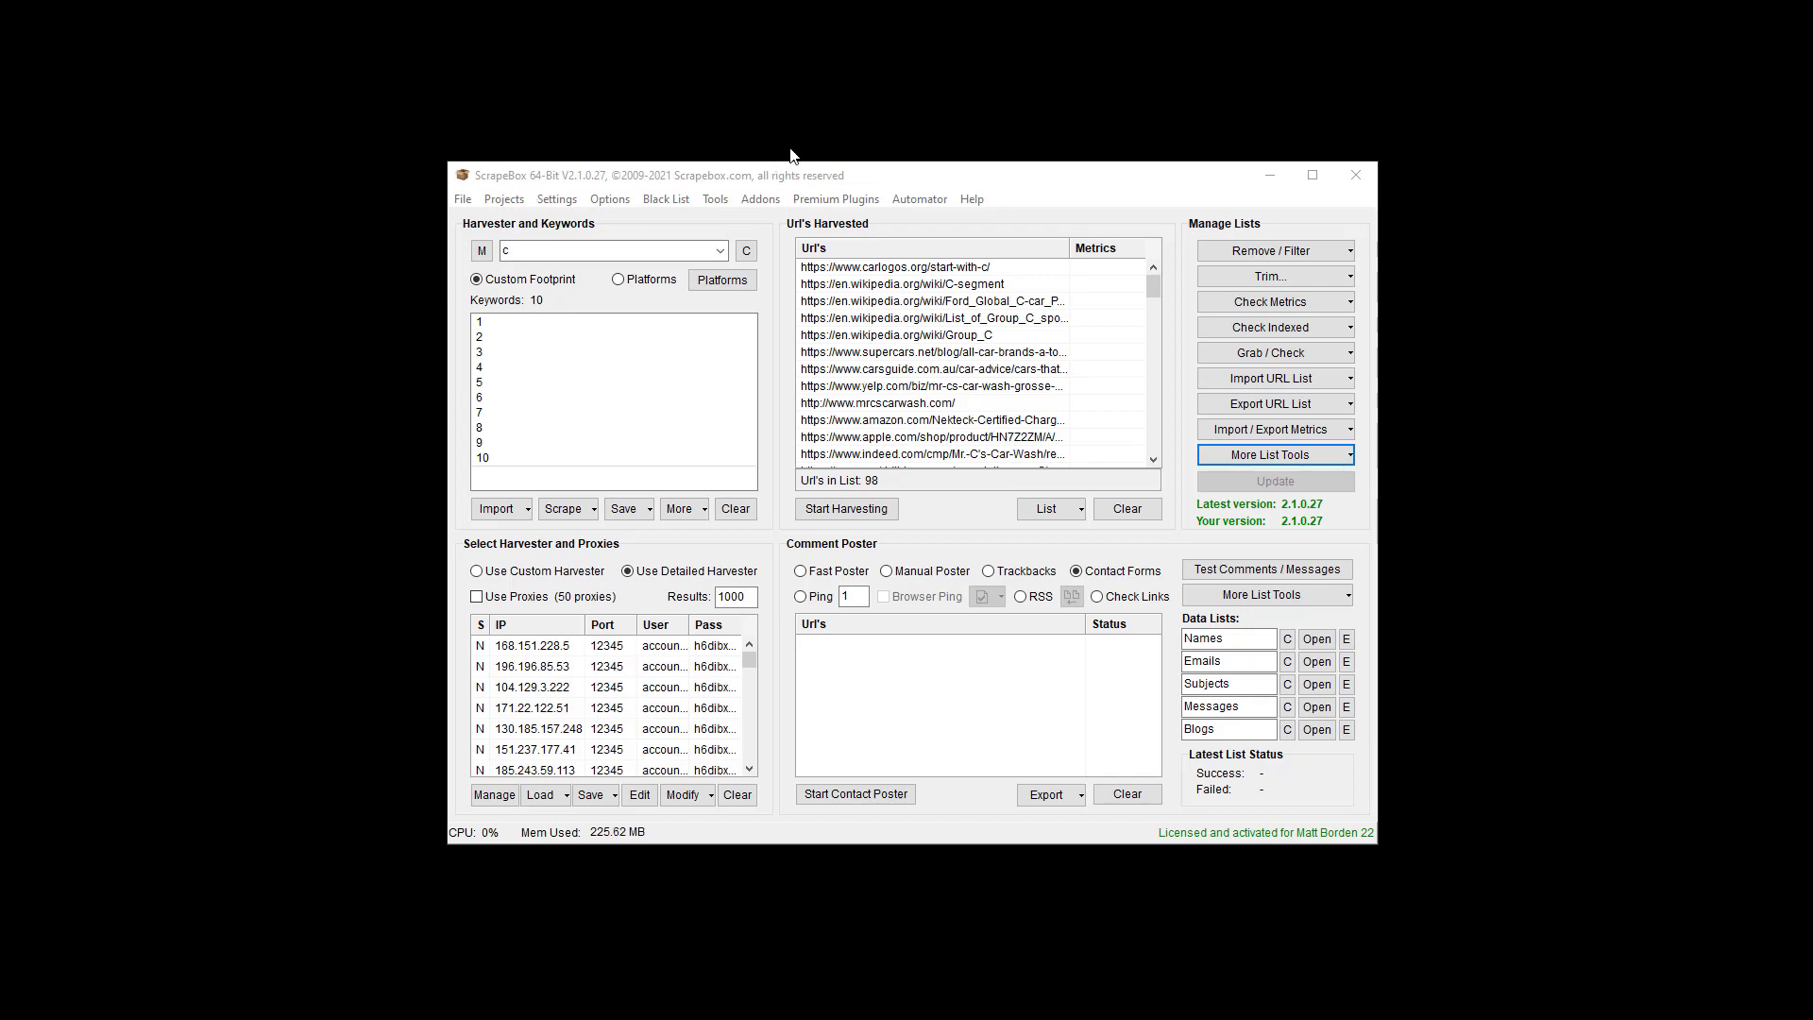
# Export the 98 harvested URLs in random order to random.txt in Video 163.
pyautogui.click(1269, 403)
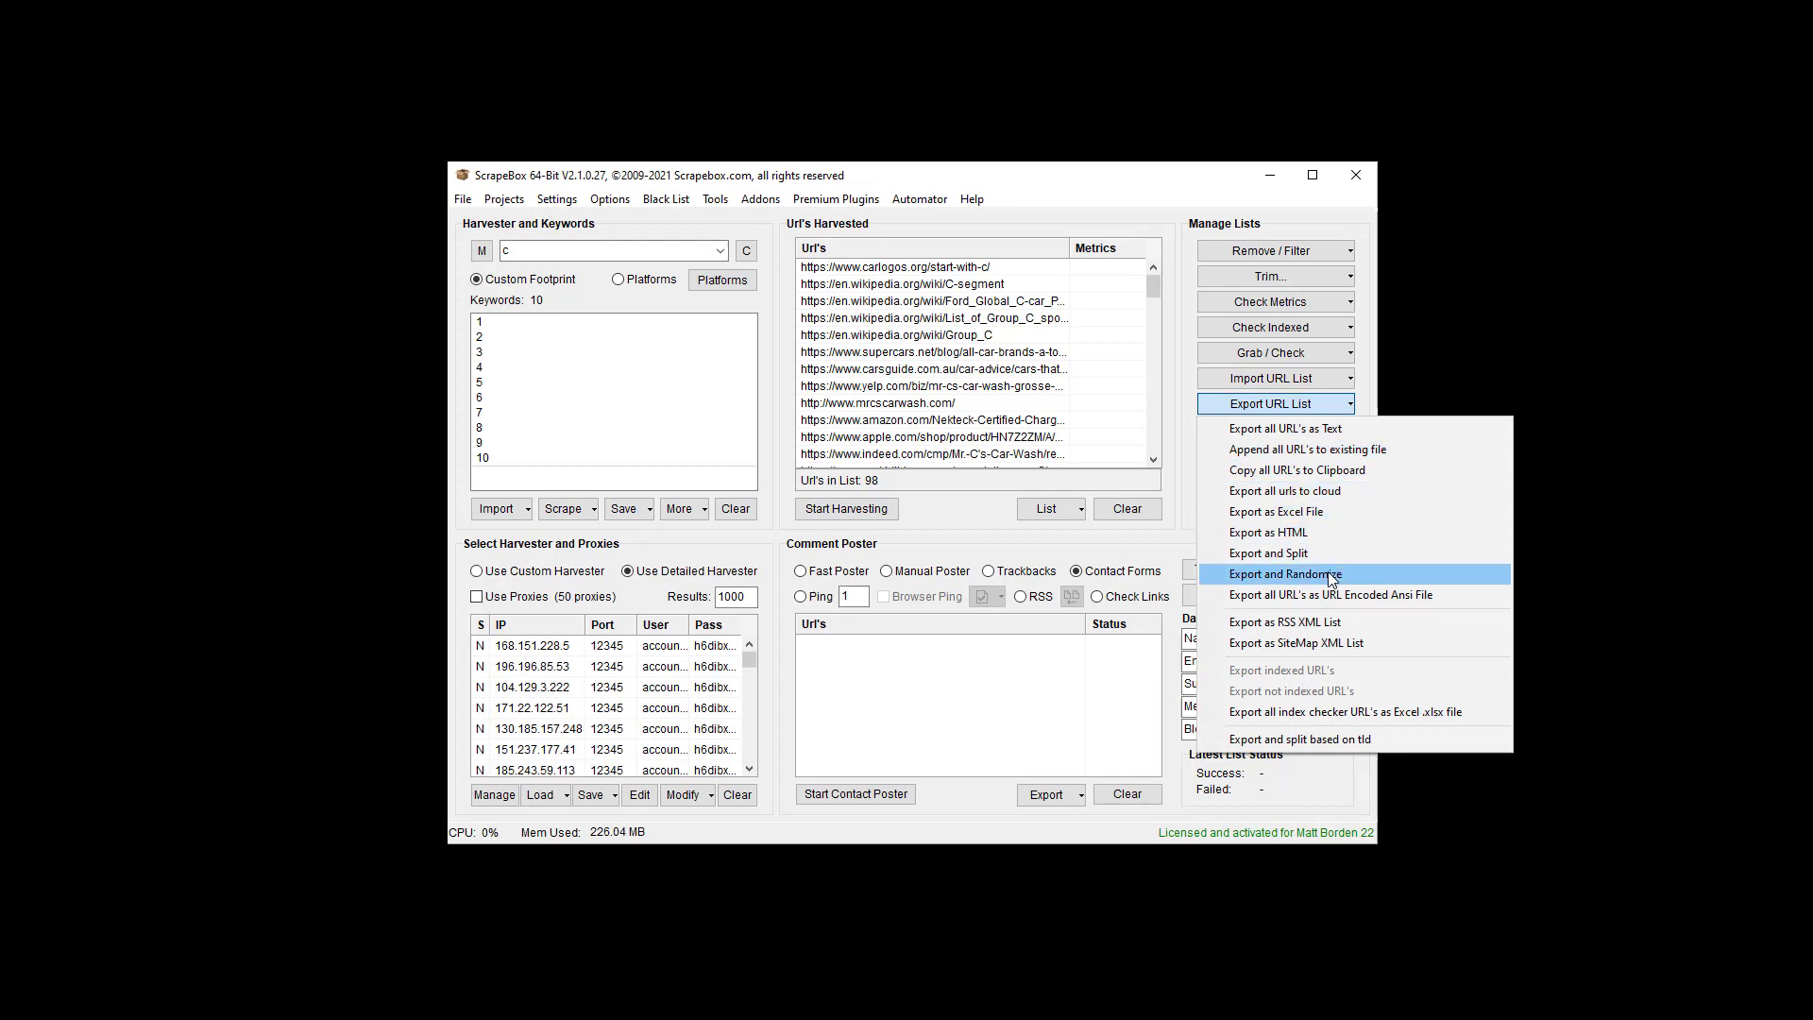
pyautogui.click(1285, 574)
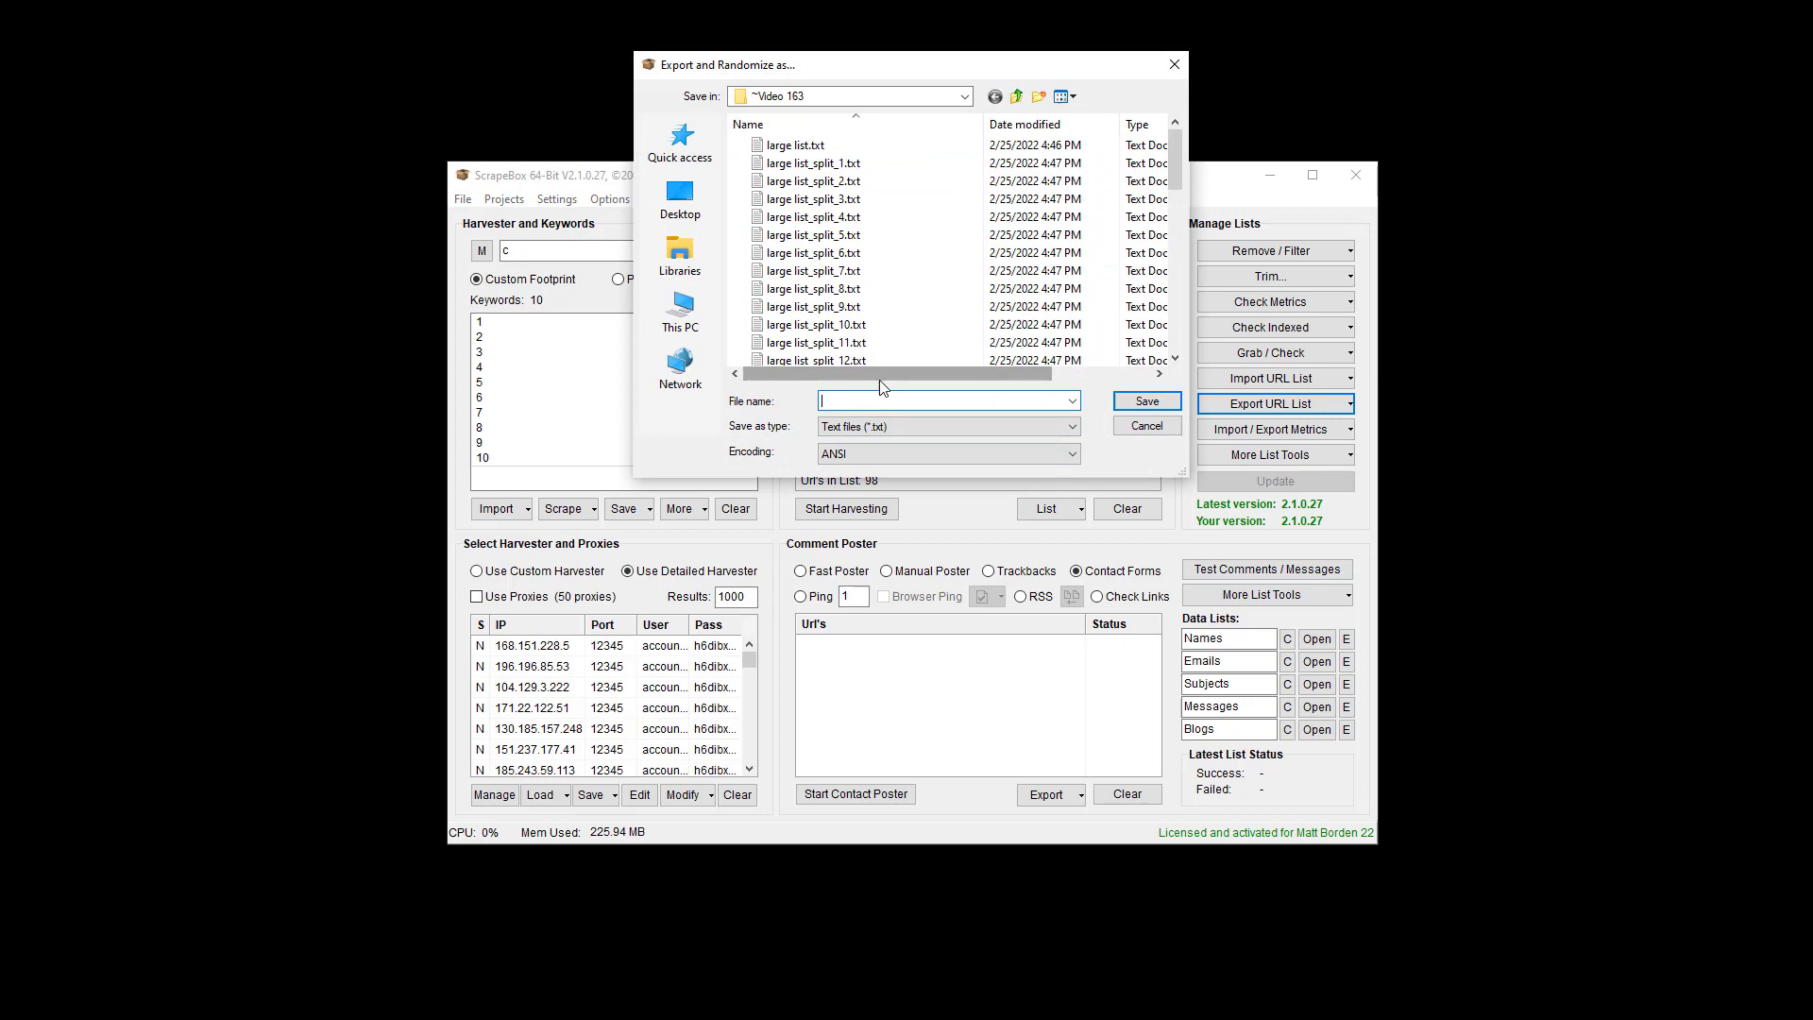
pyautogui.click(1147, 426)
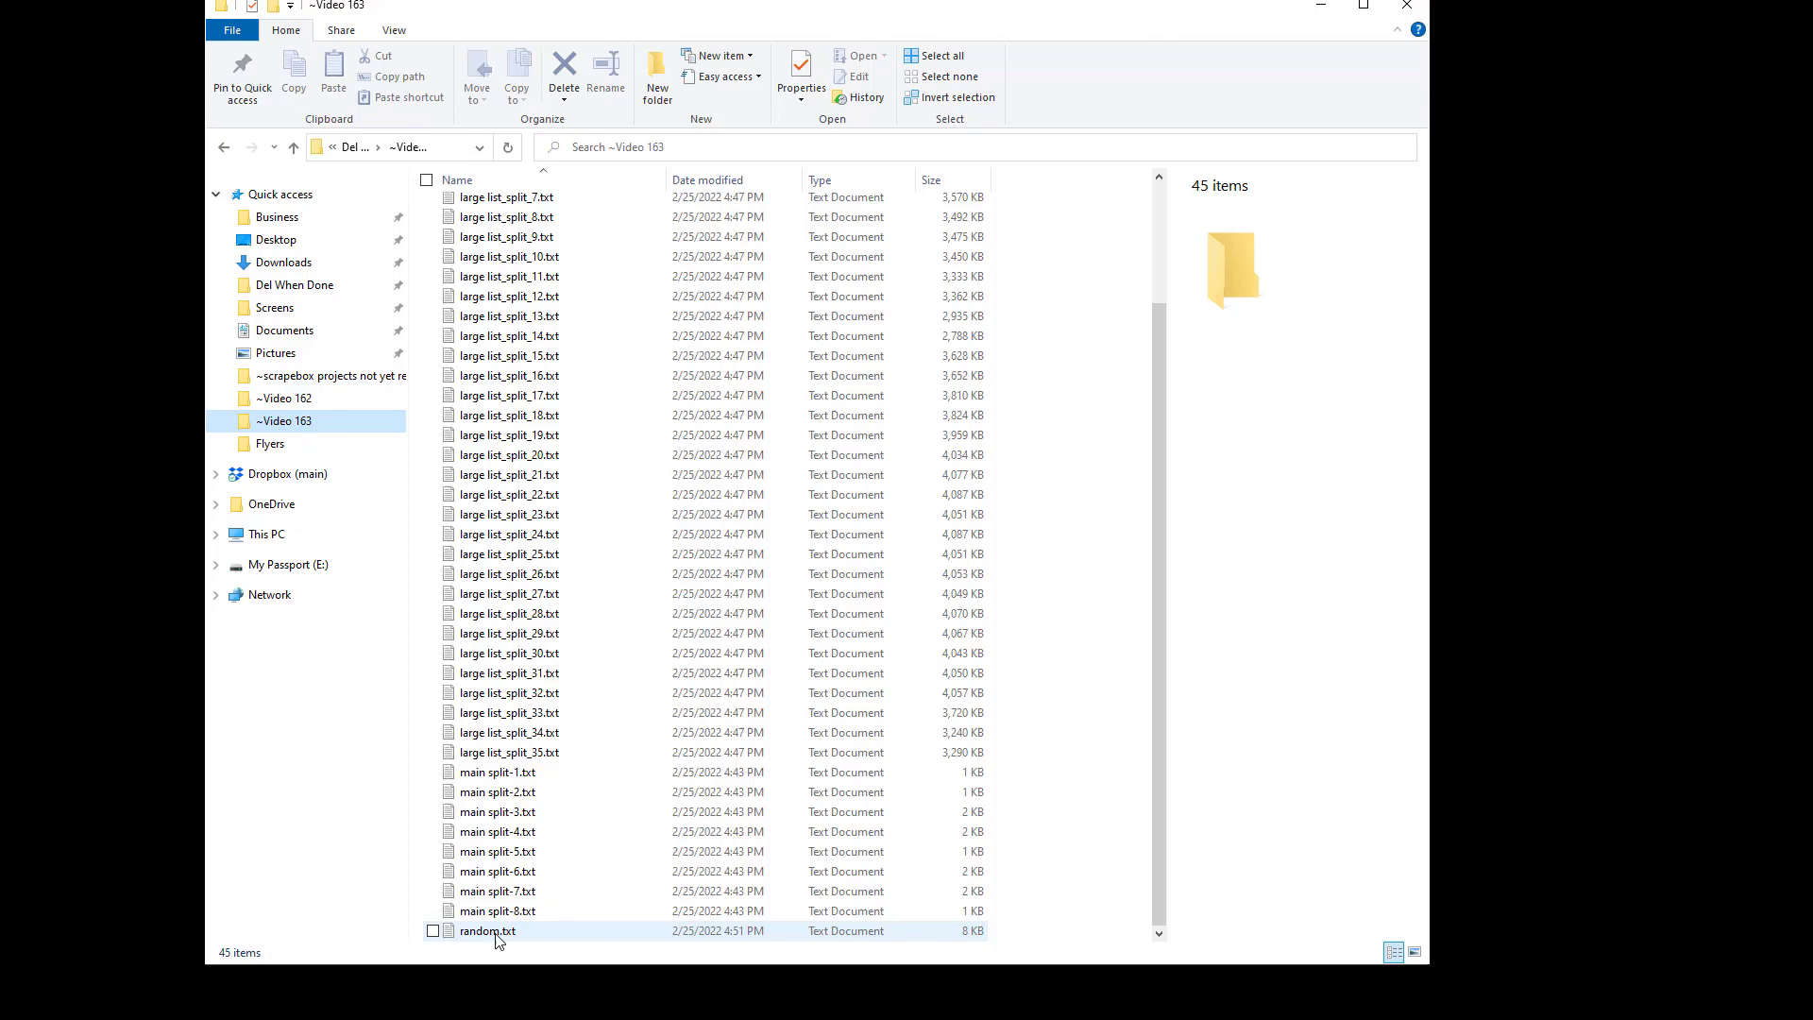
# Open random.txt from the Video 163 folder in Notepad.
pyautogui.doubleClick(487, 930)
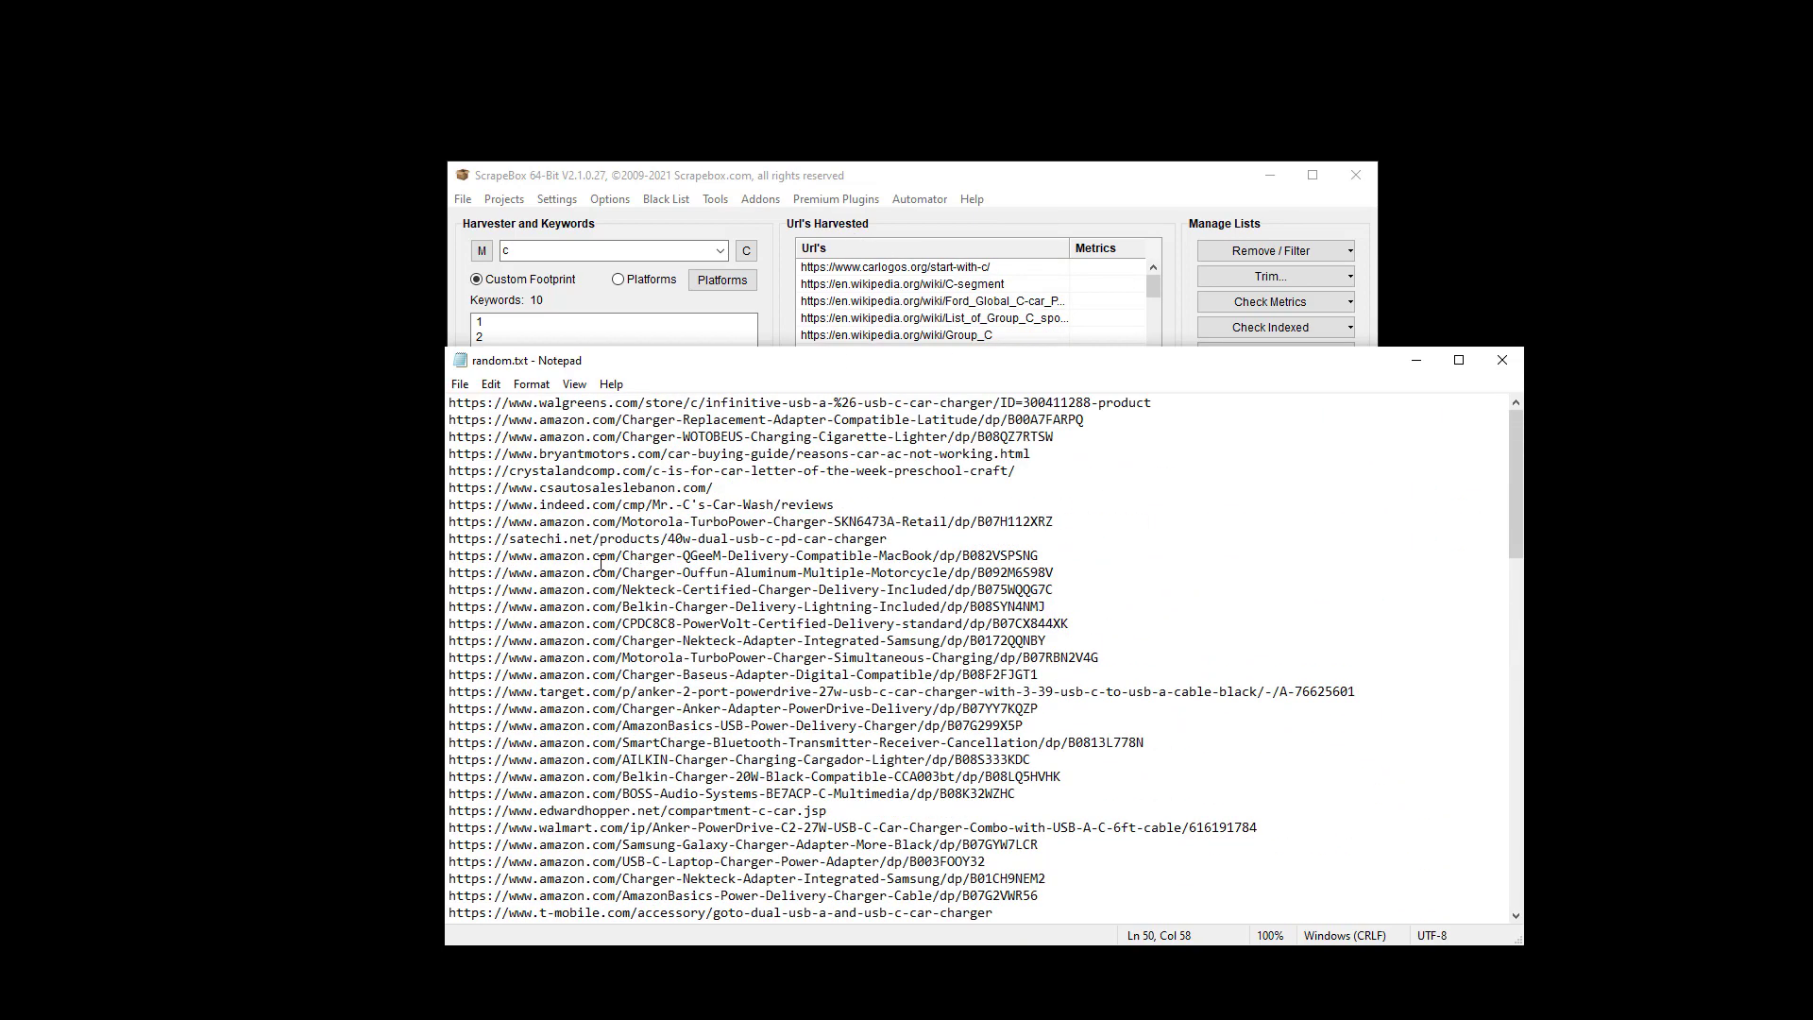
# Search random.txt for carlogos.or to locate it, then return to ScrapeBox.
pyautogui.press('Ctrl+f')
pyautogui.write('carlogos.or')
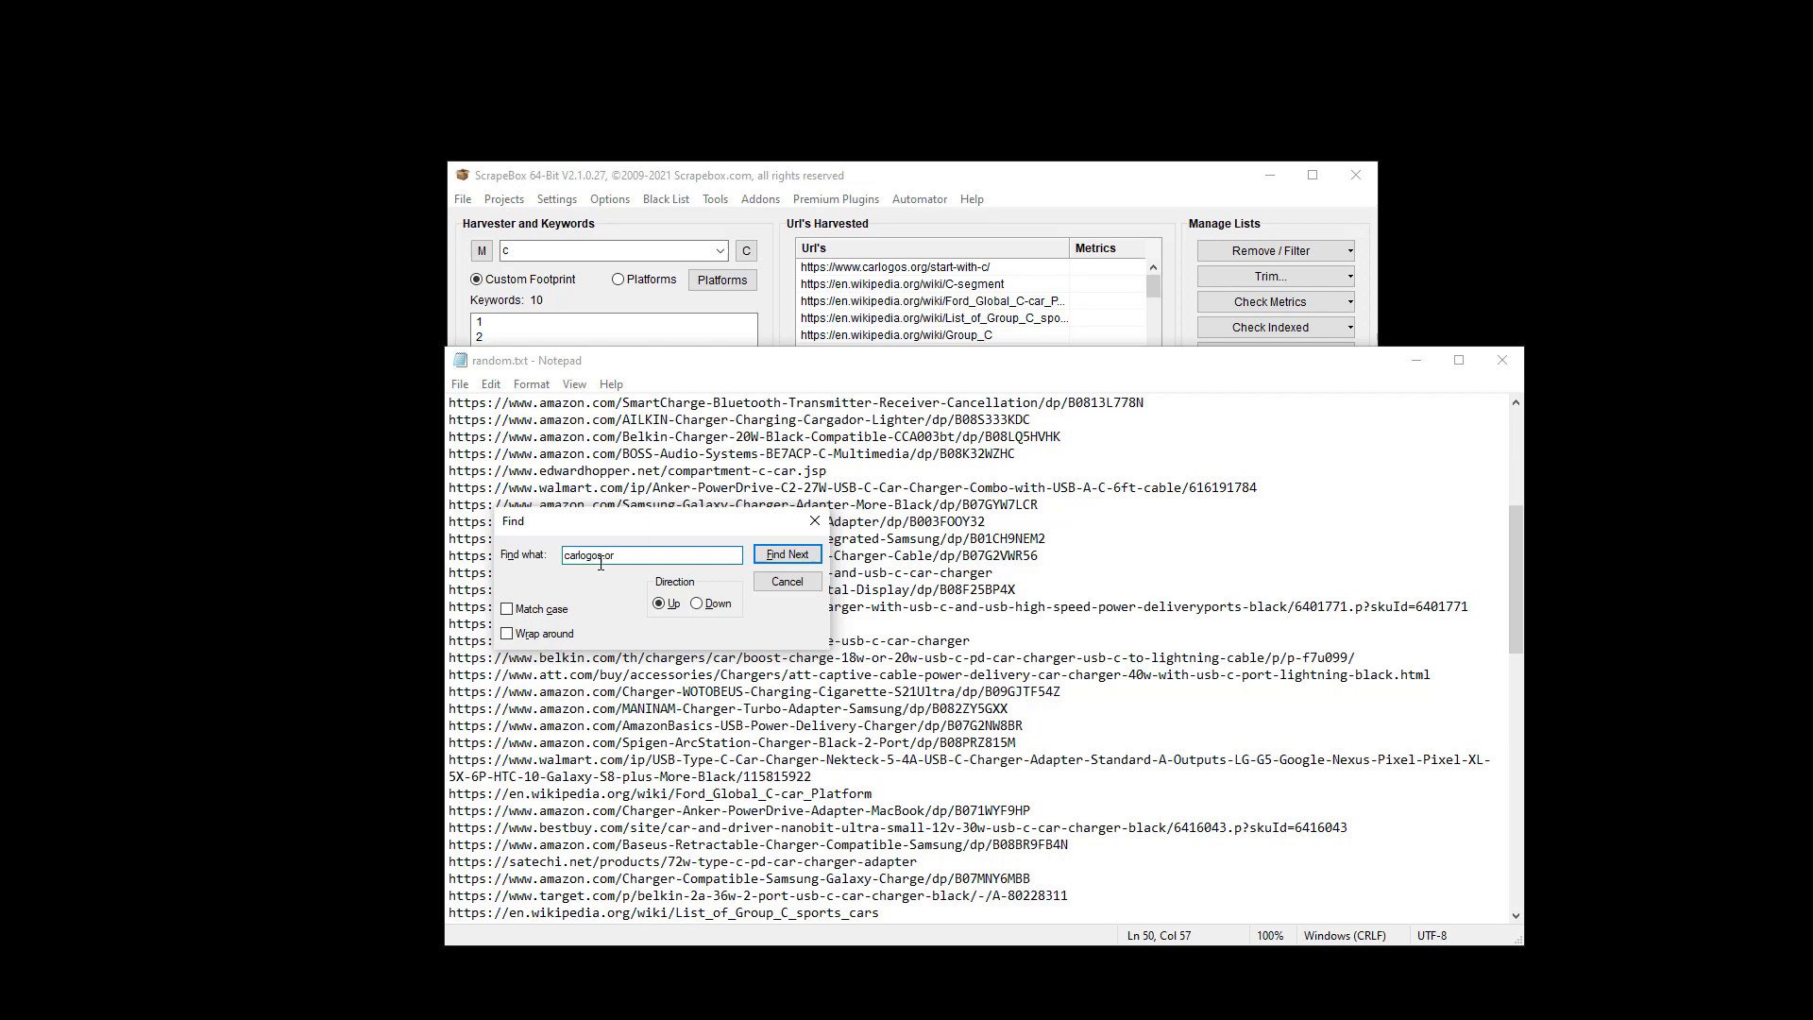
pyautogui.click(788, 553)
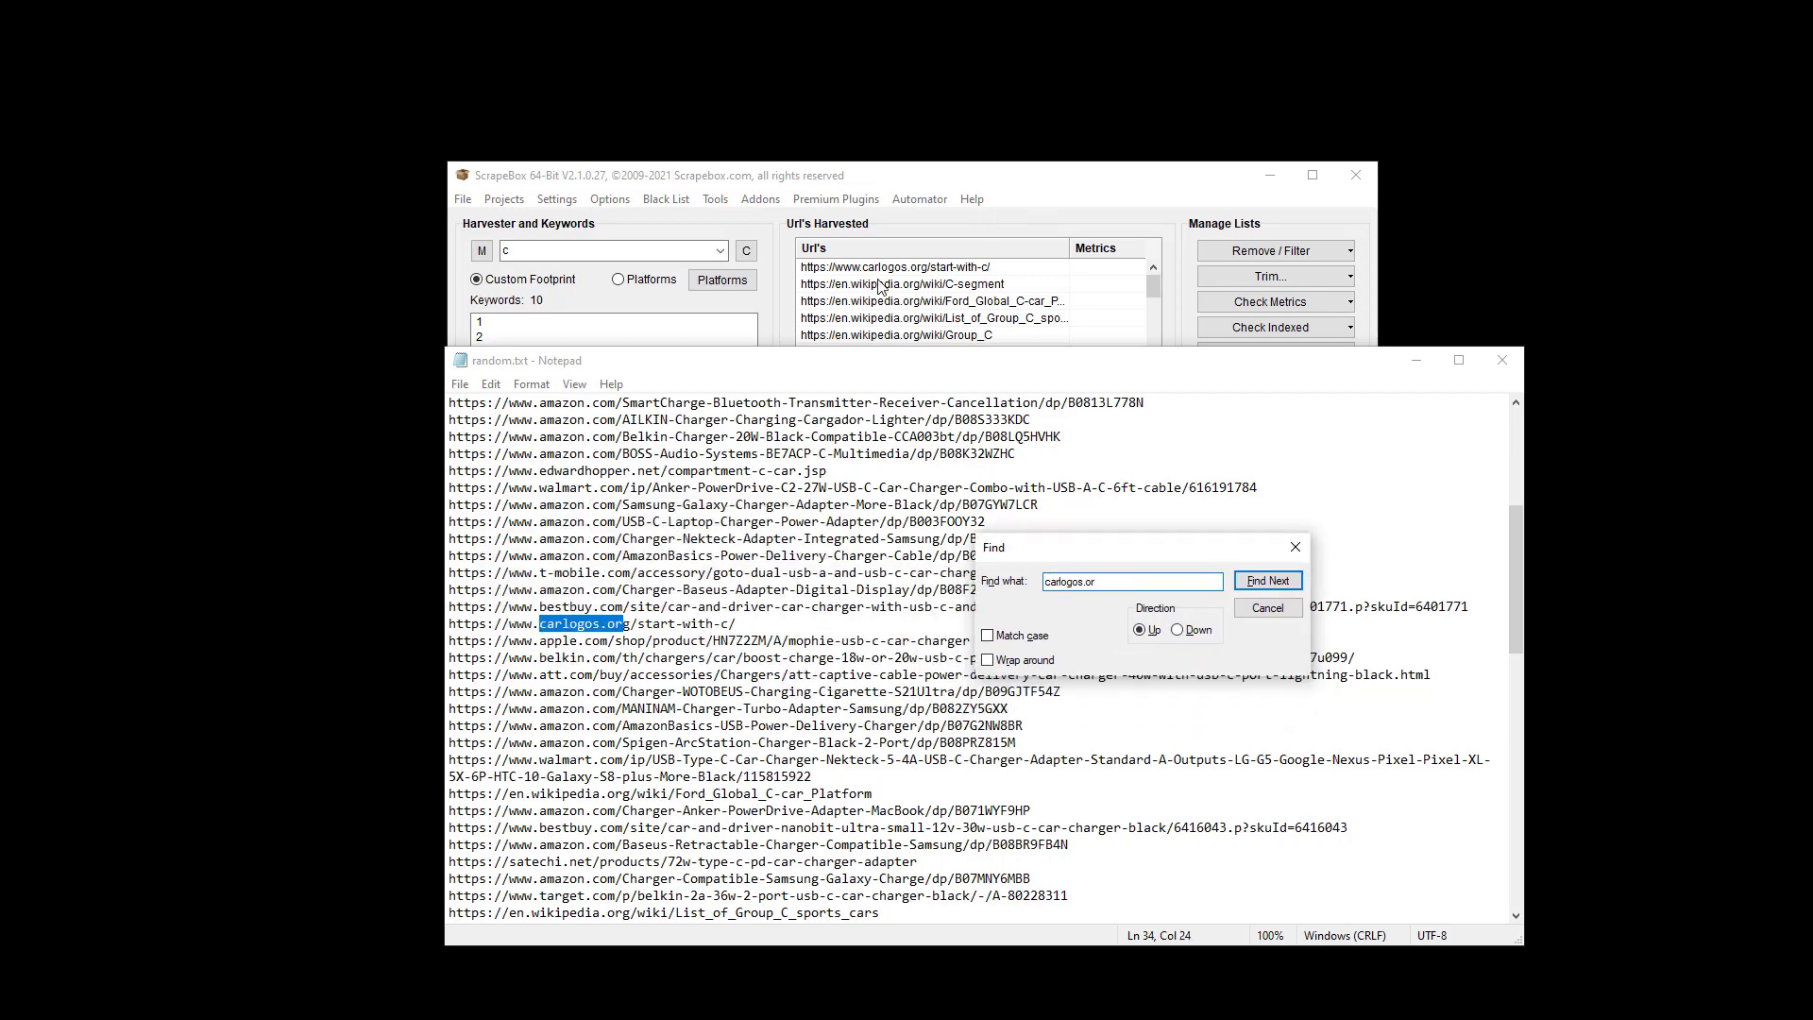
pyautogui.click(1267, 579)
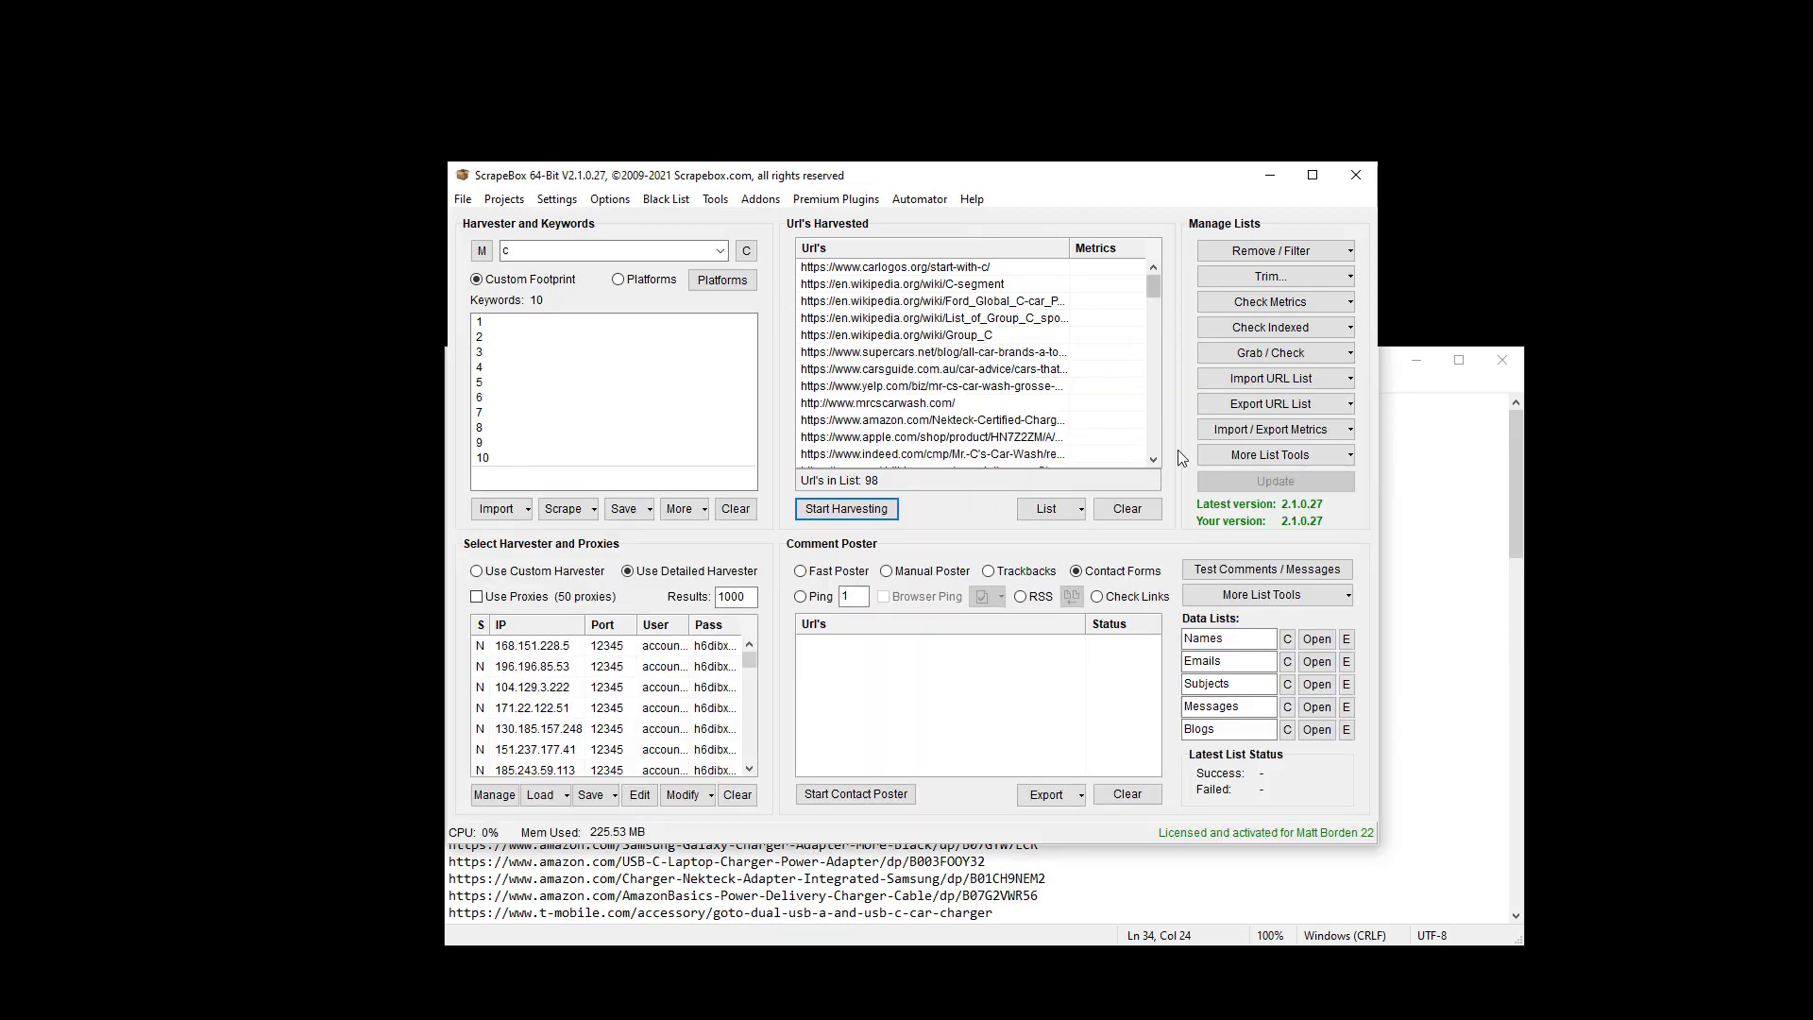
# Randomize the harvester URLs in place via More List Tools.
pyautogui.click(1275, 454)
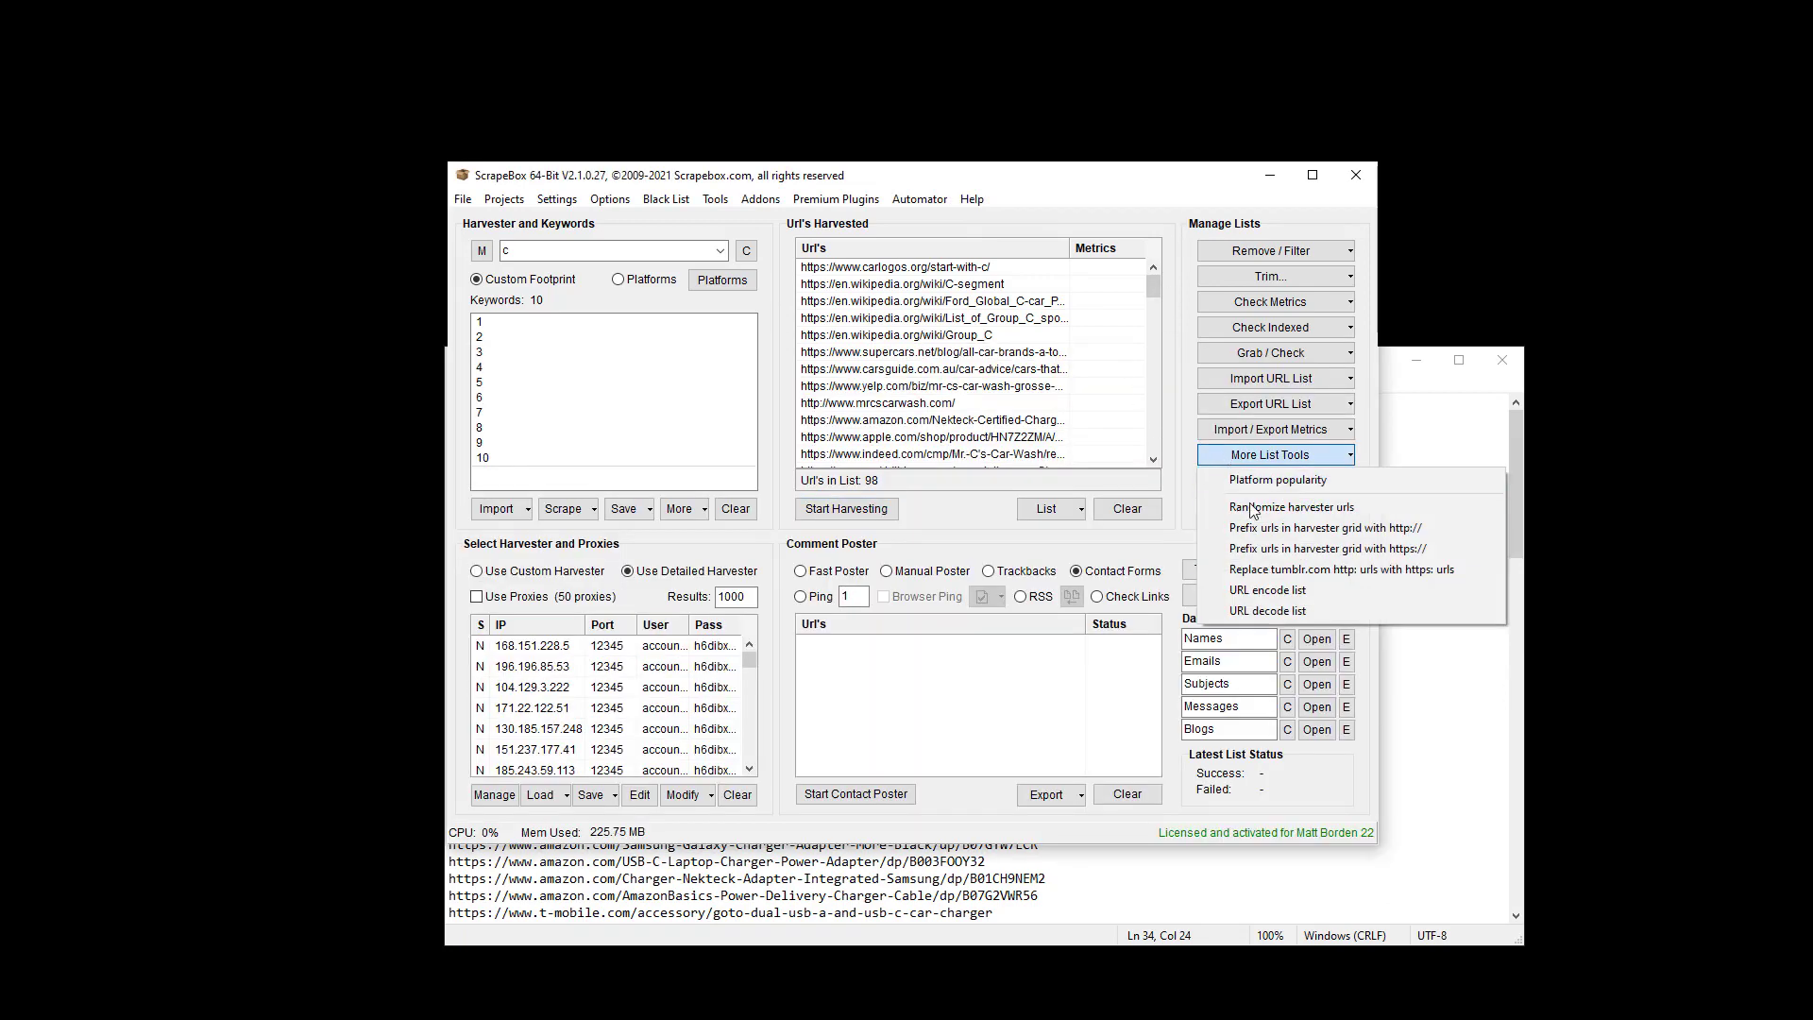
pyautogui.click(1291, 506)
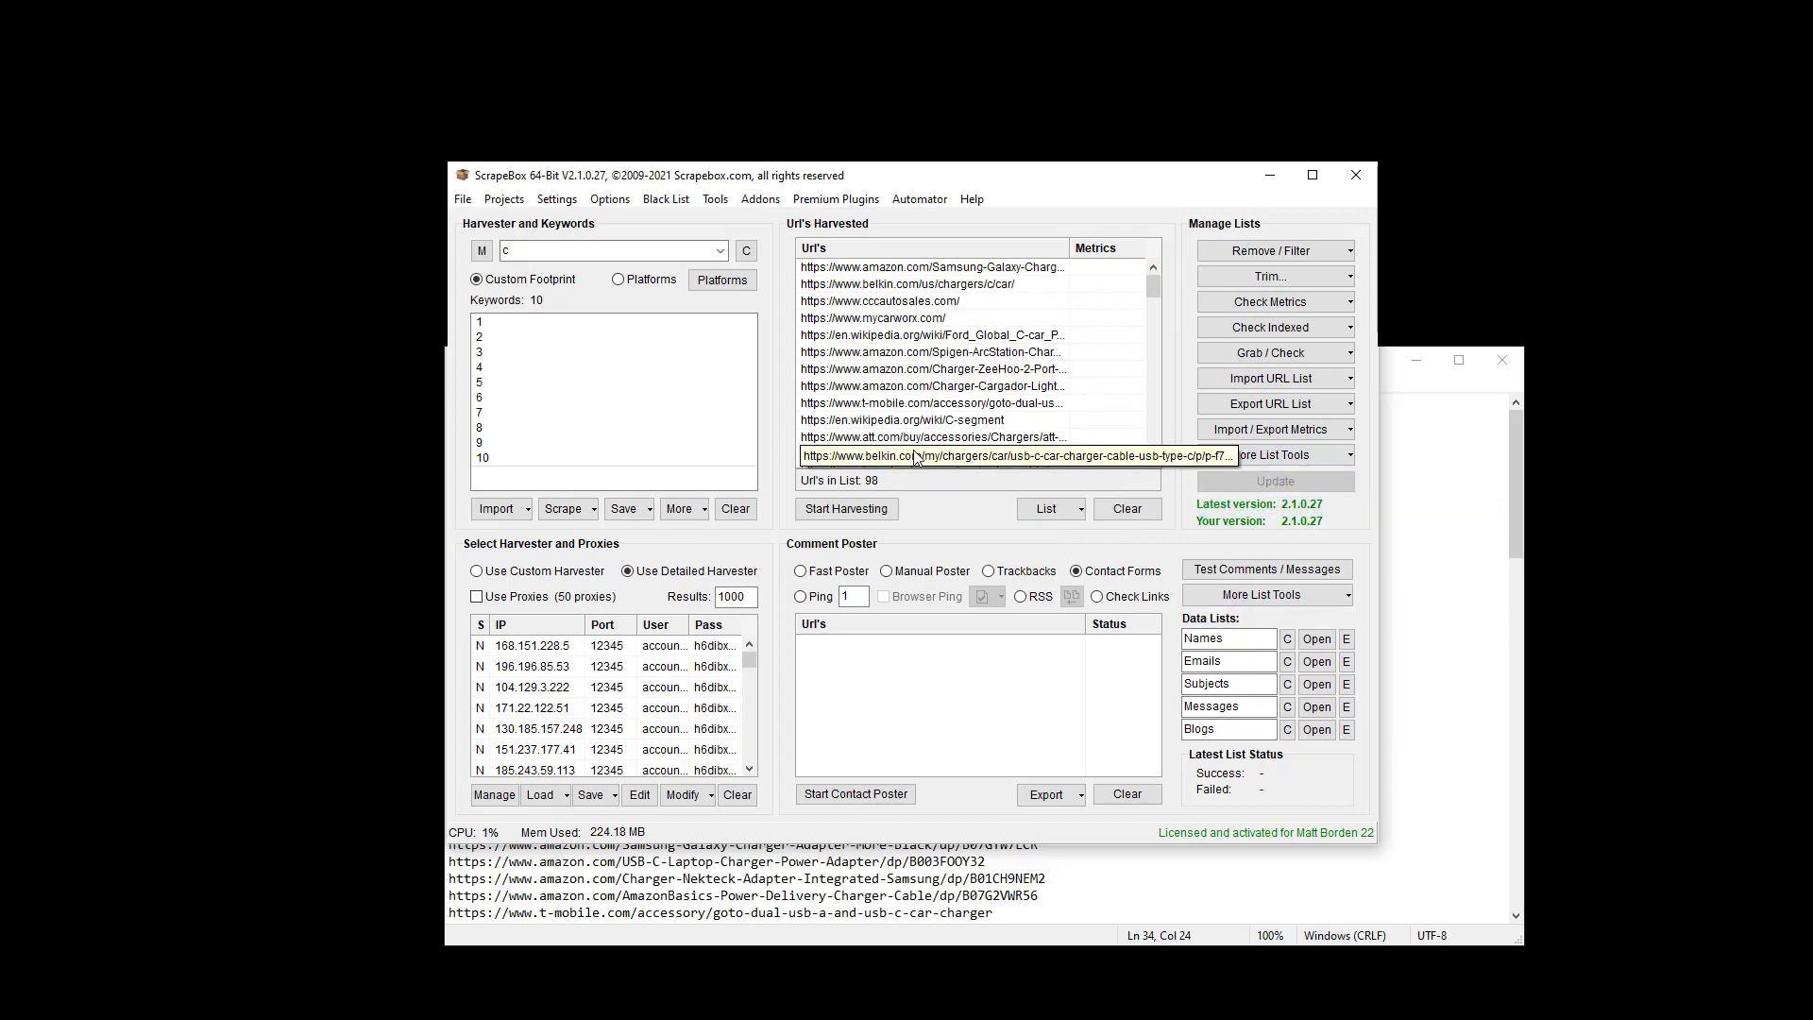
pyautogui.click(1050, 508)
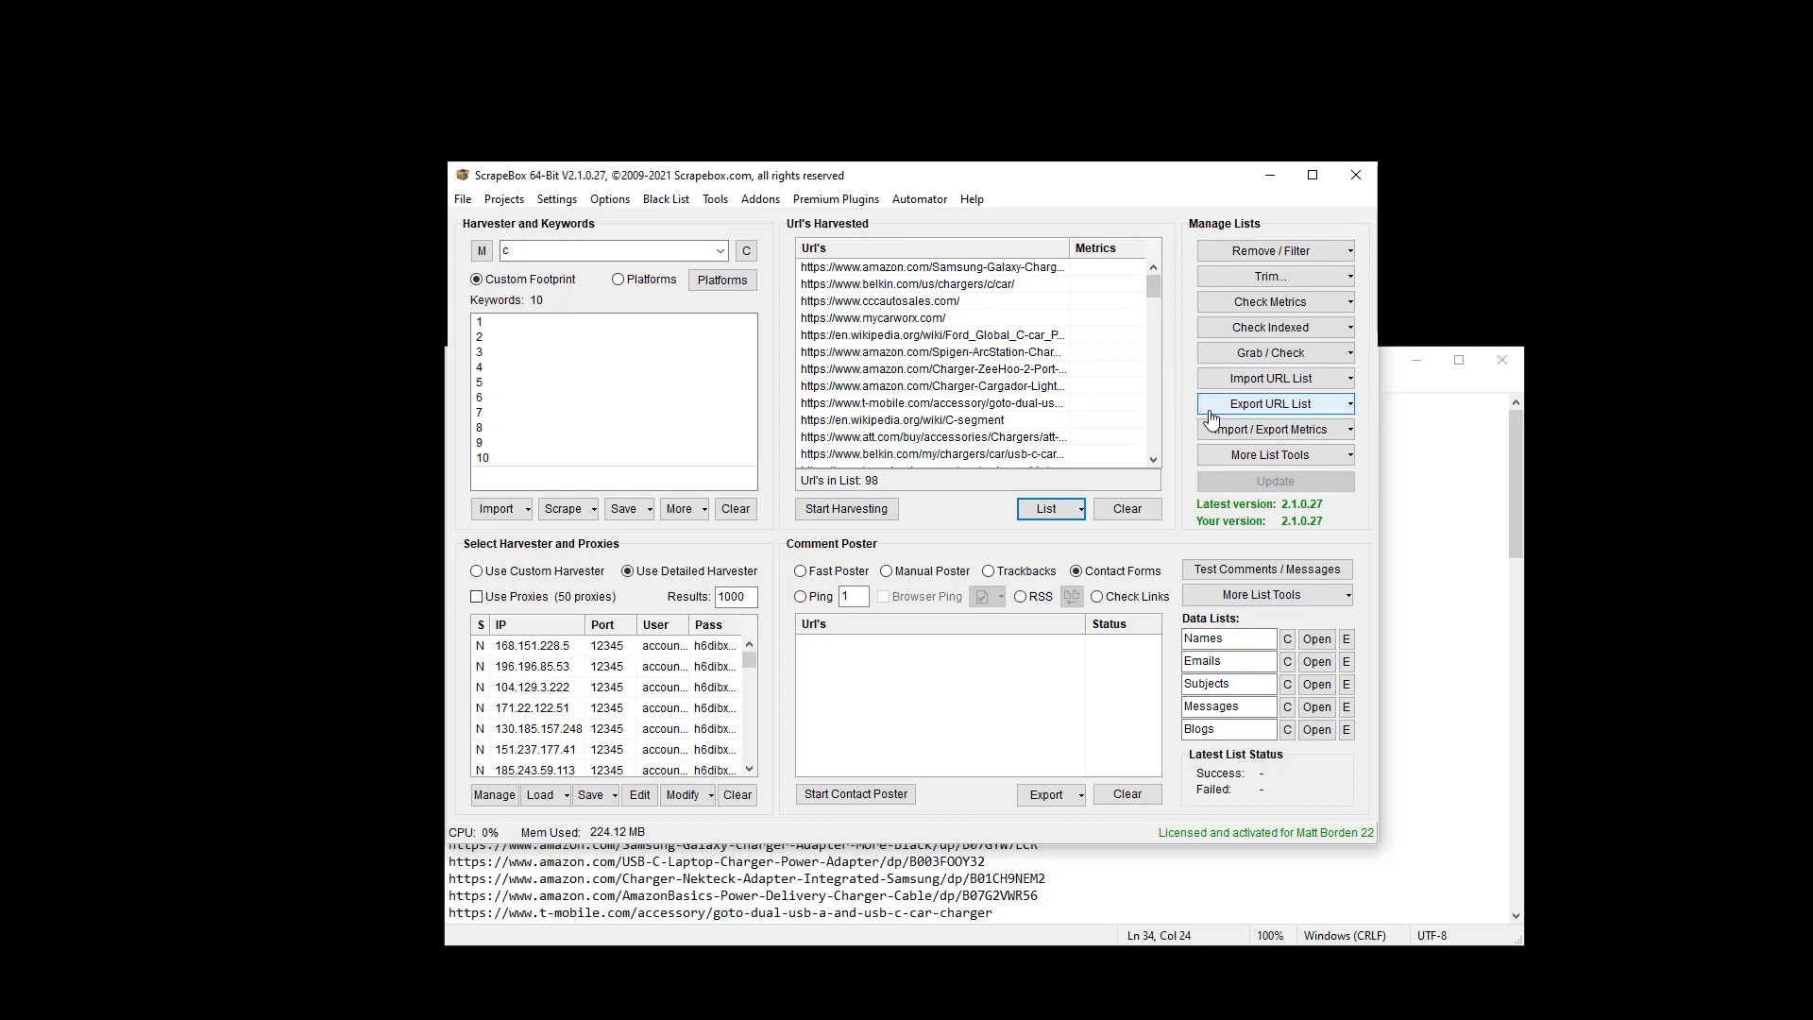
# Paste/replace the grid with numbers 1–10 and open More List Tools.
pyautogui.rightClick(612, 374)
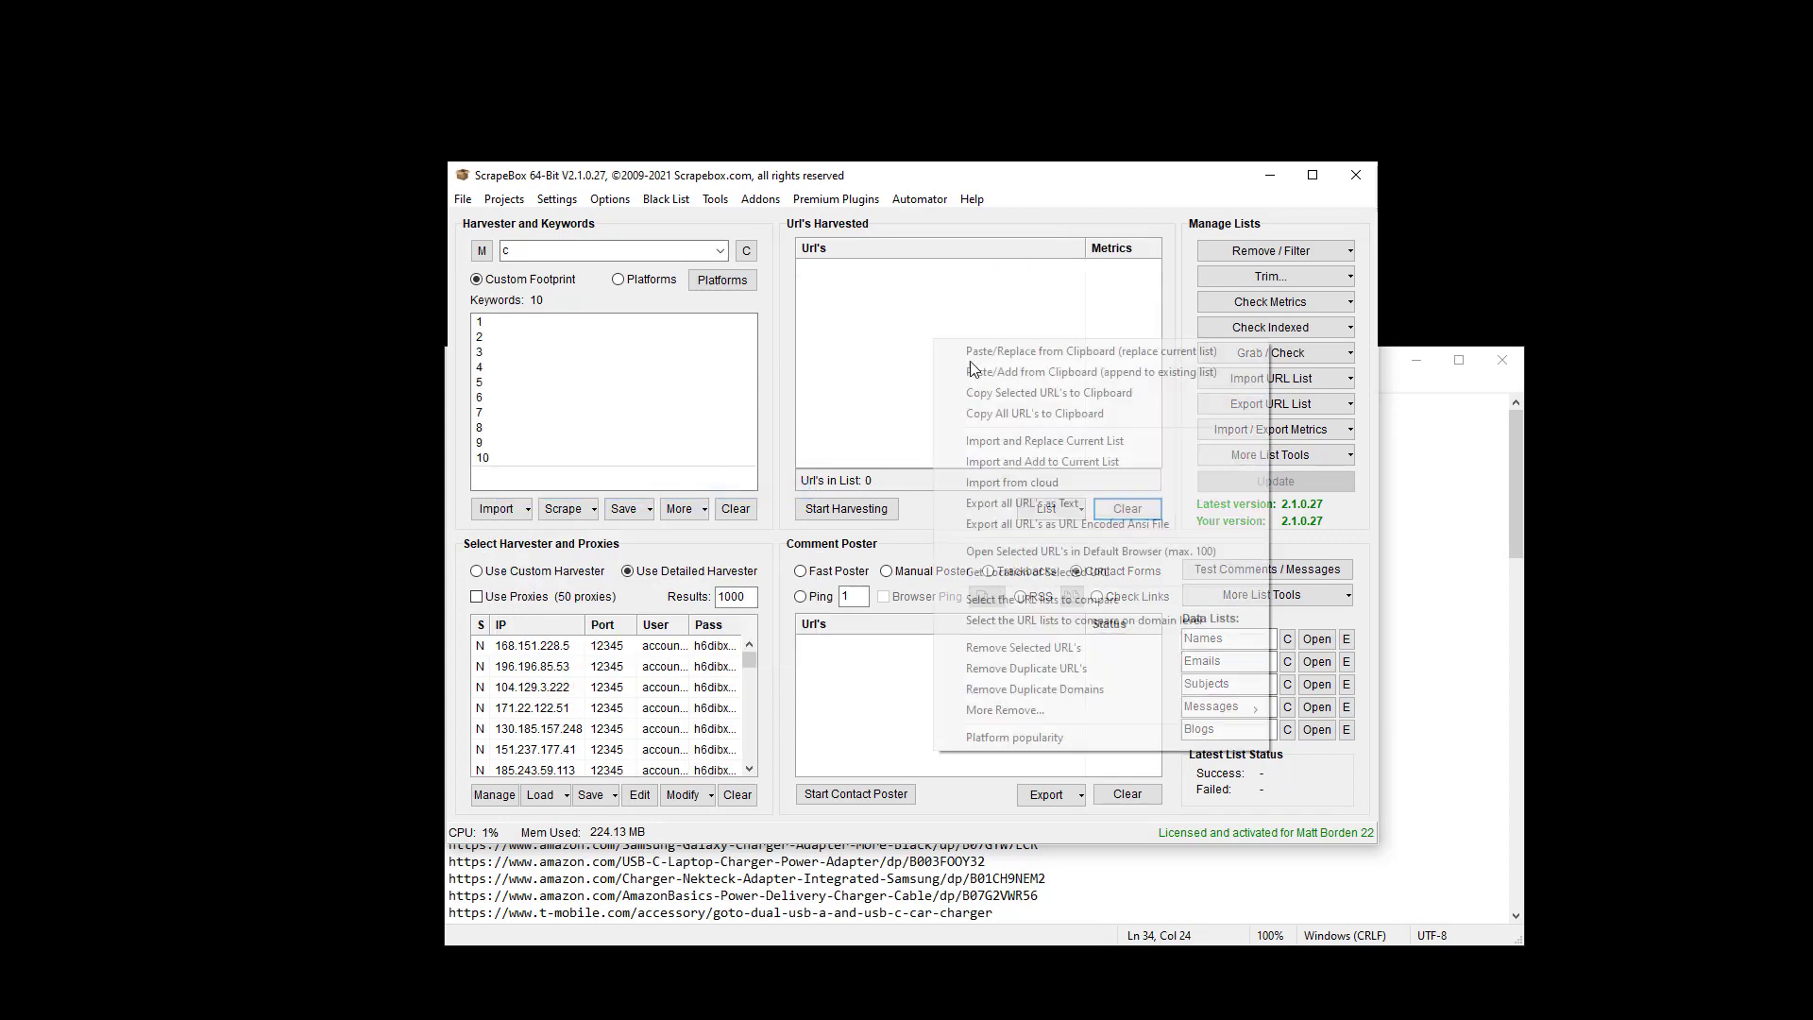
pyautogui.click(1270, 454)
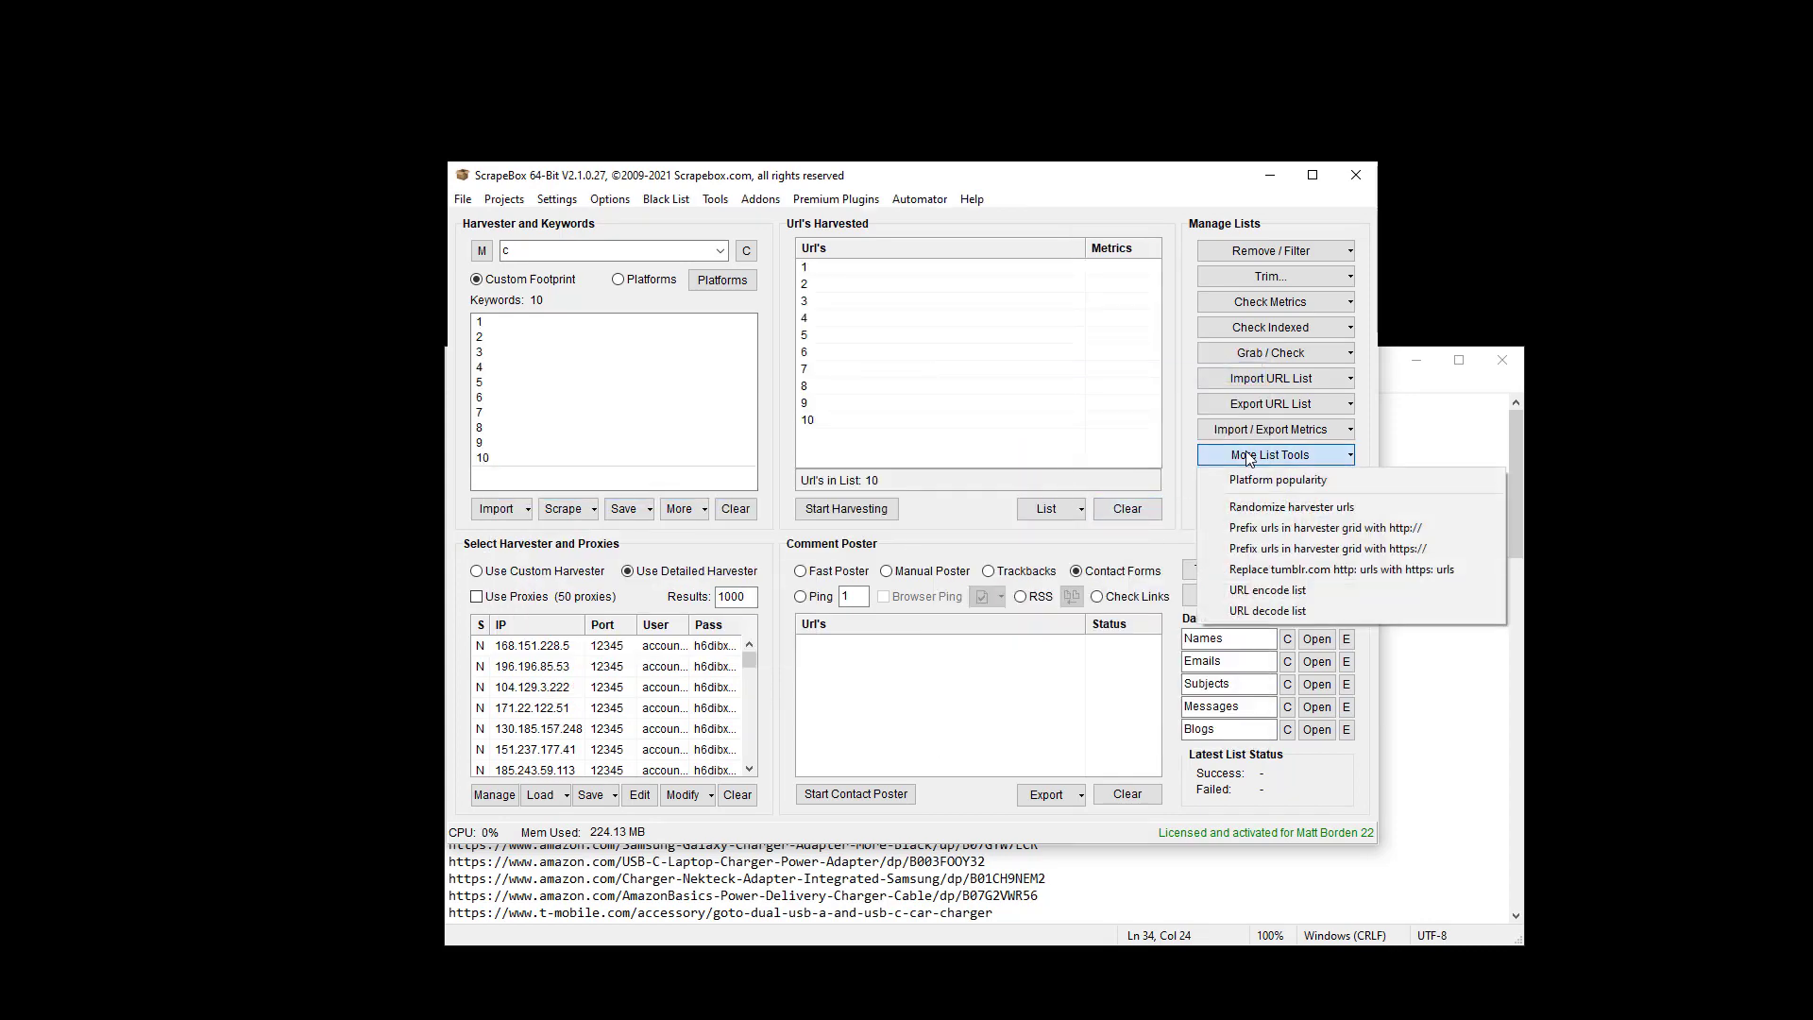
pyautogui.moveTo(1316, 514)
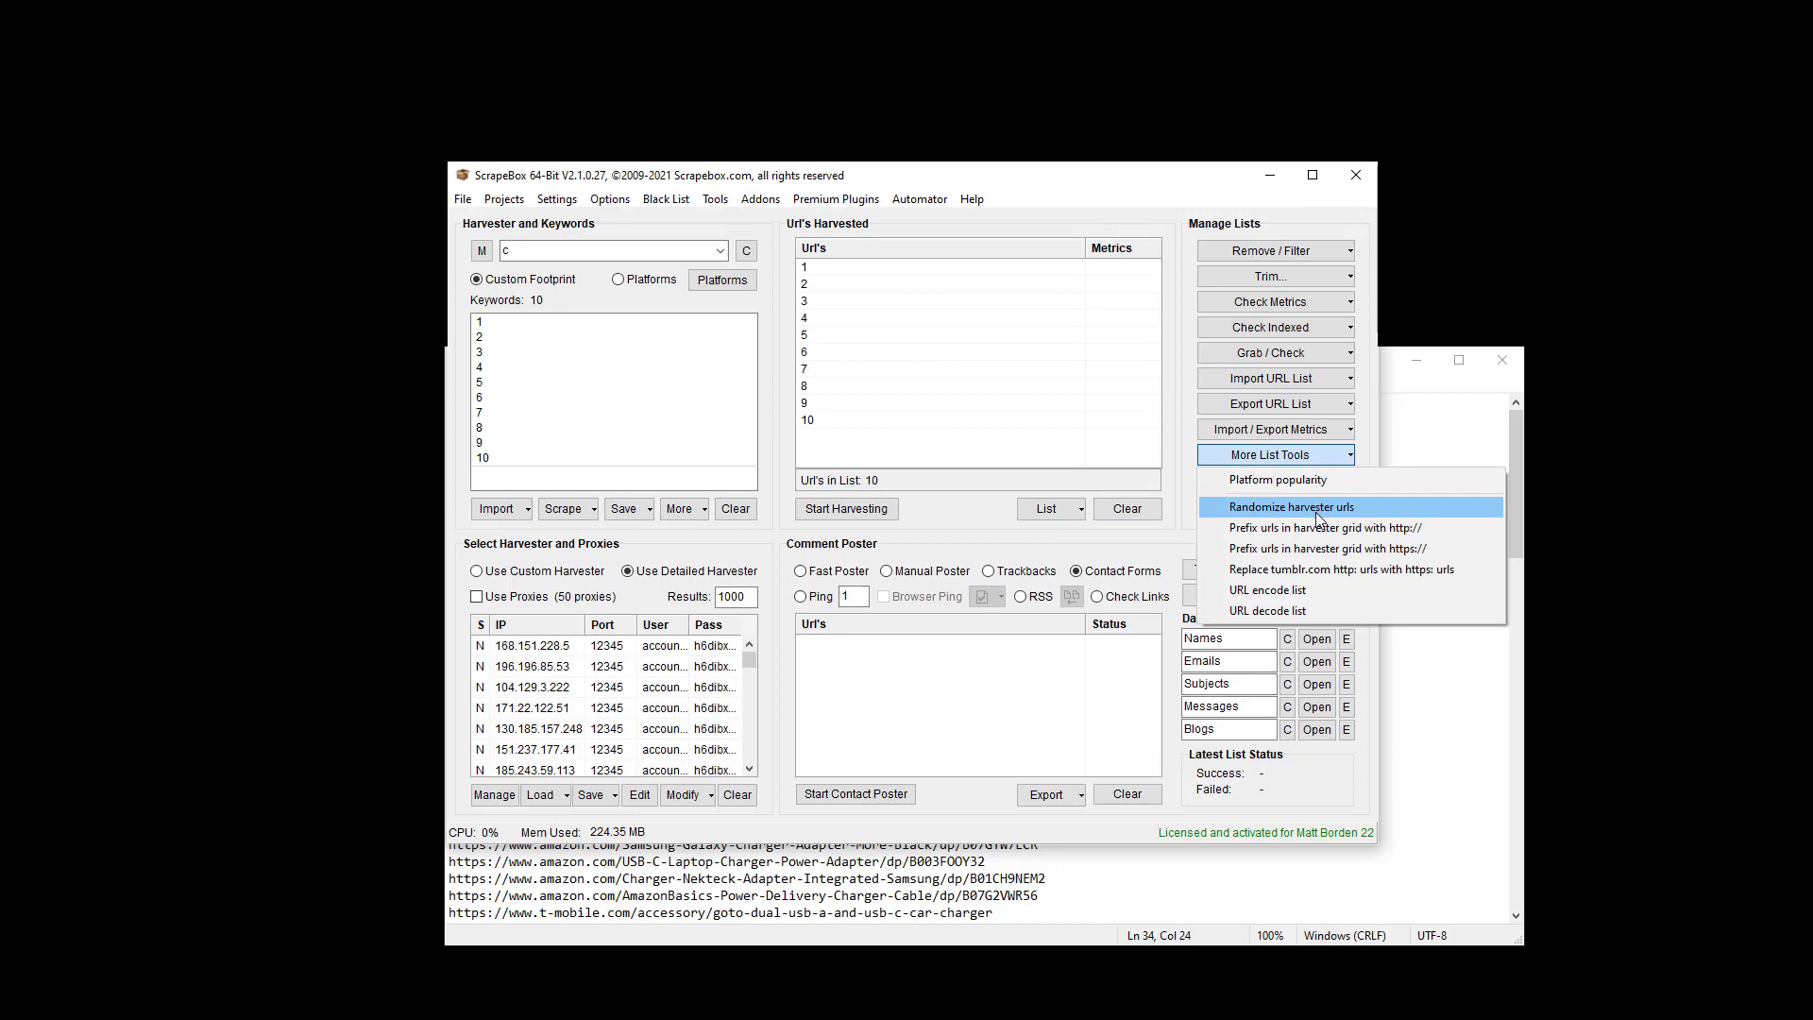
pyautogui.moveTo(1368, 517)
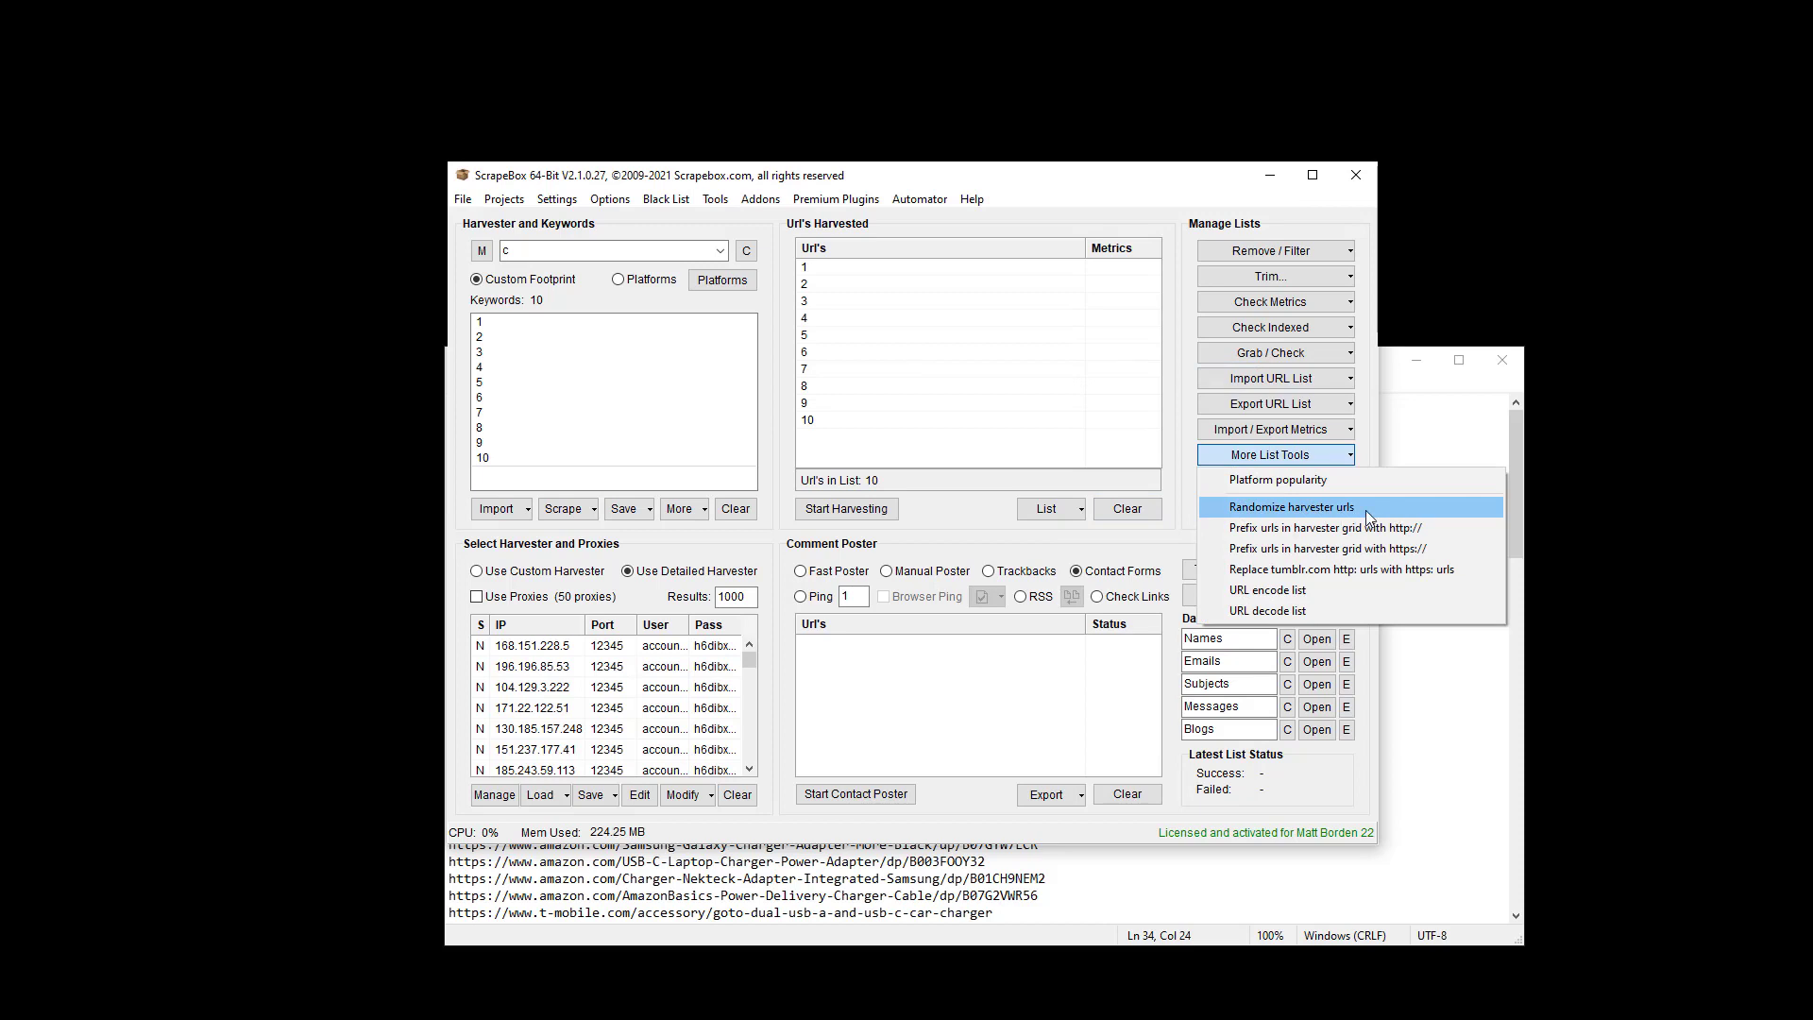
pyautogui.moveTo(972, 378)
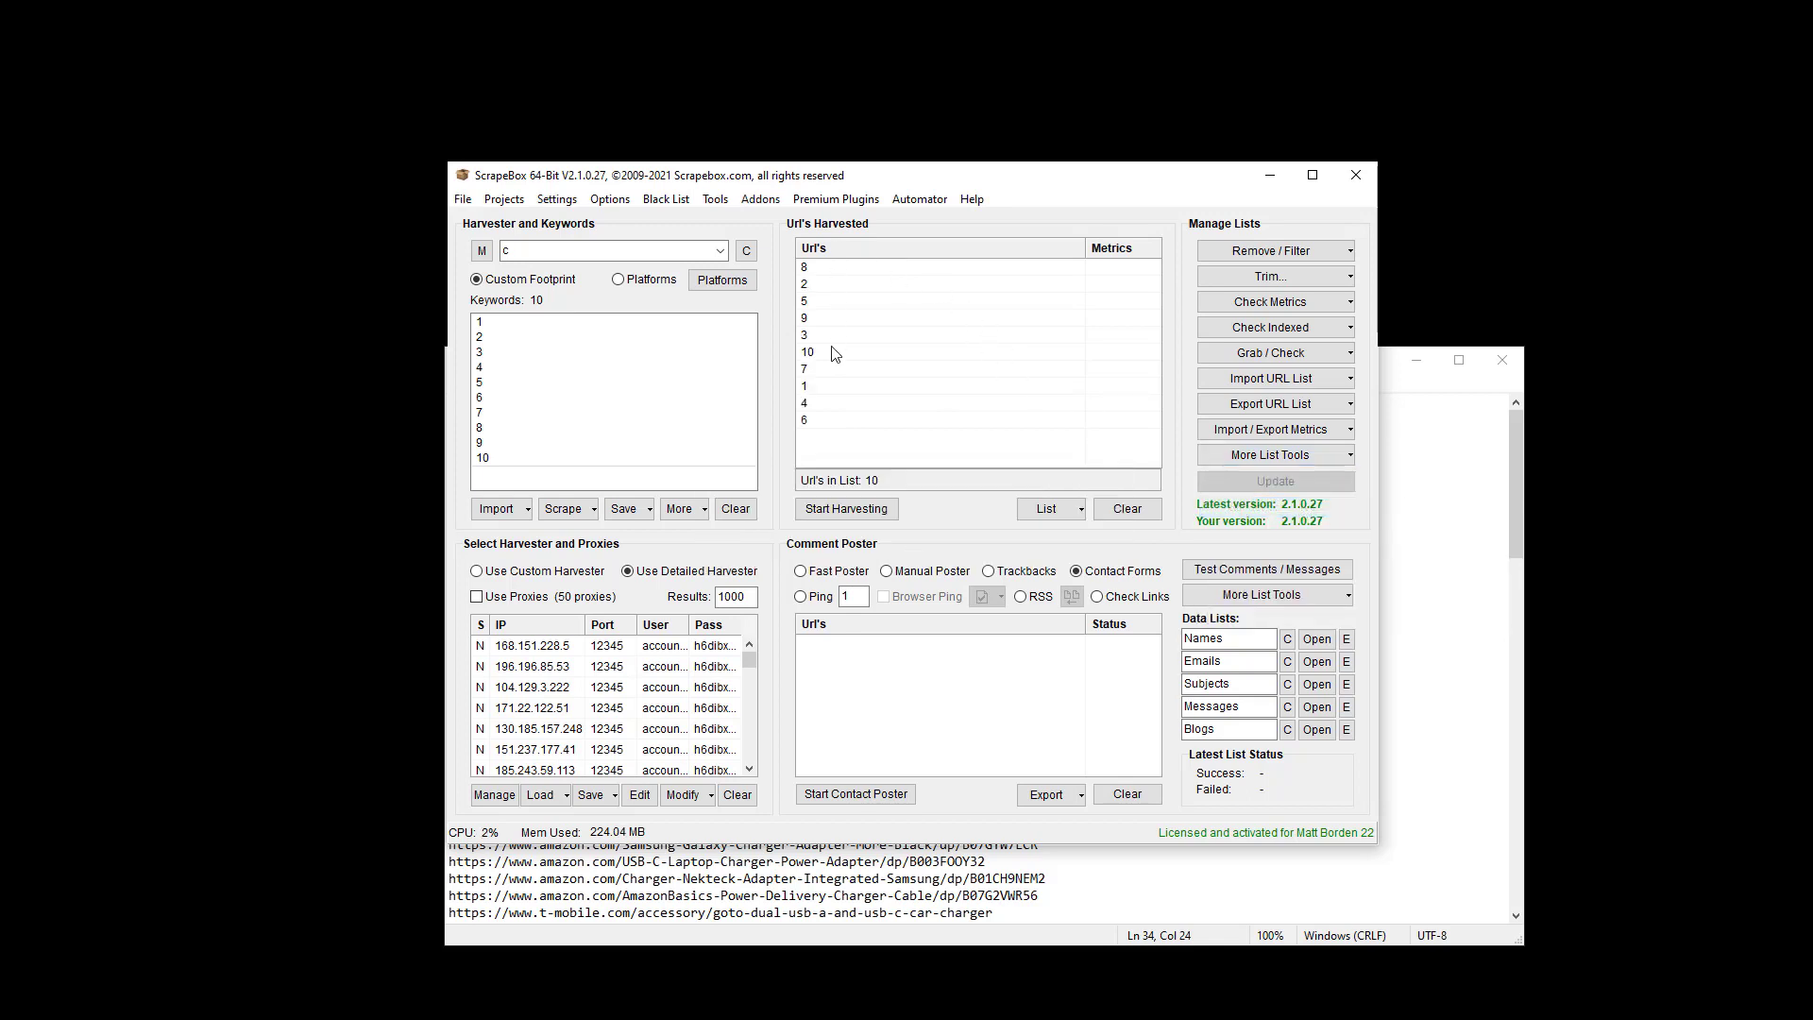
pyautogui.moveTo(1130, 427)
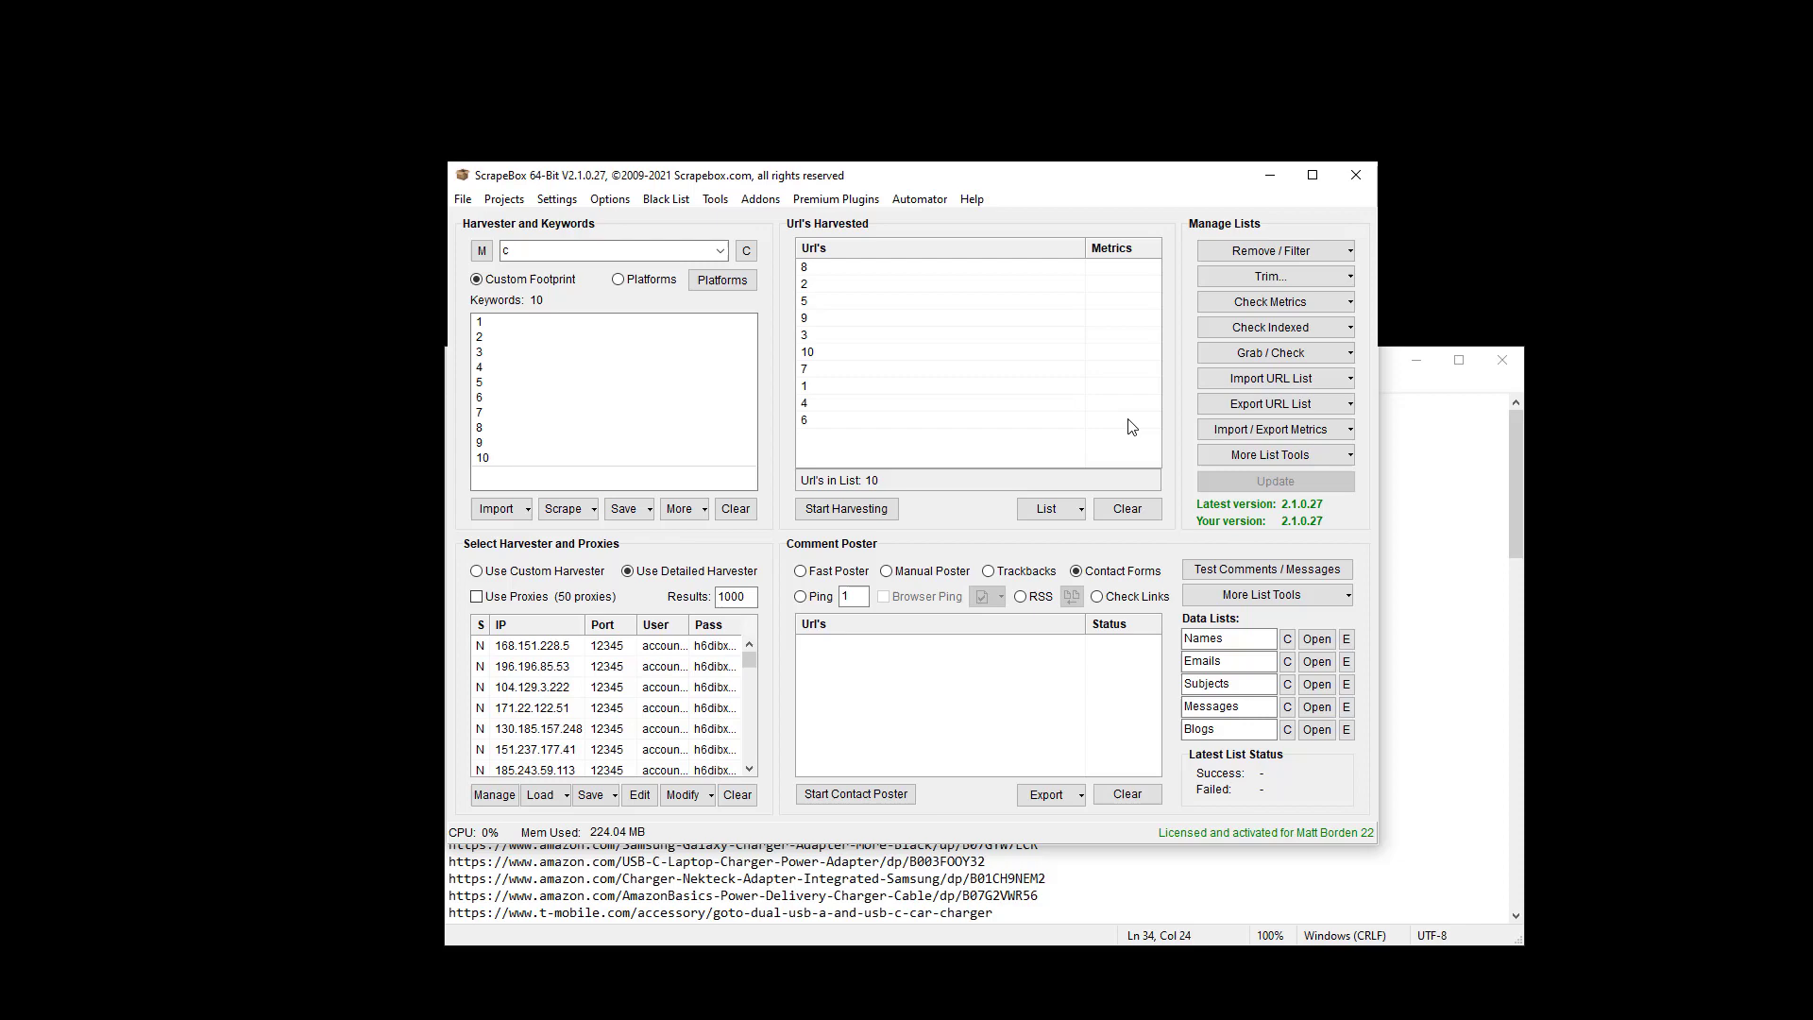
pyautogui.moveTo(1376, 539)
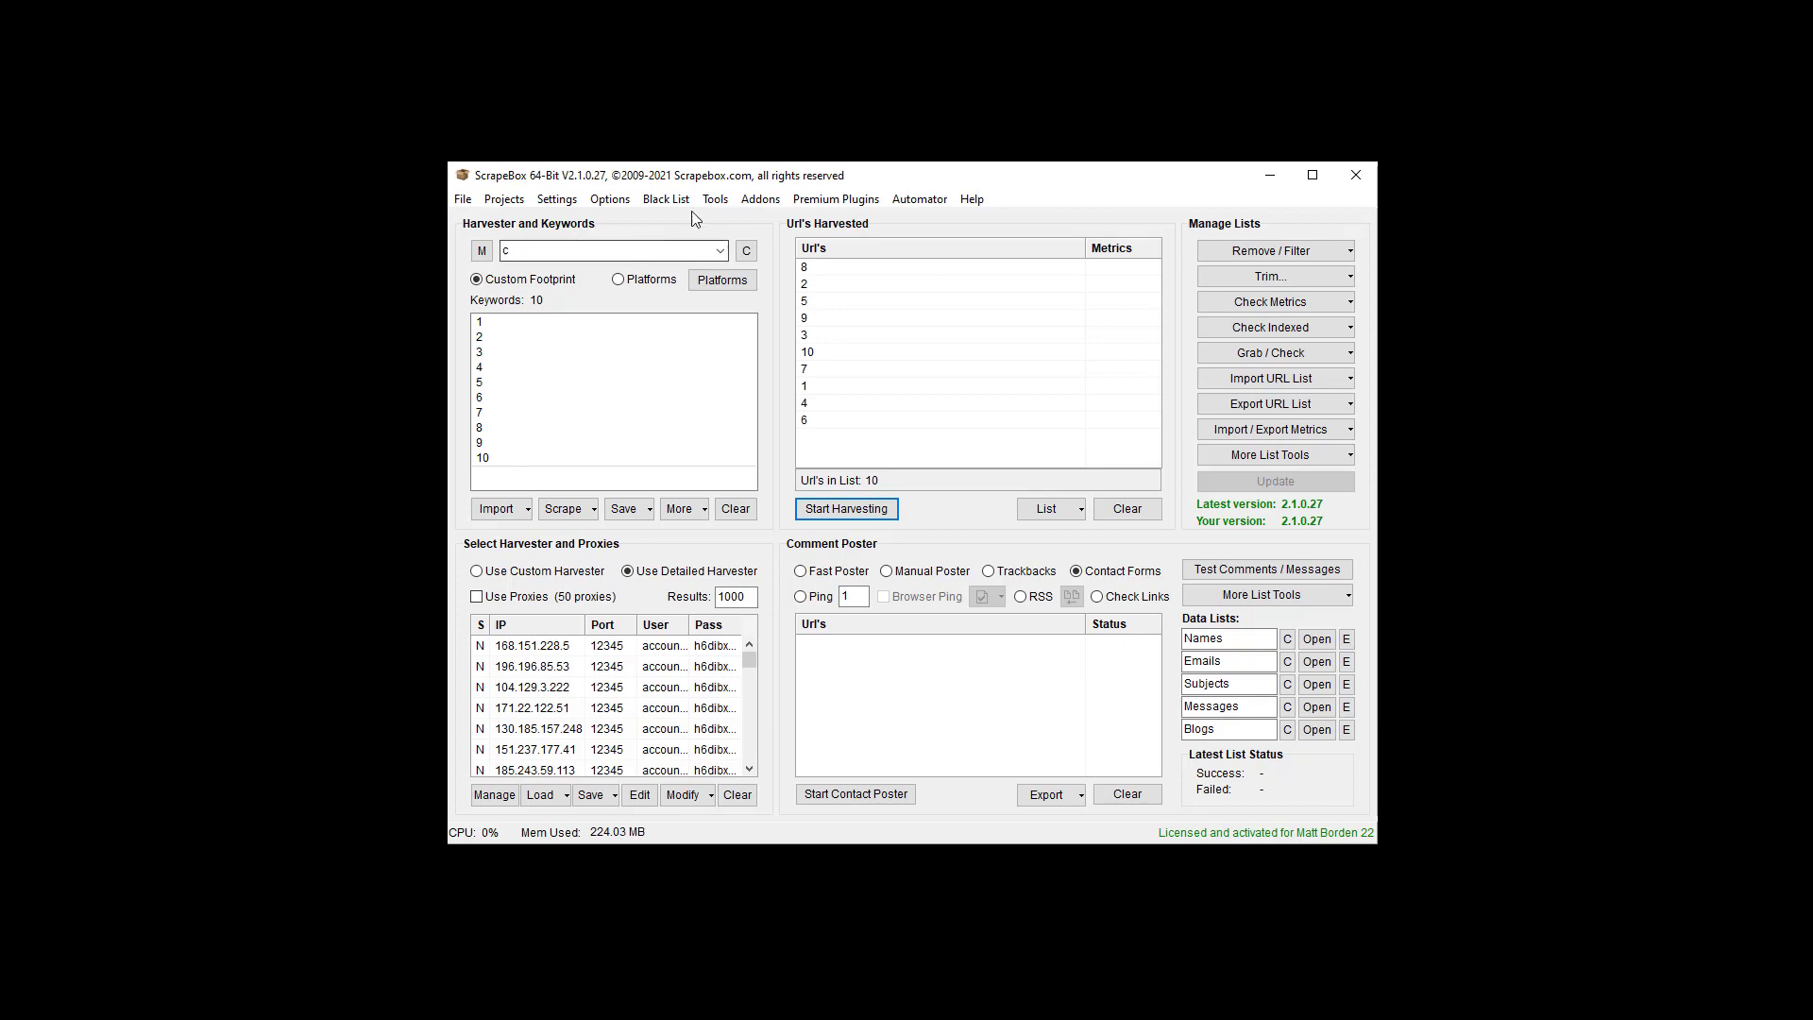
# Launch the ScrapeBox DupRemove 64-bit addon from the Addons menu.
pyautogui.click(759, 199)
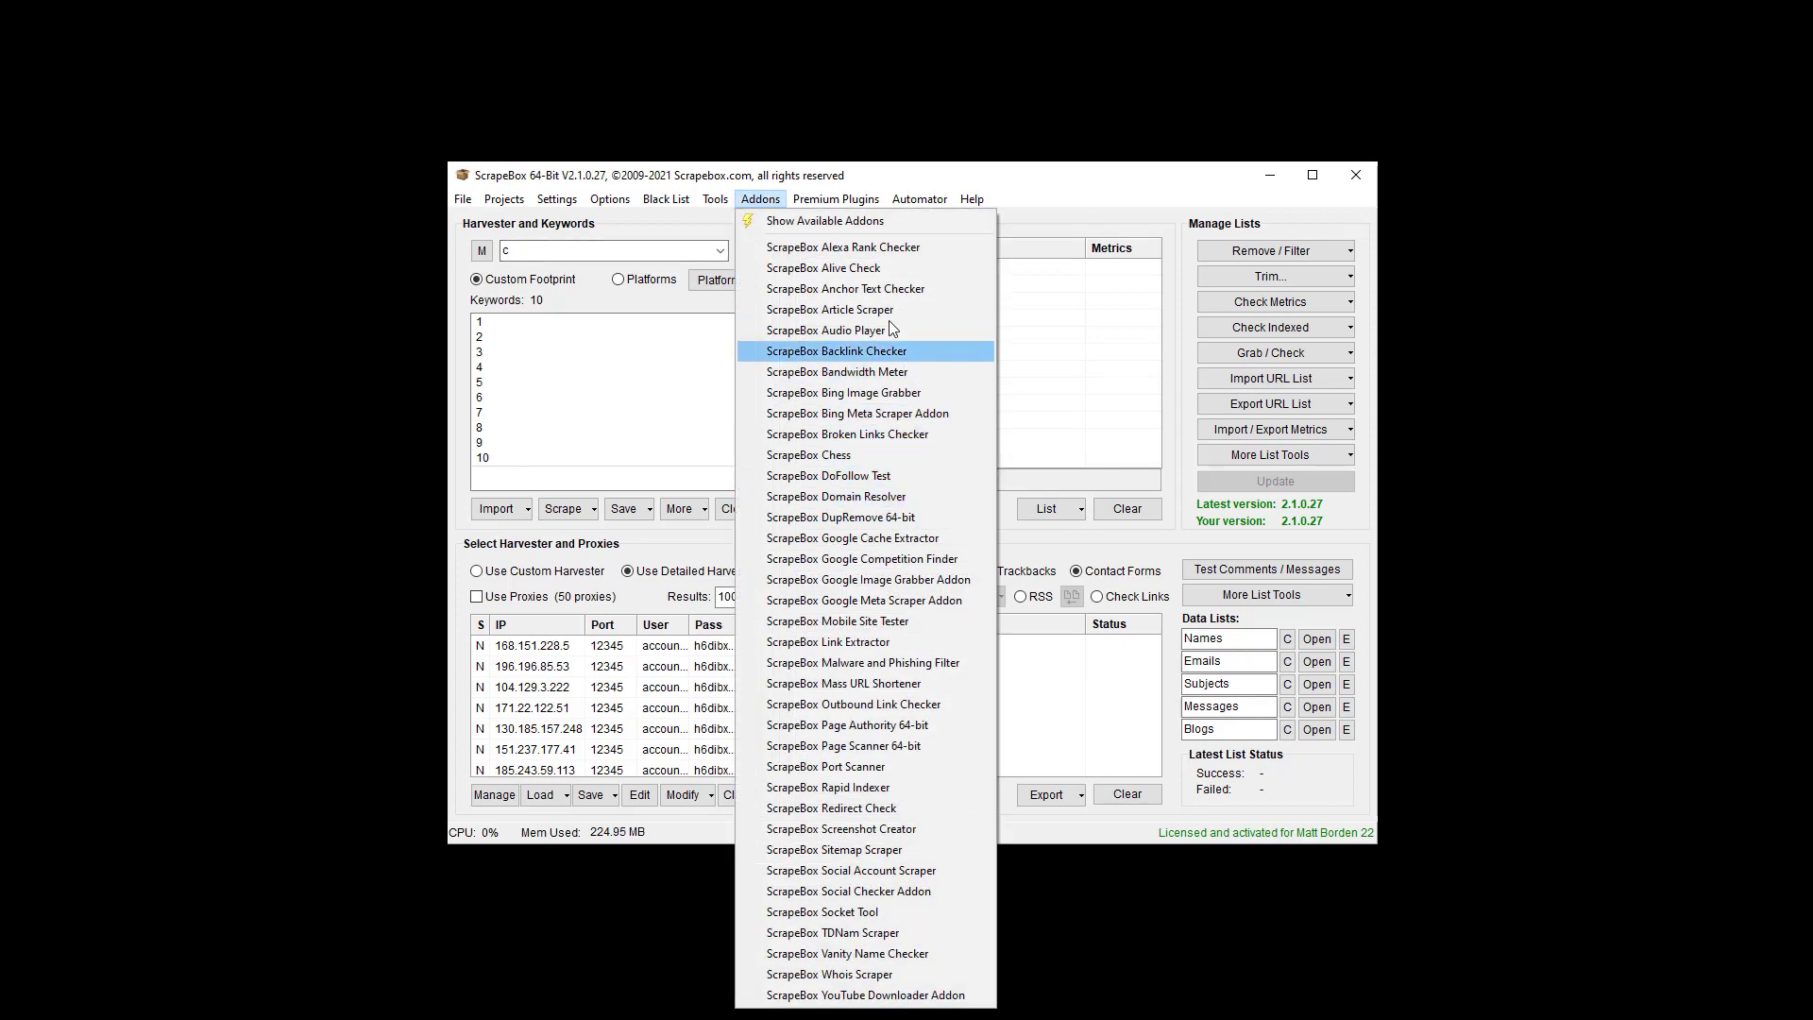
pyautogui.moveTo(783, 232)
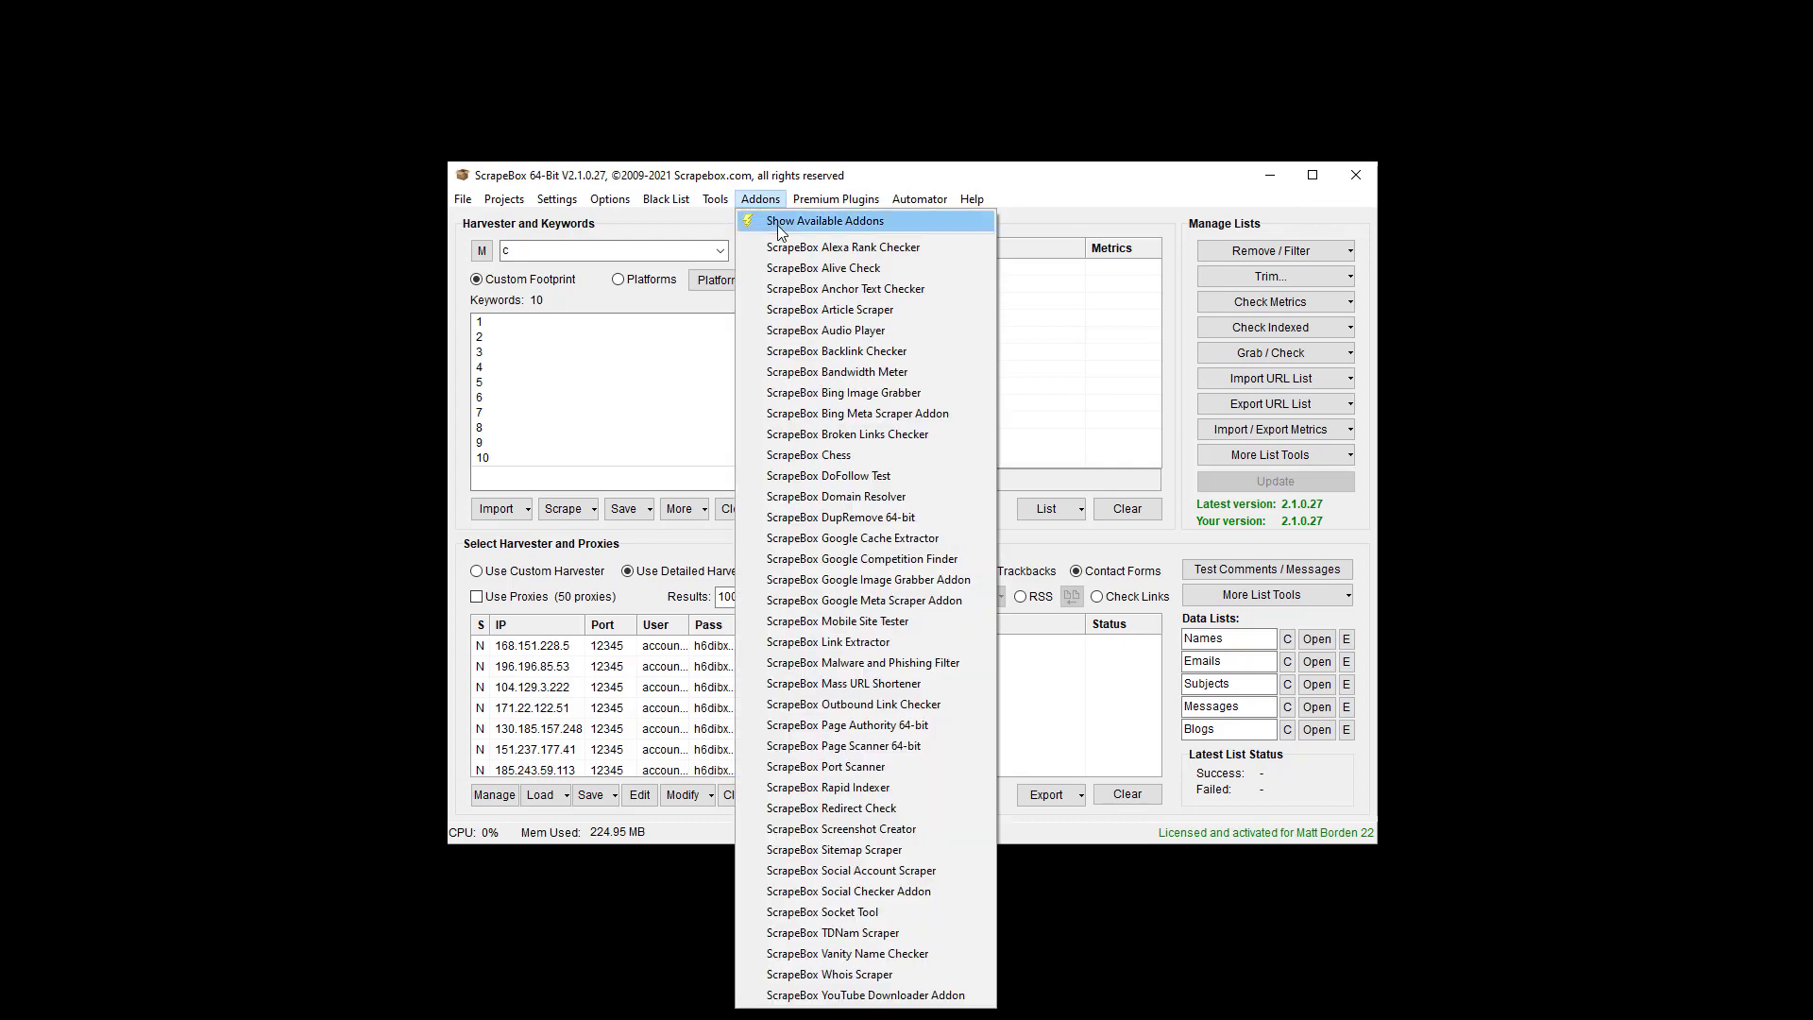
pyautogui.click(824, 220)
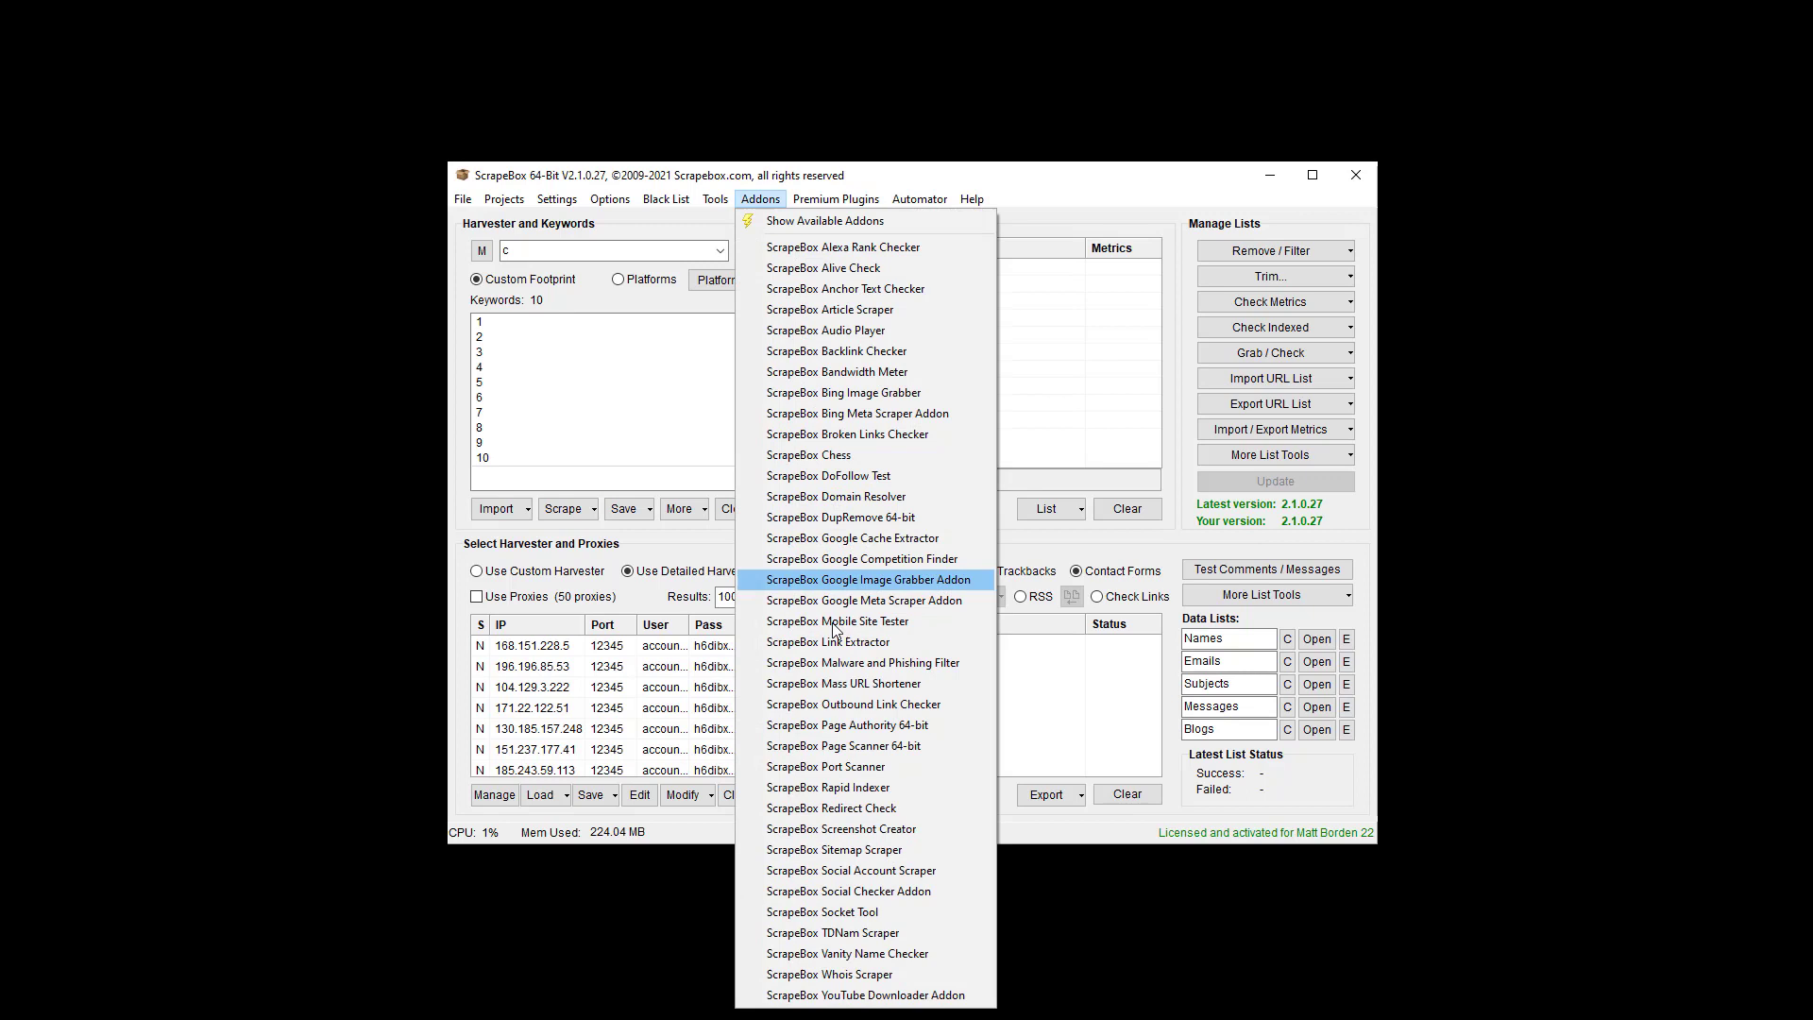
pyautogui.moveTo(837, 621)
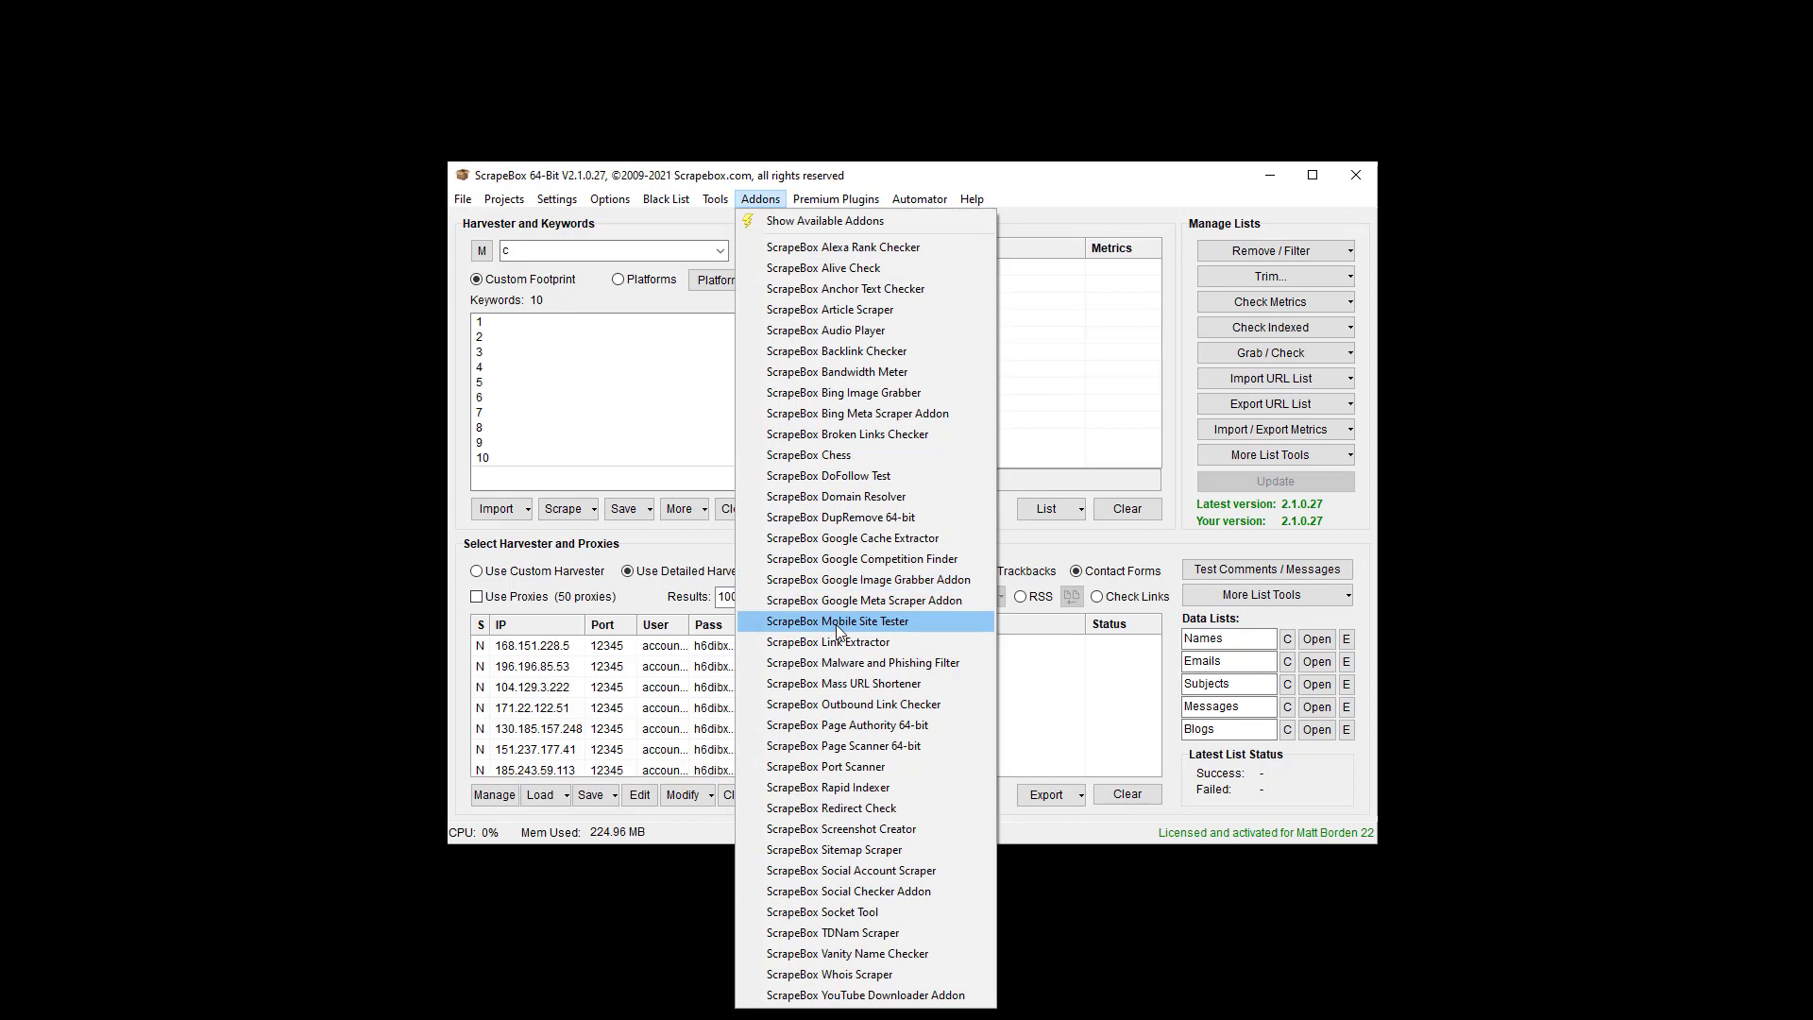
pyautogui.moveTo(858, 476)
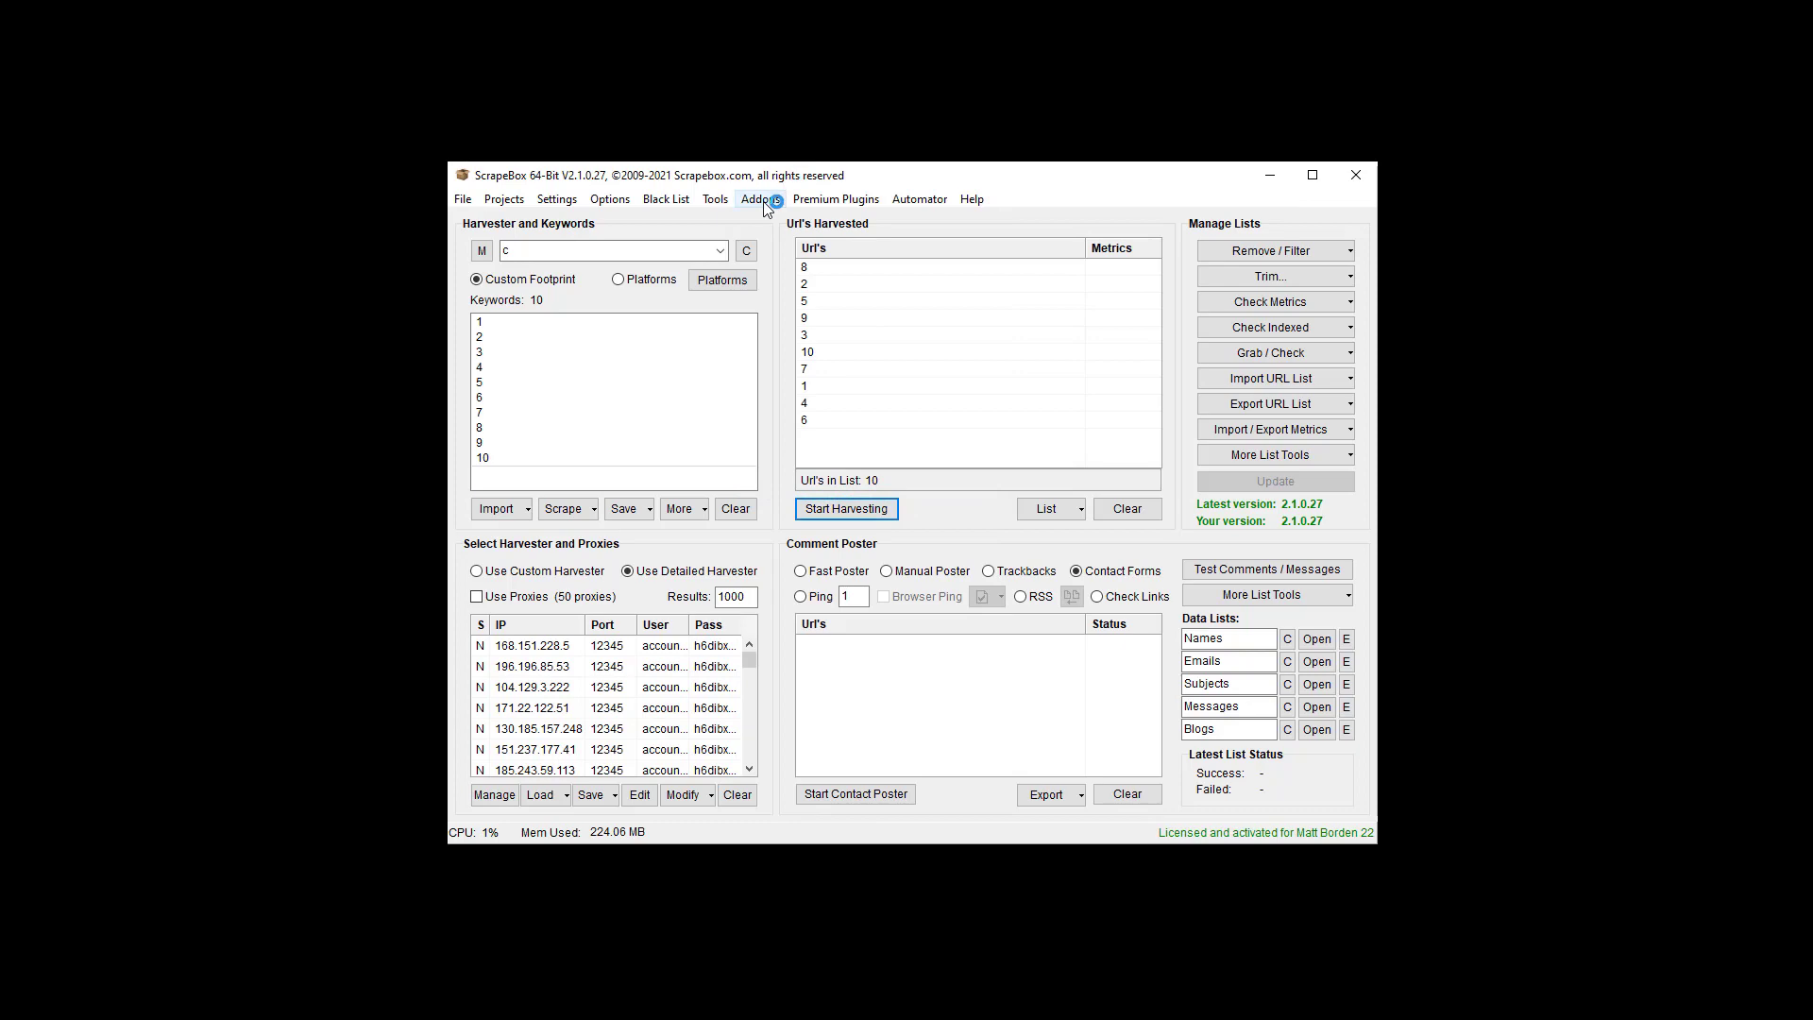
pyautogui.click(760, 200)
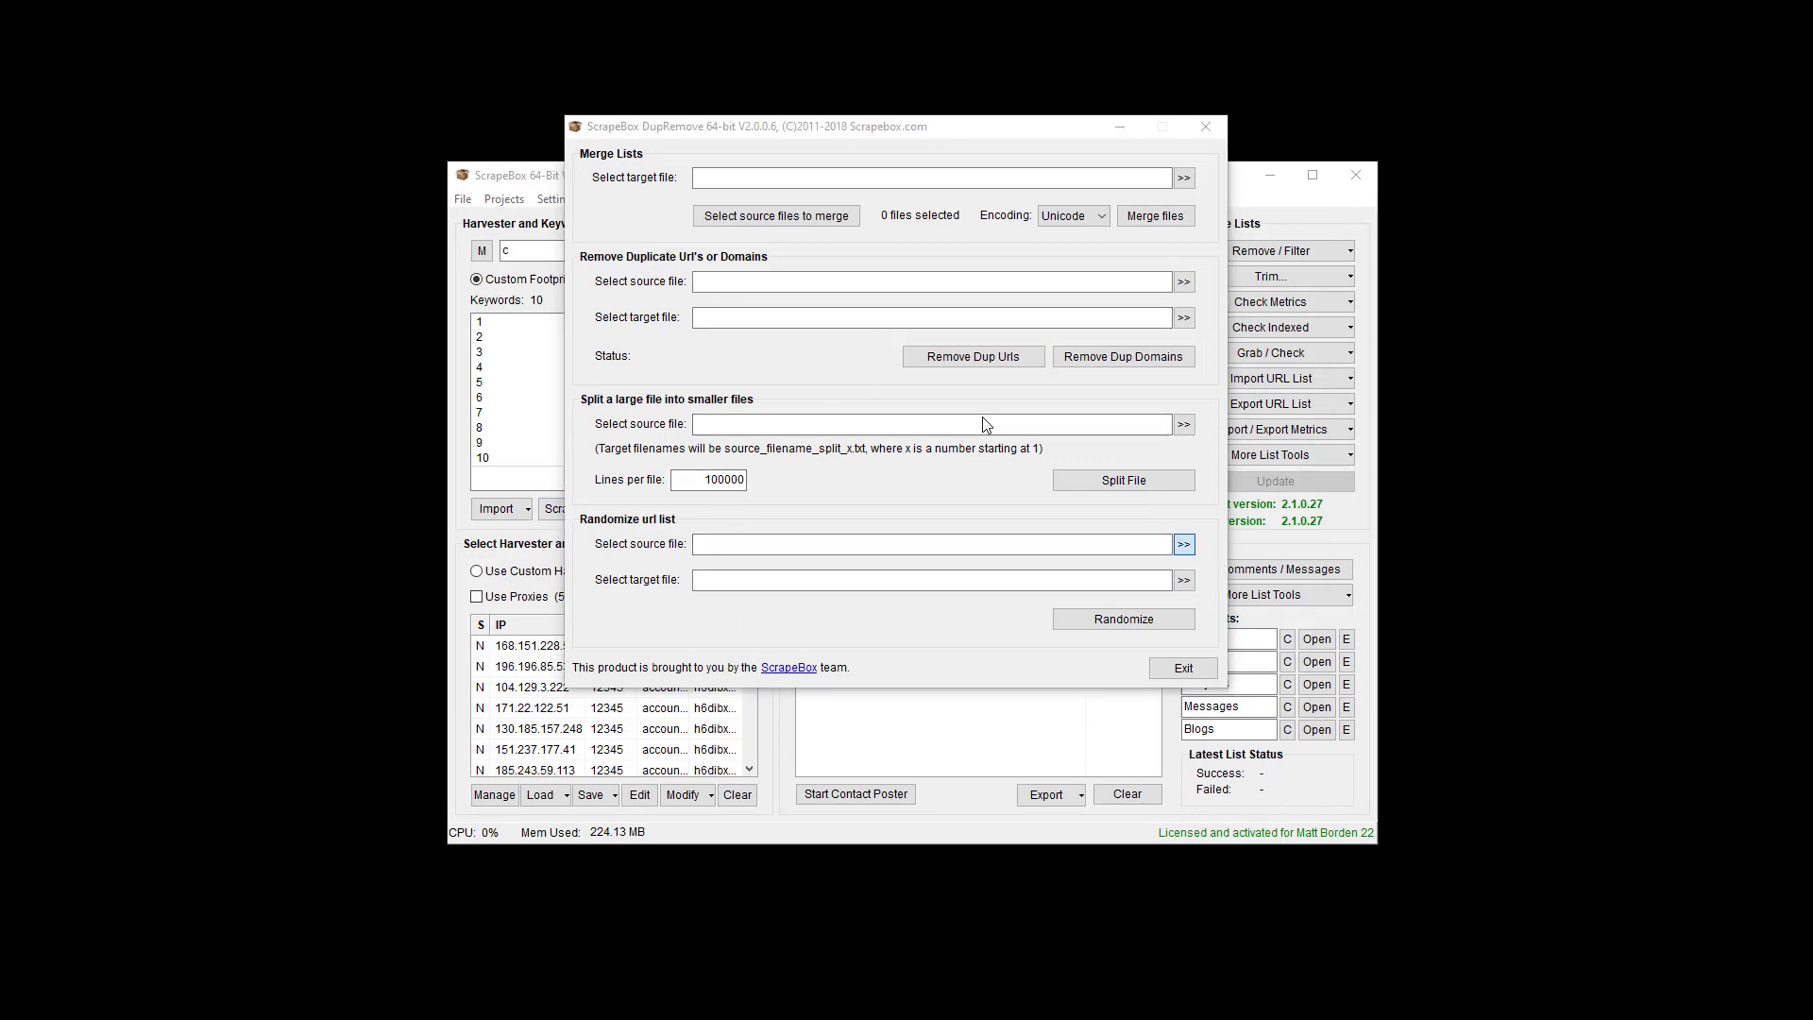
# Pick large list.txt as the Randomize url list source file.
pyautogui.click(1184, 544)
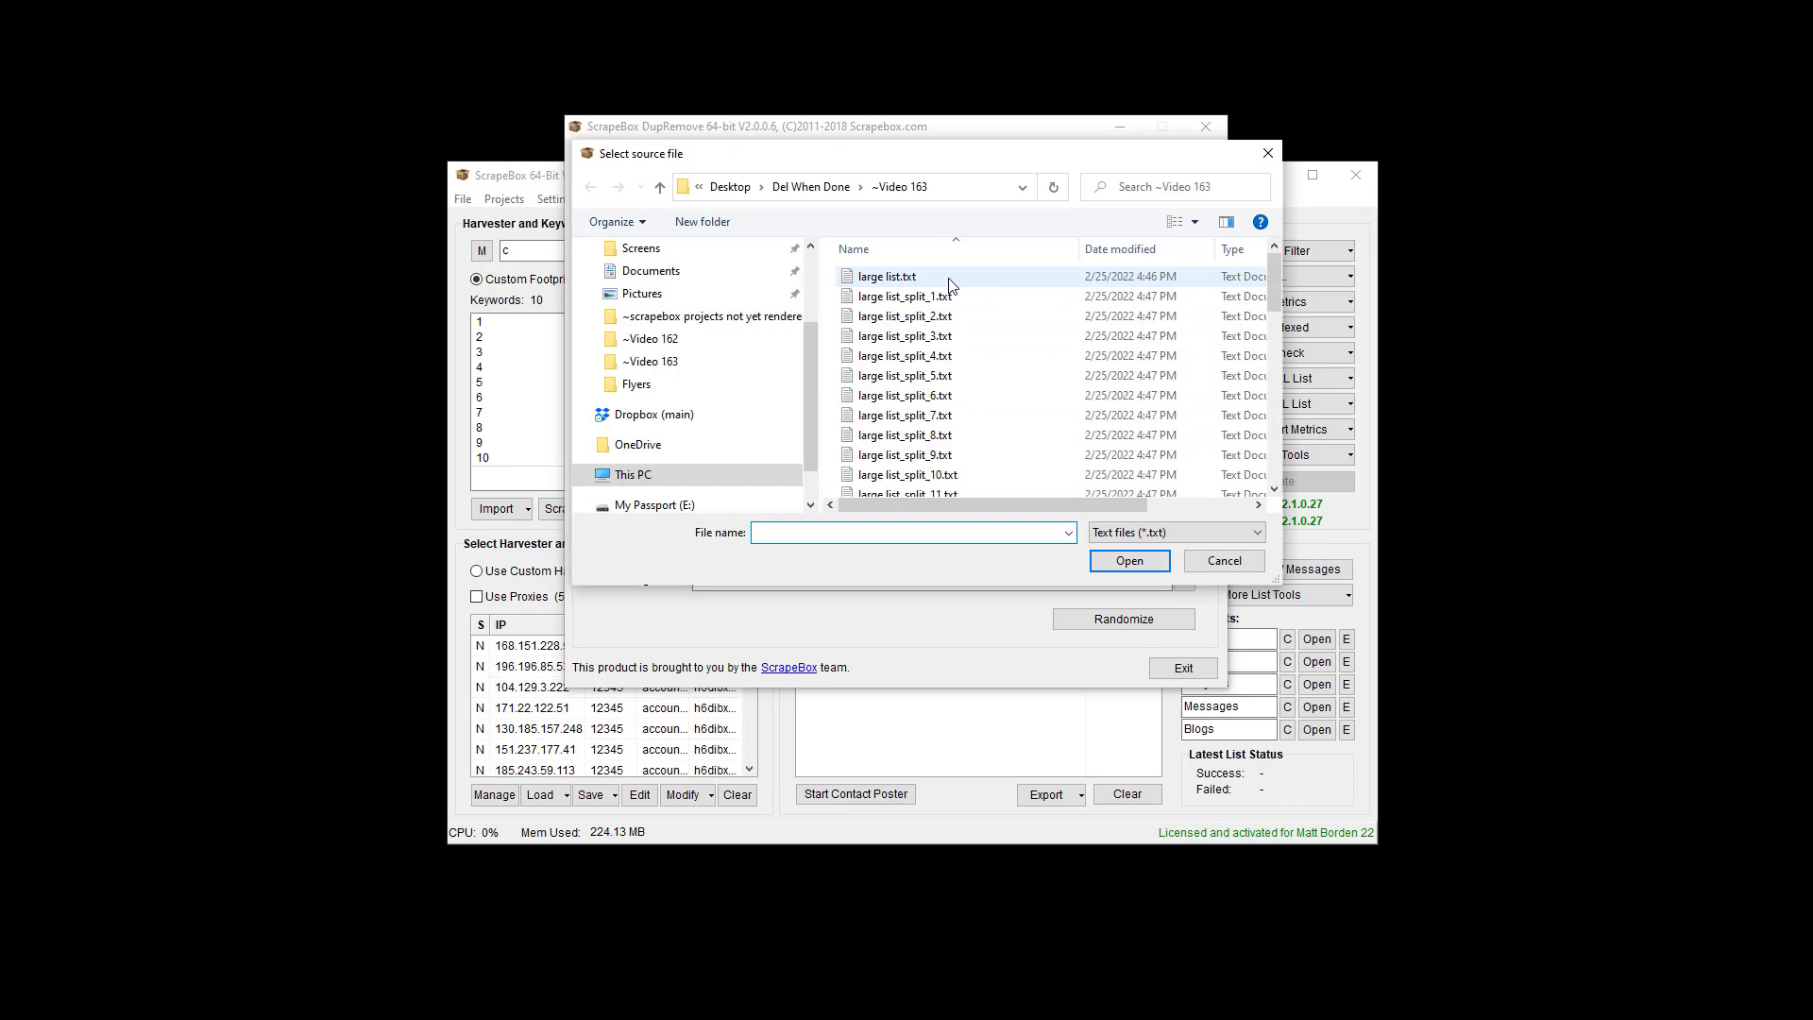
pyautogui.click(902, 296)
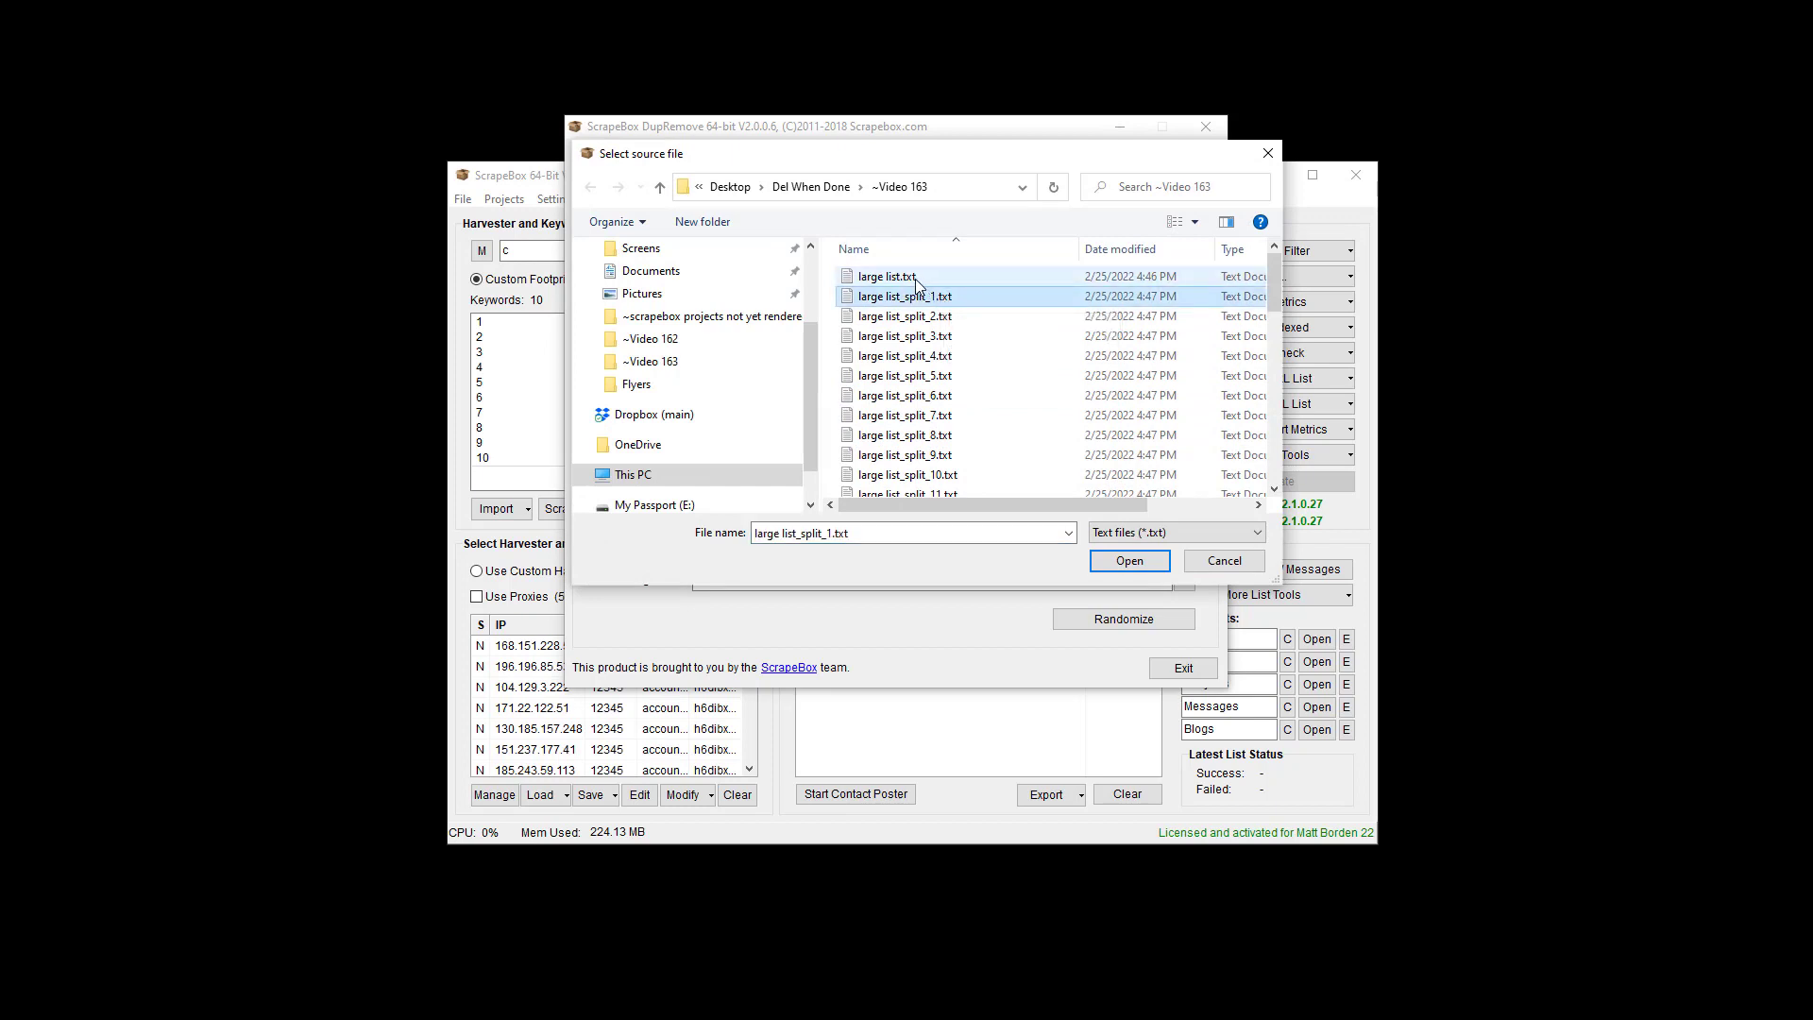
pyautogui.click(884, 276)
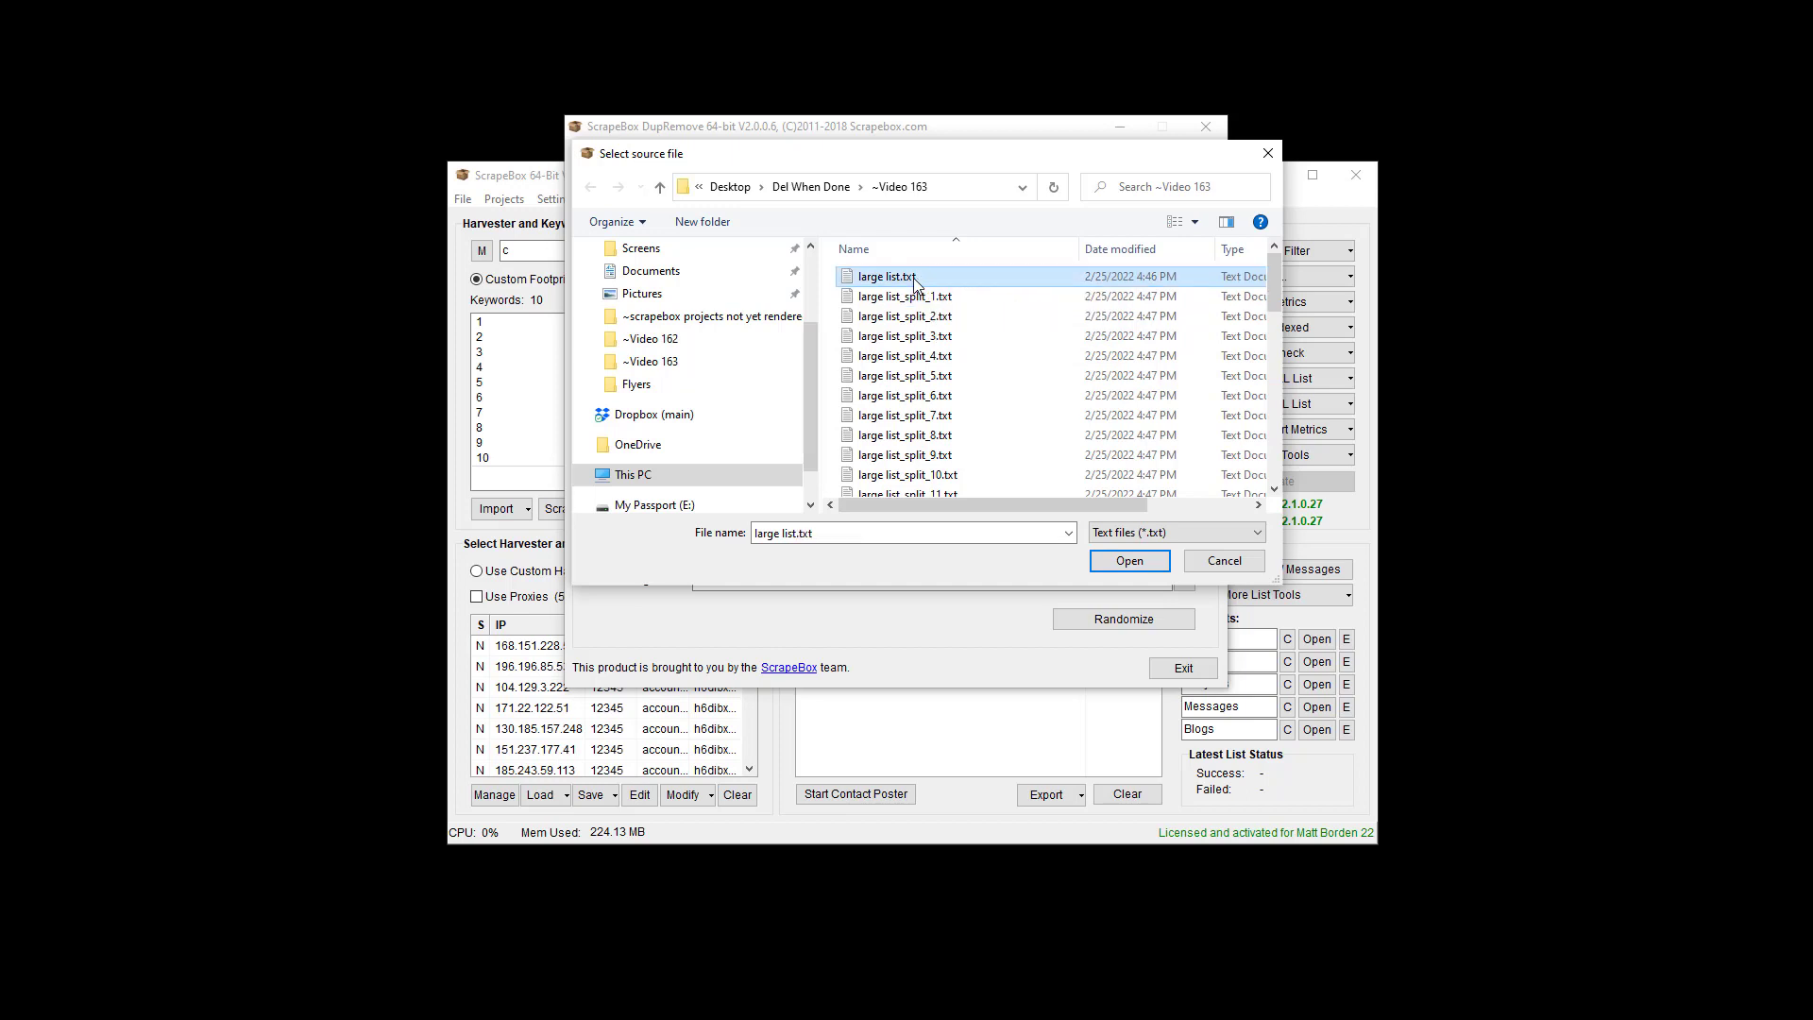
pyautogui.click(903, 296)
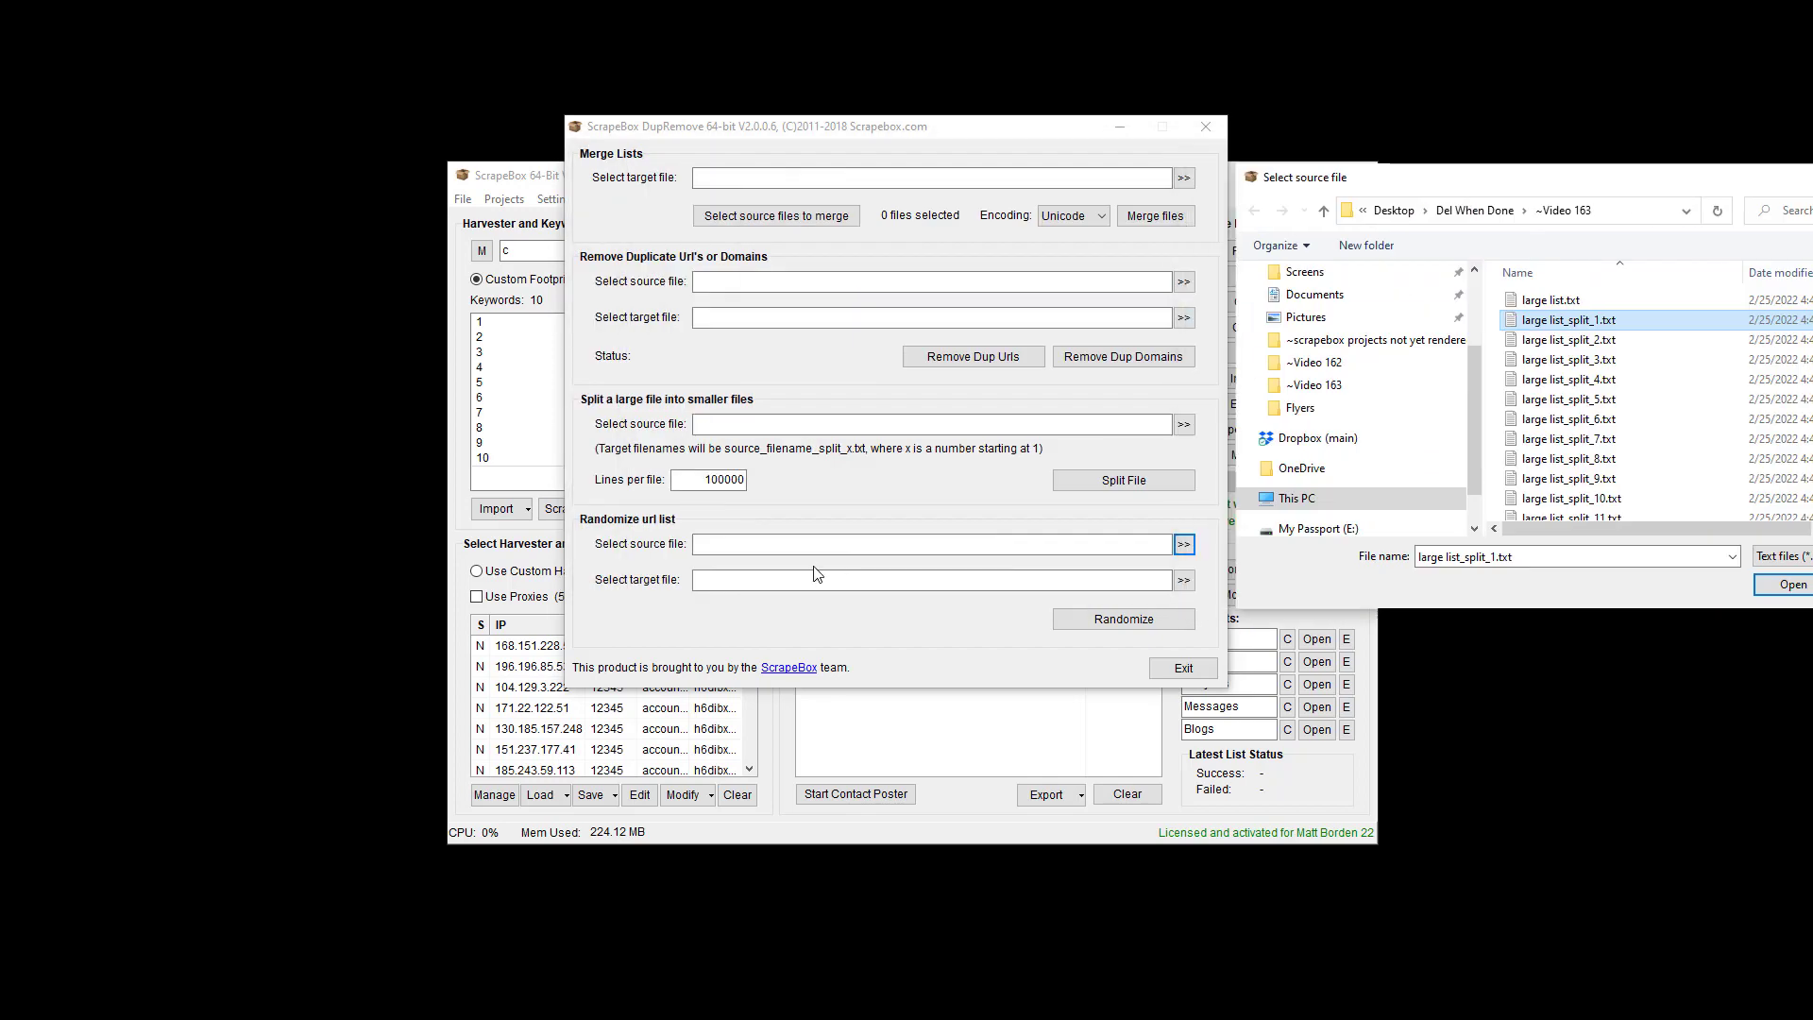
pyautogui.moveTo(1057, 544)
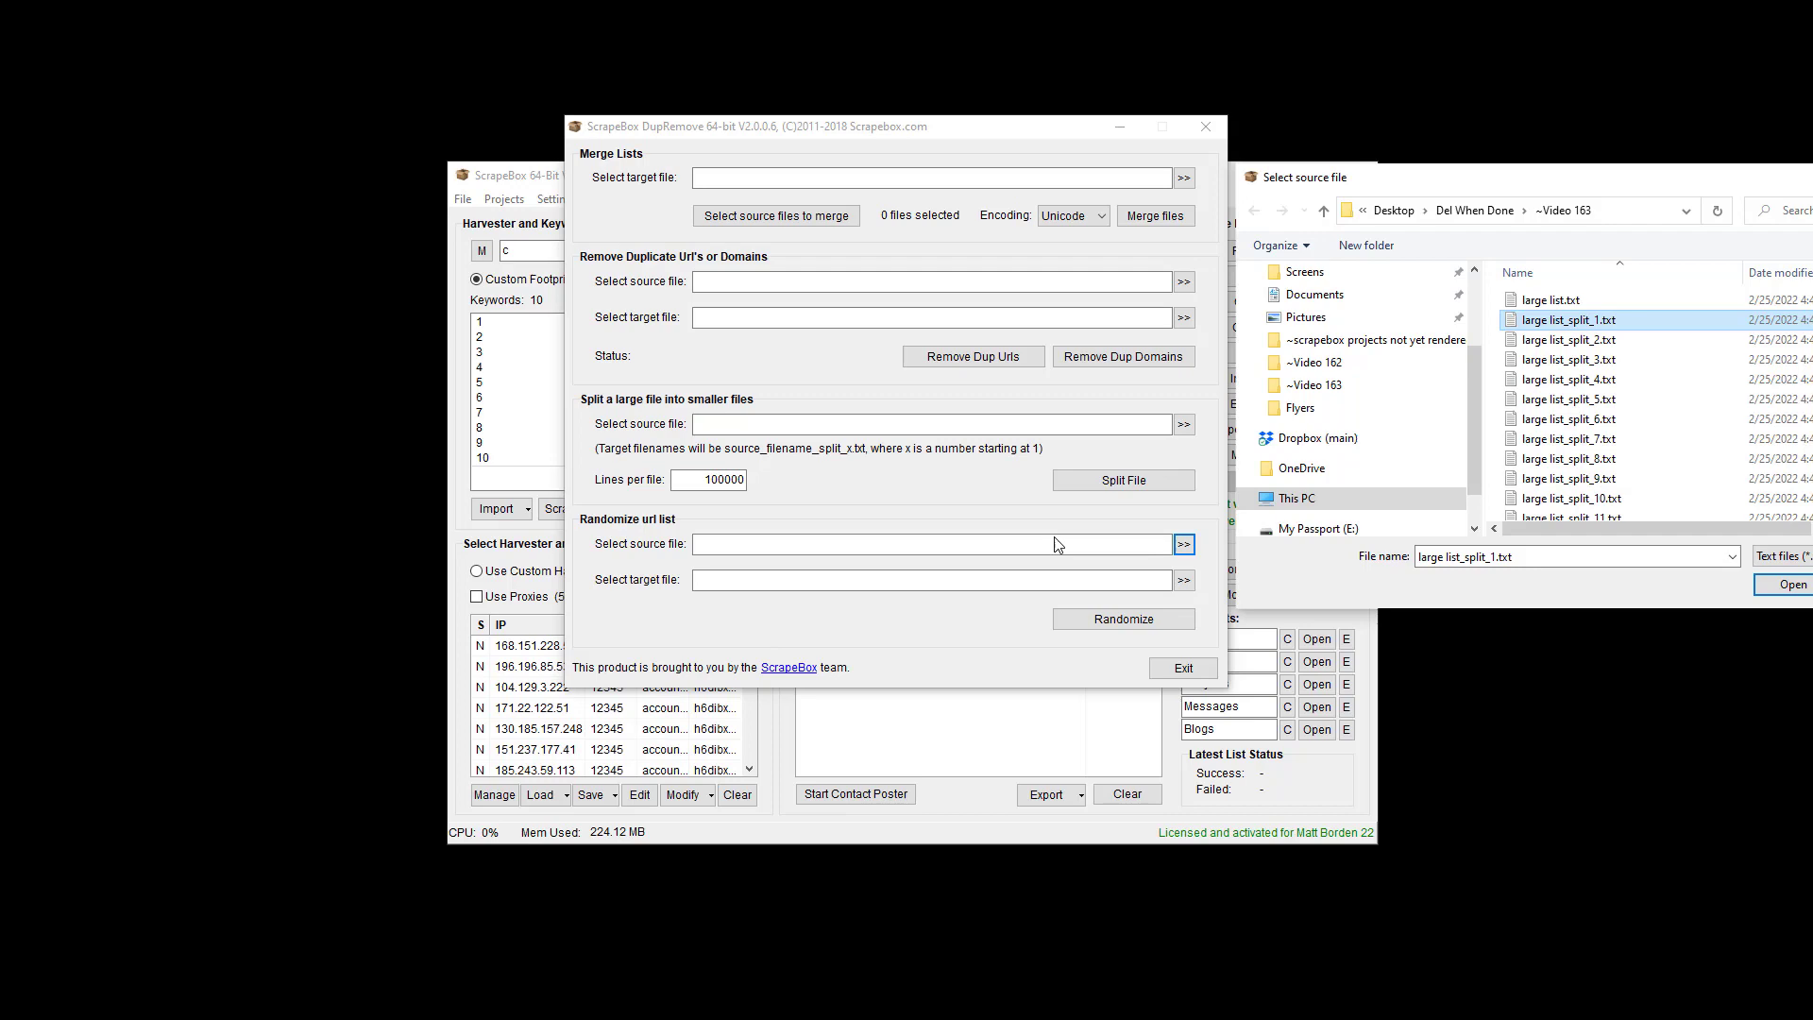
pyautogui.moveTo(1558, 174)
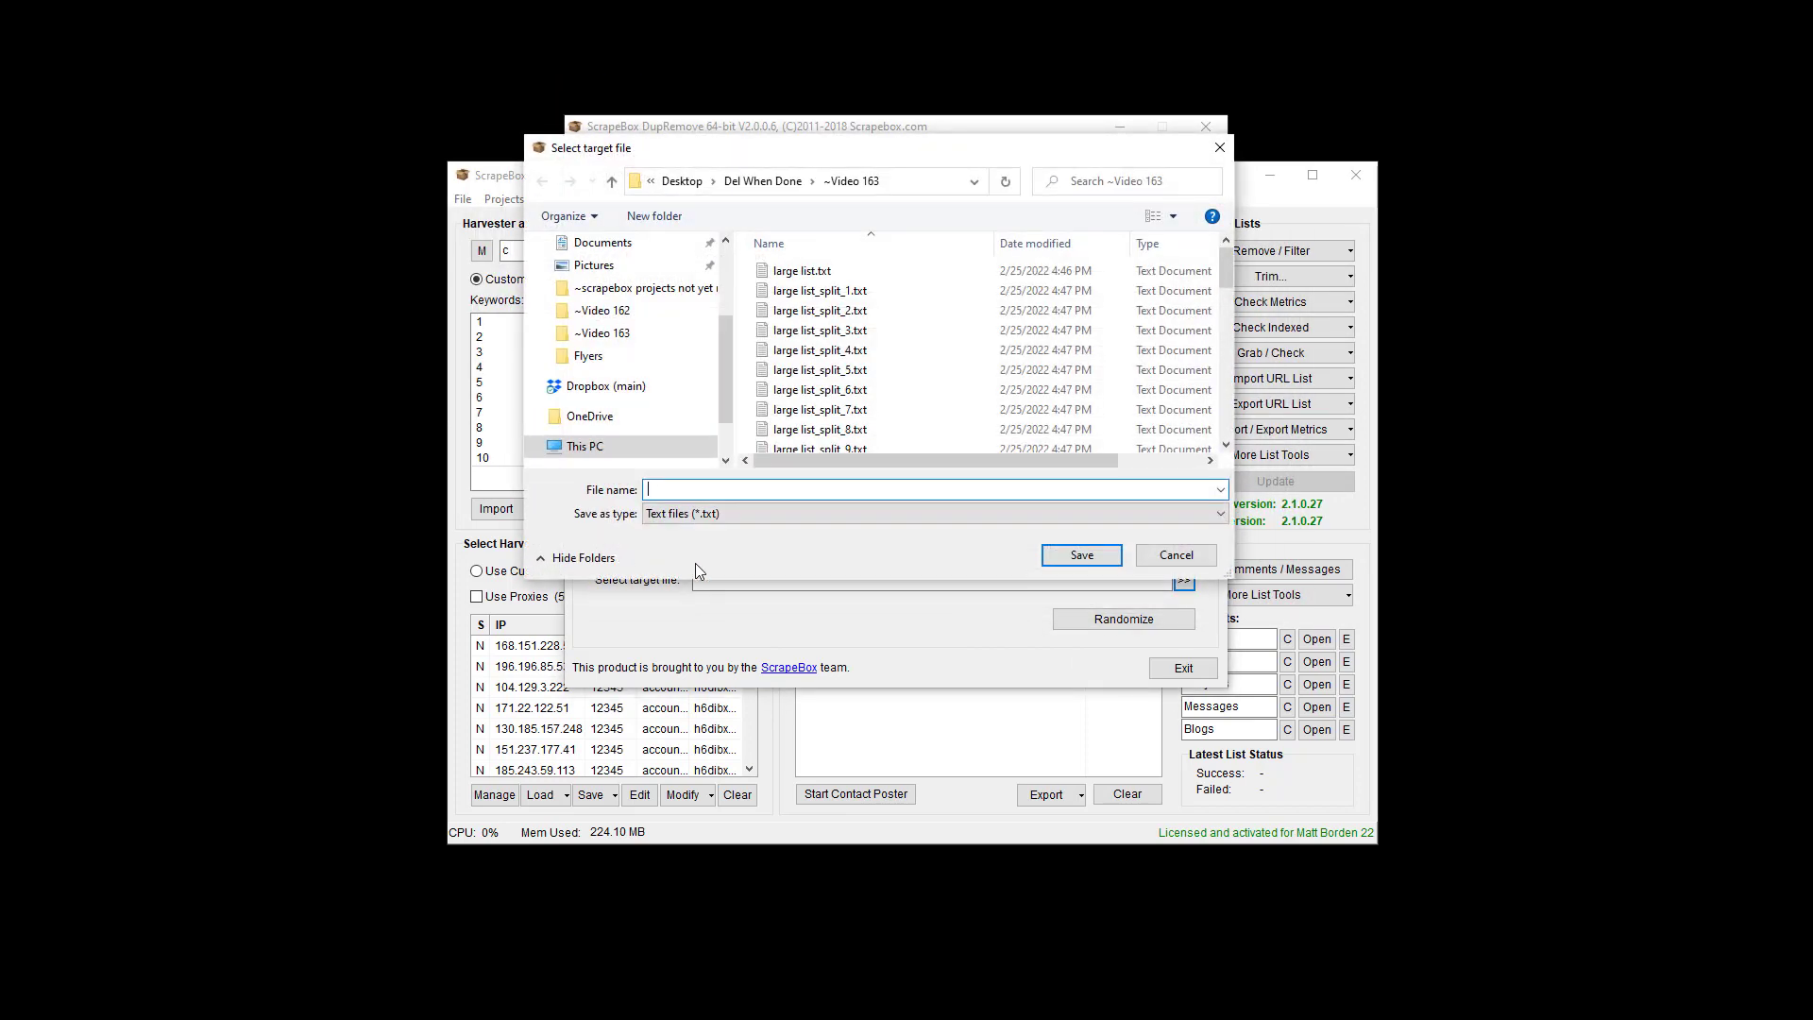
pyautogui.moveTo(763, 489)
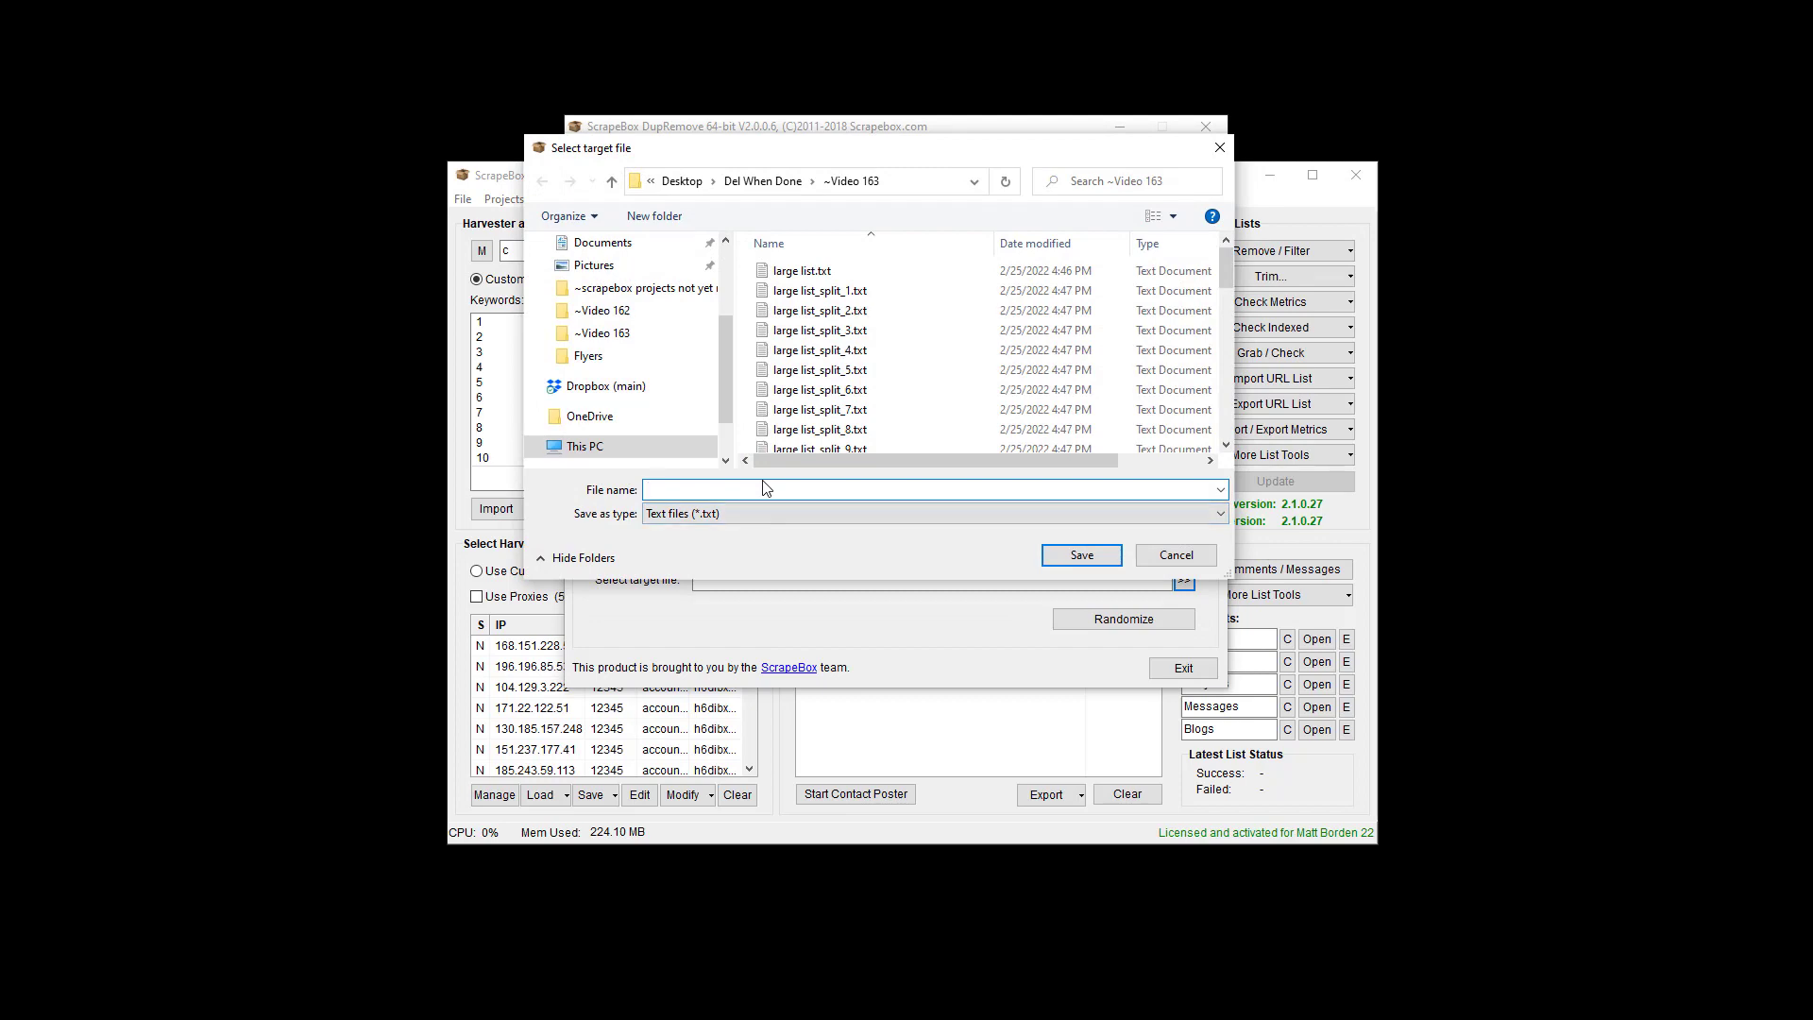
# Name the randomized output file '100K random' and save it.
pyautogui.write('100K random')
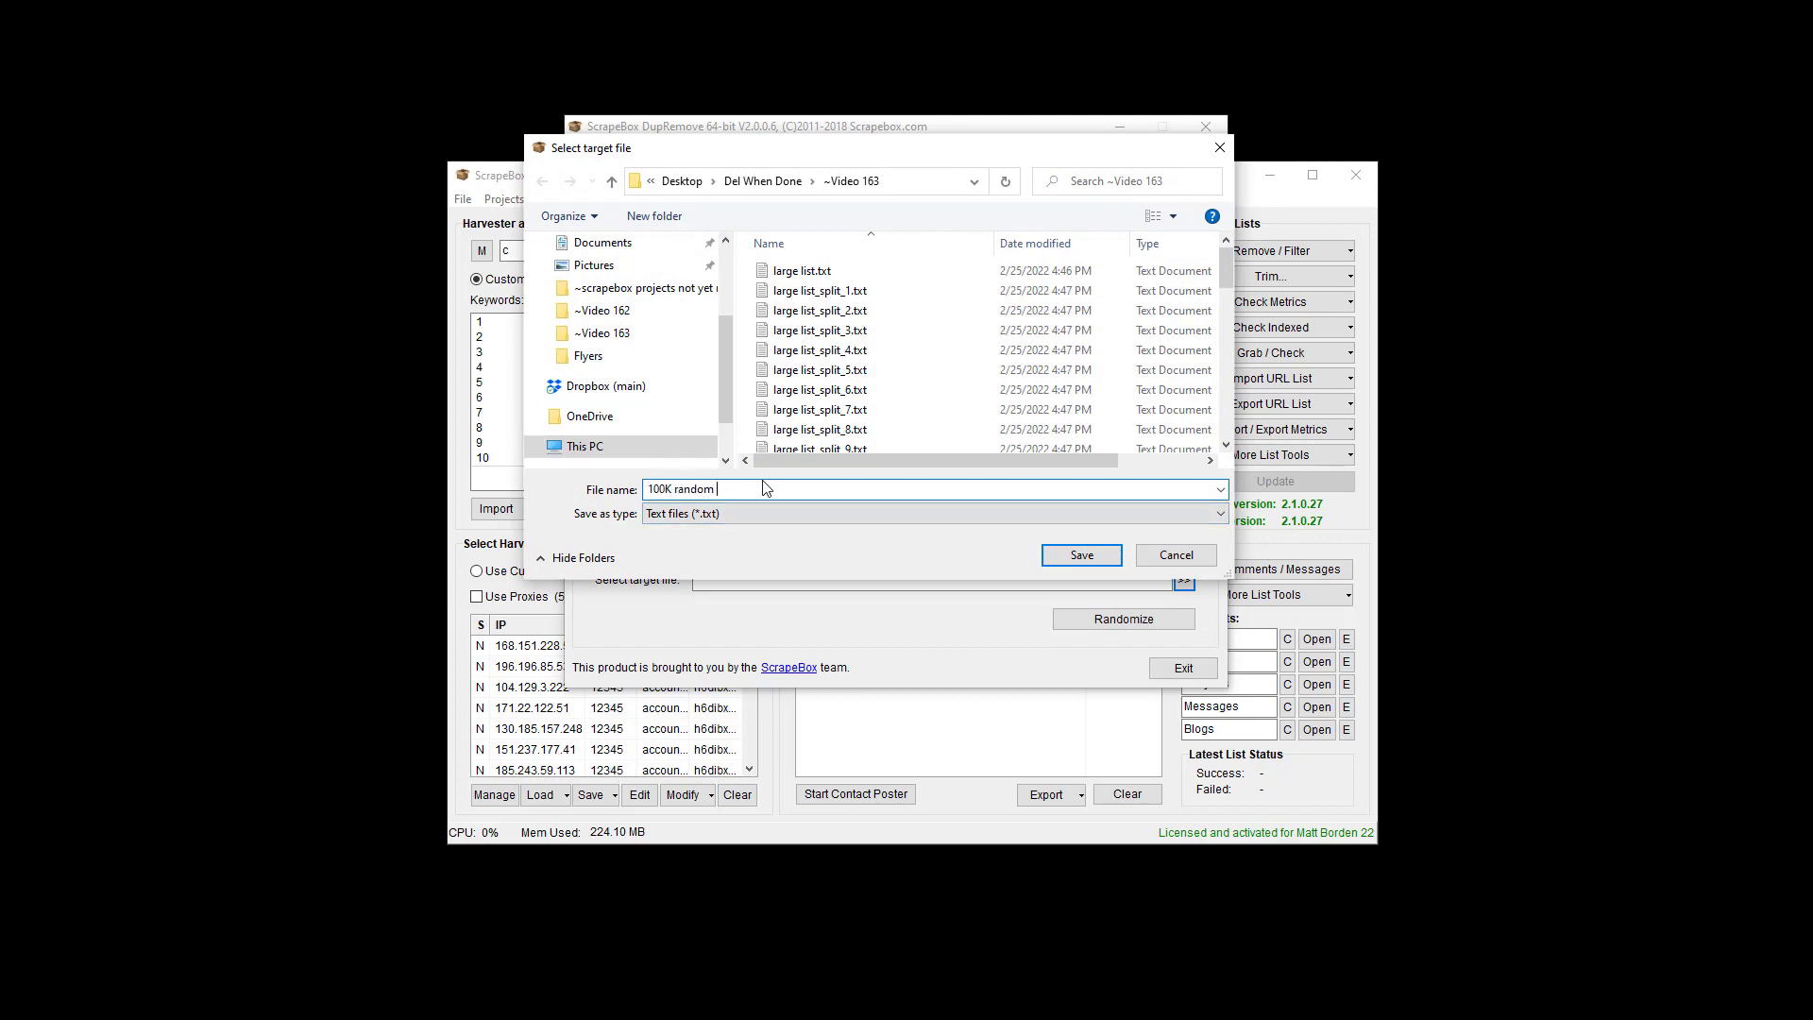
pyautogui.click(1081, 554)
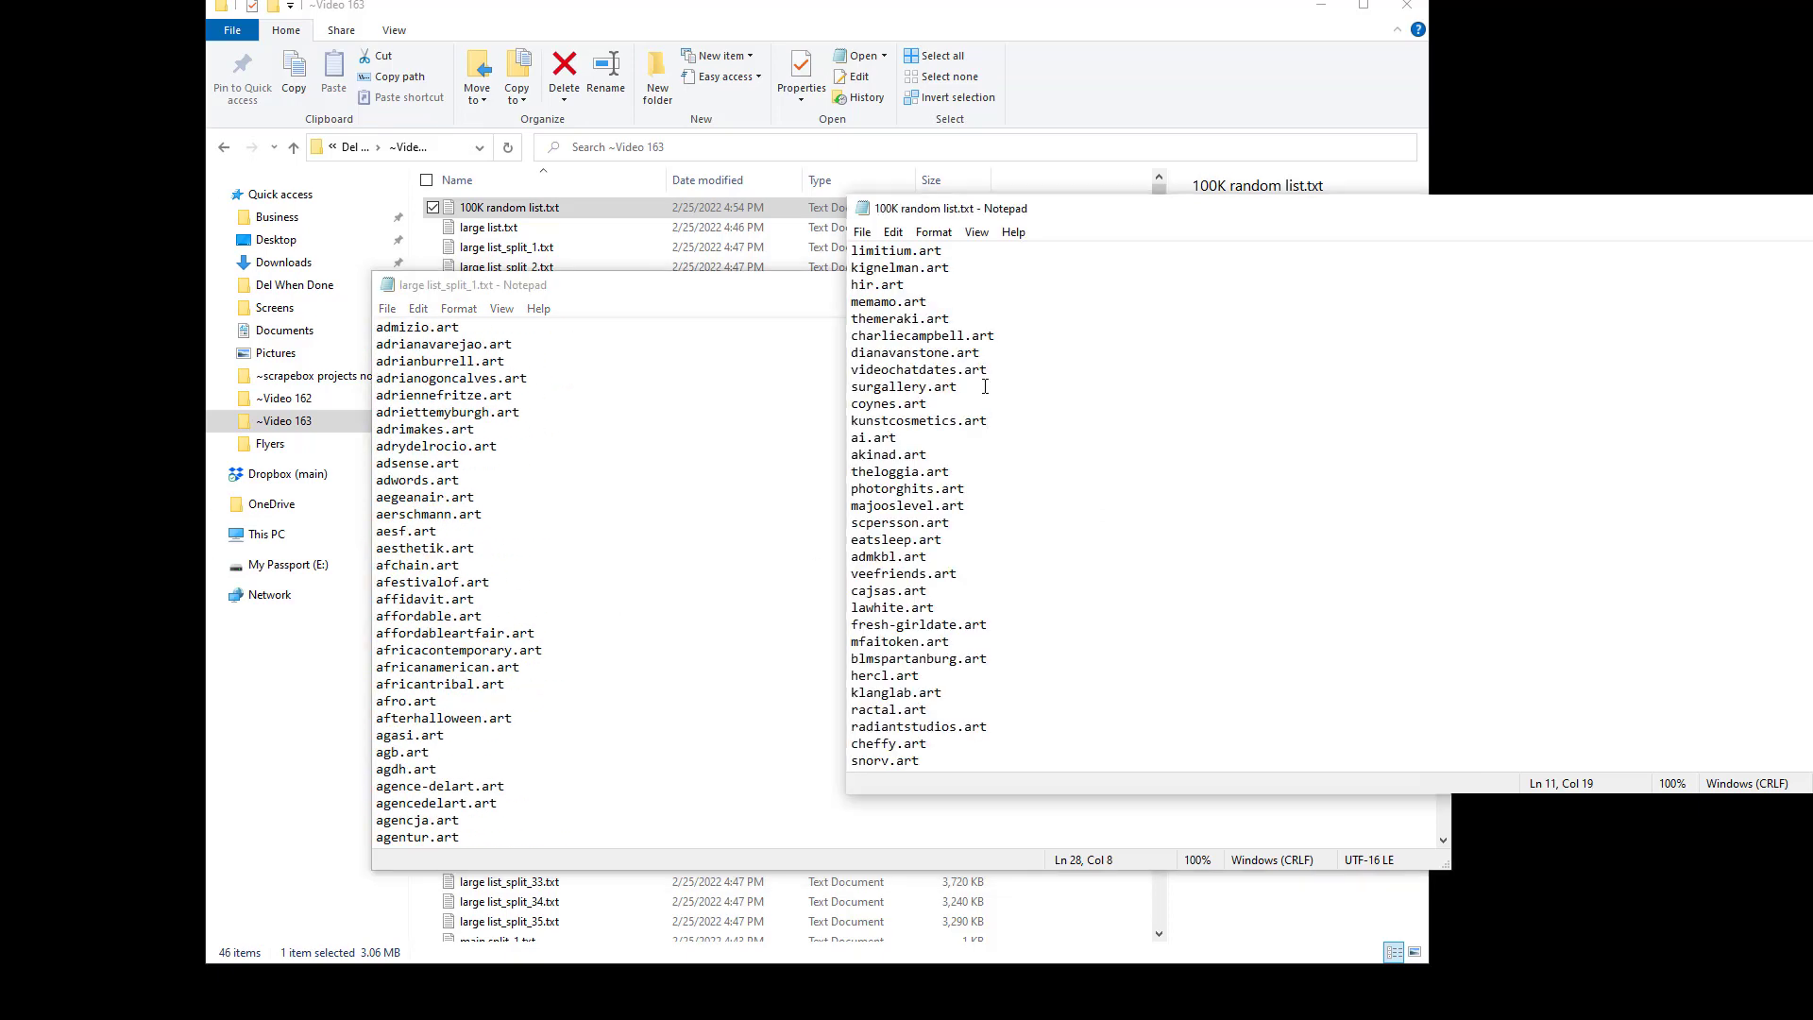
# Scroll through the lists, then close the alphabetical split list file.
pyautogui.scroll(-3)
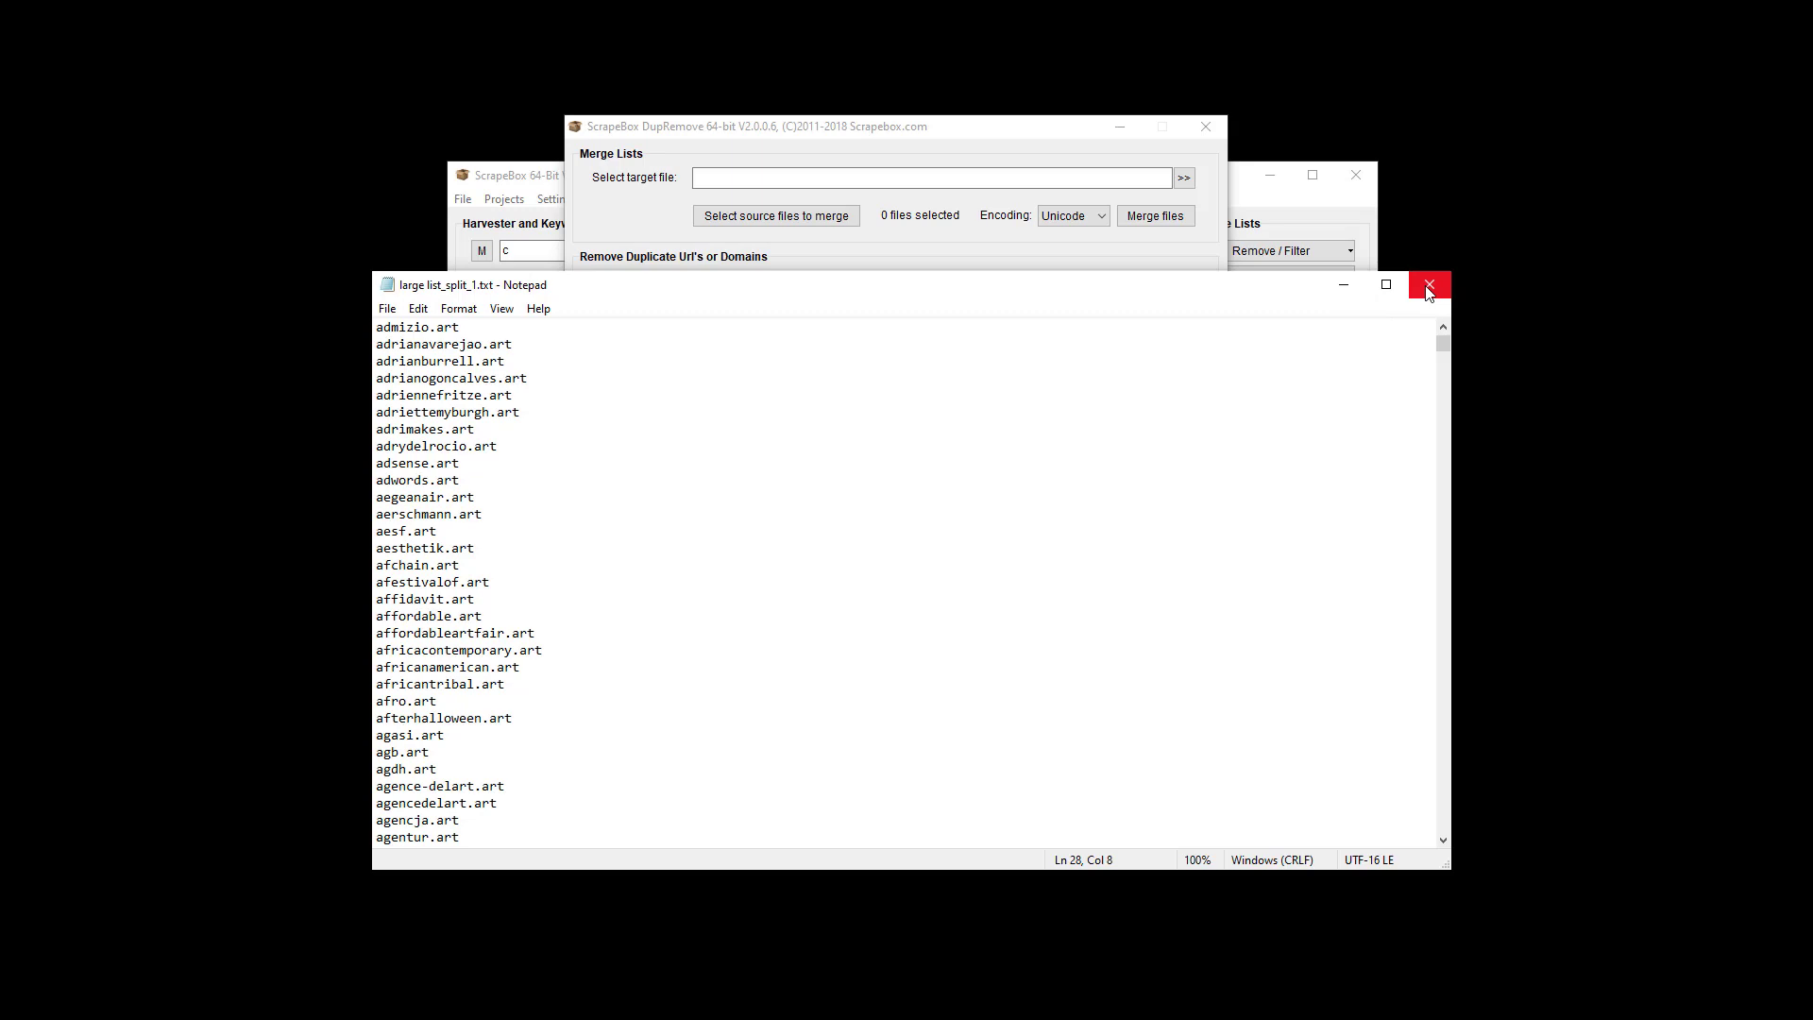
pyautogui.click(1428, 285)
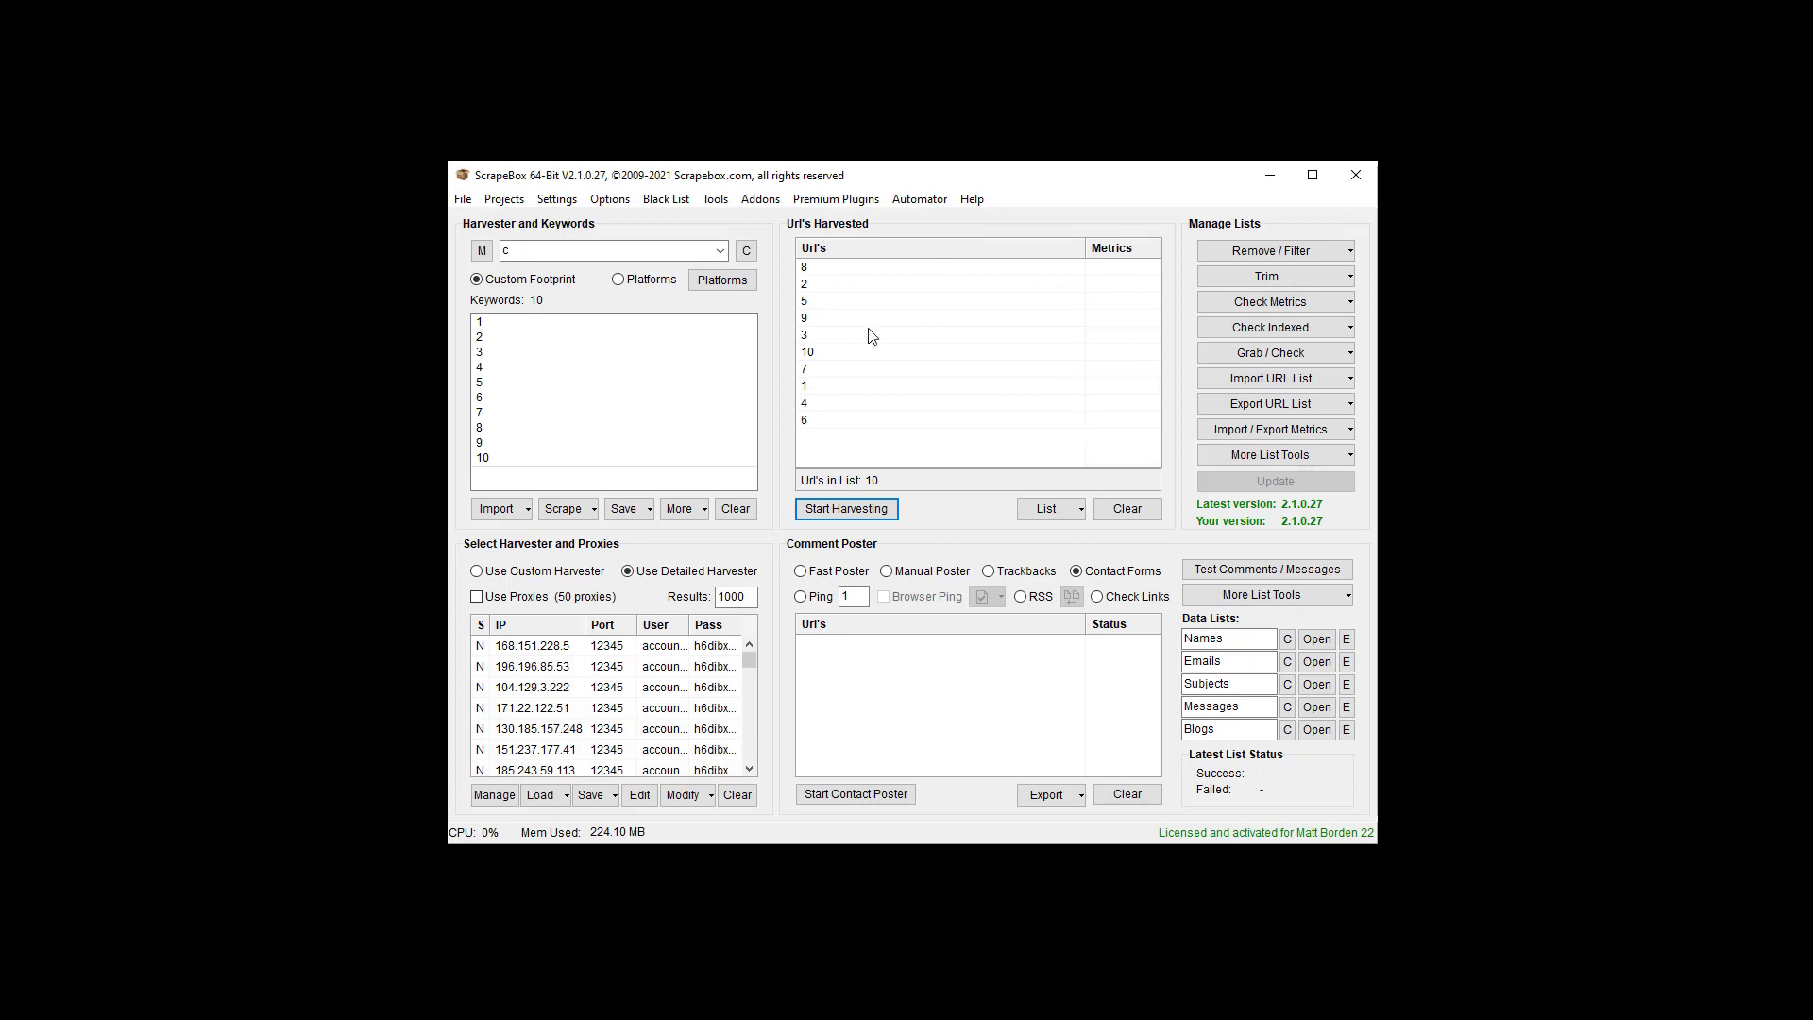
pyautogui.moveTo(1525, 529)
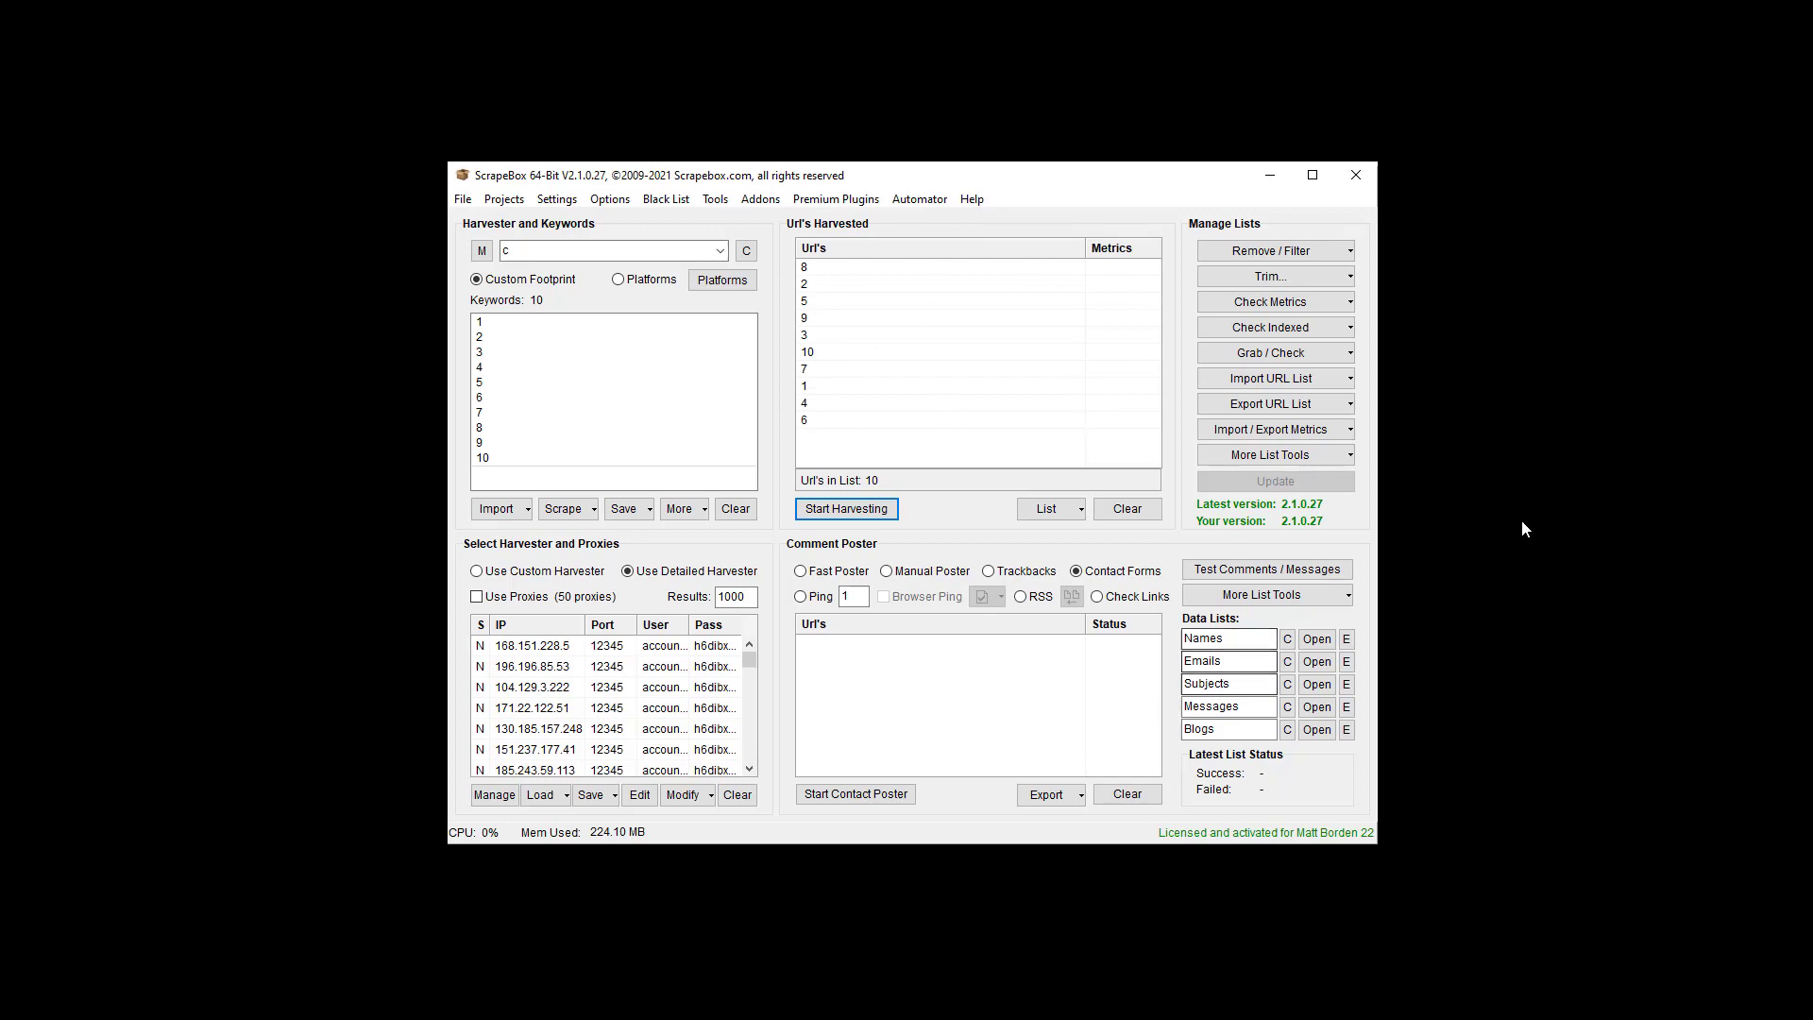
pyautogui.click(1275, 403)
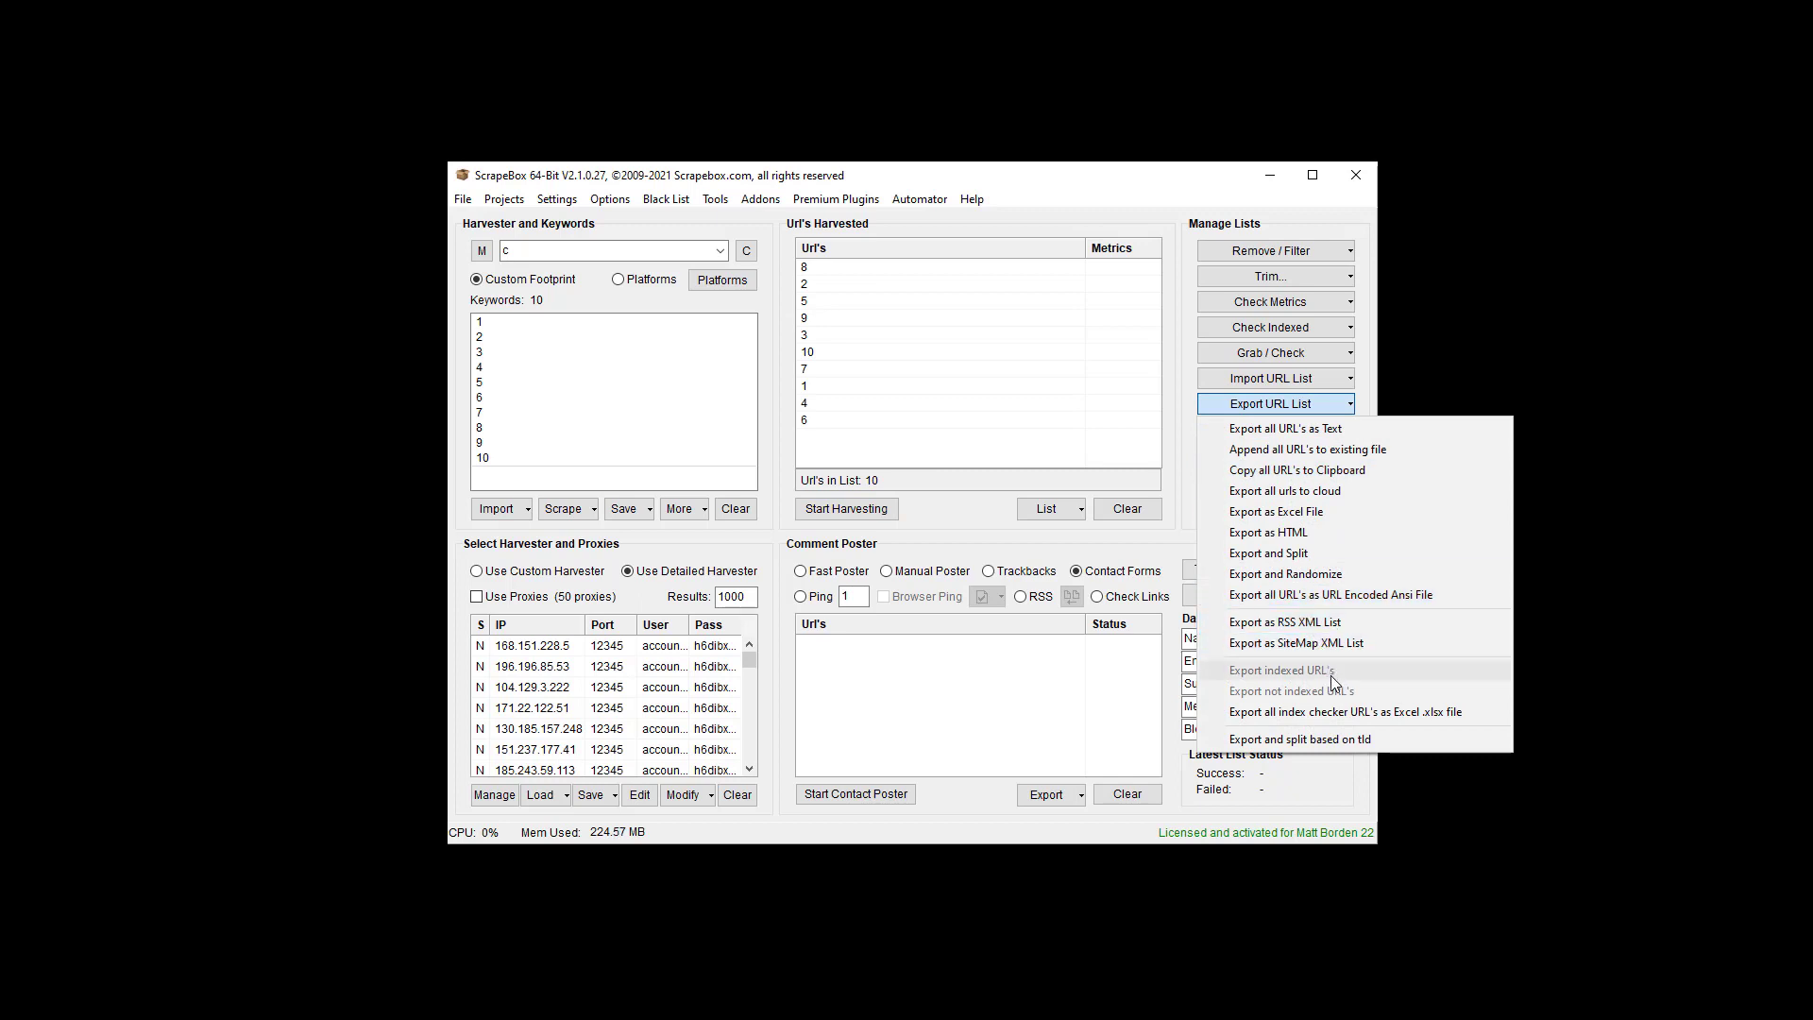
pyautogui.moveTo(1306, 669)
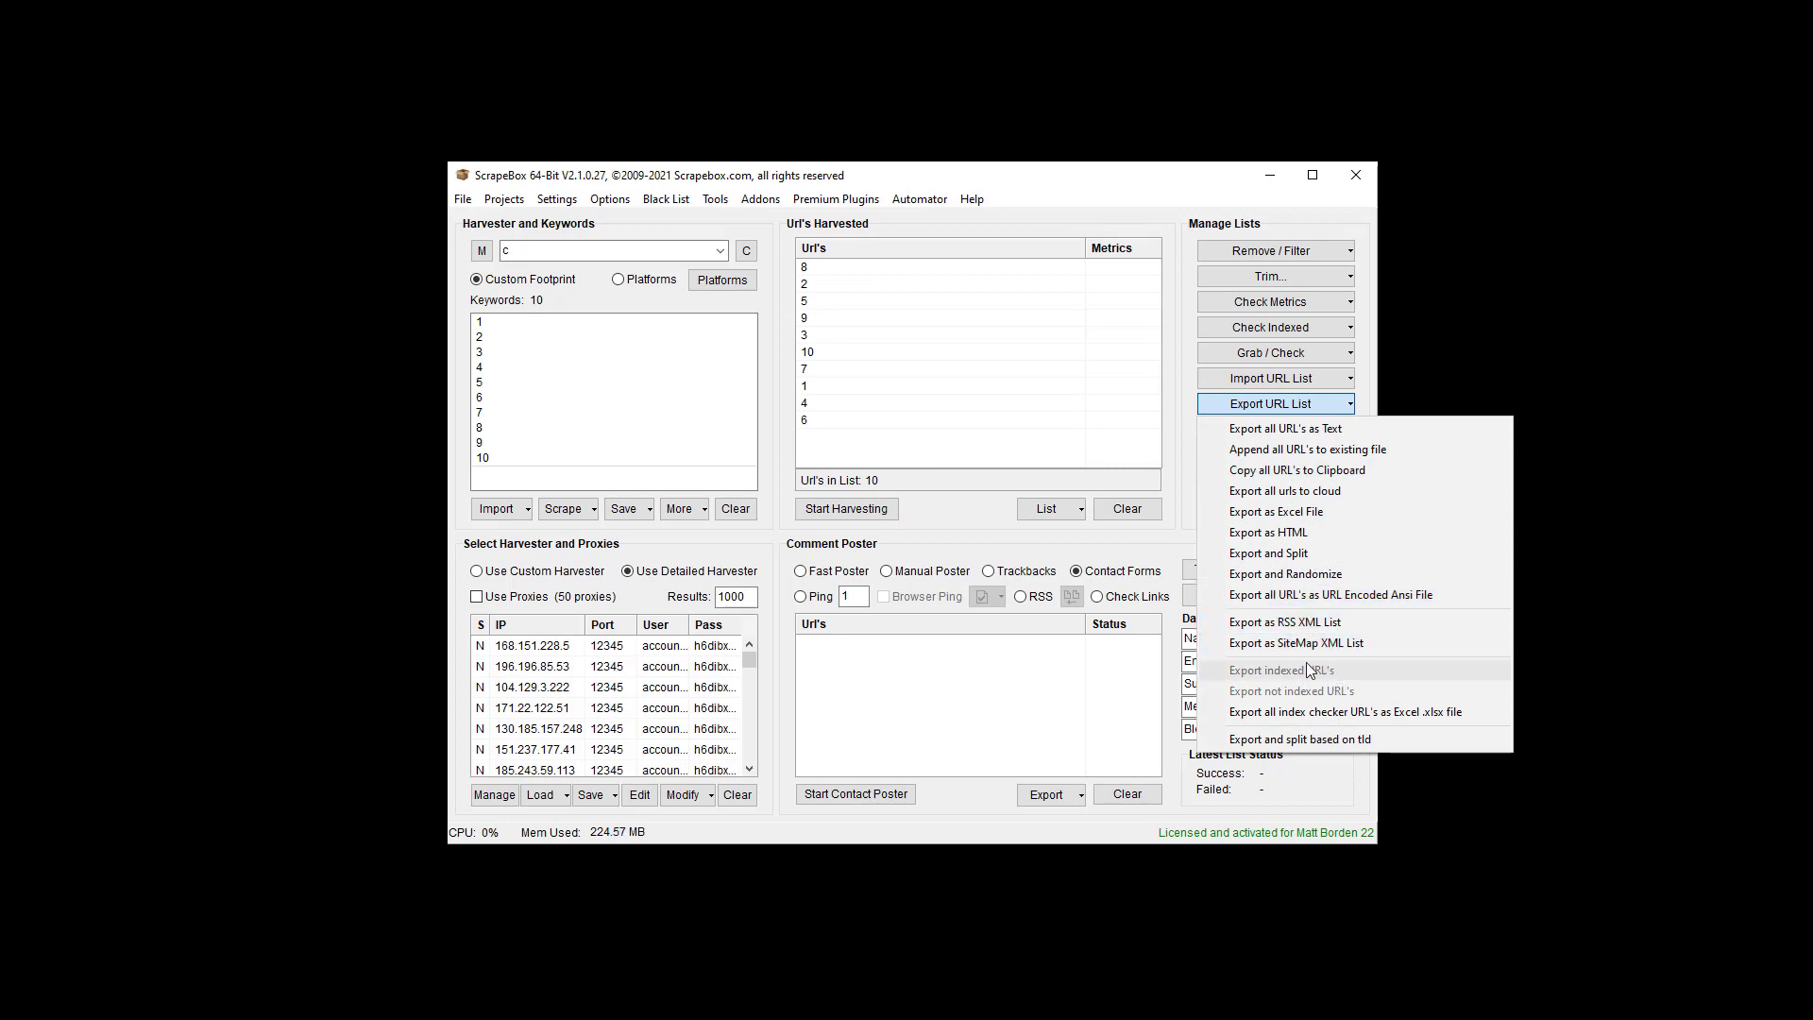
pyautogui.moveTo(1301, 581)
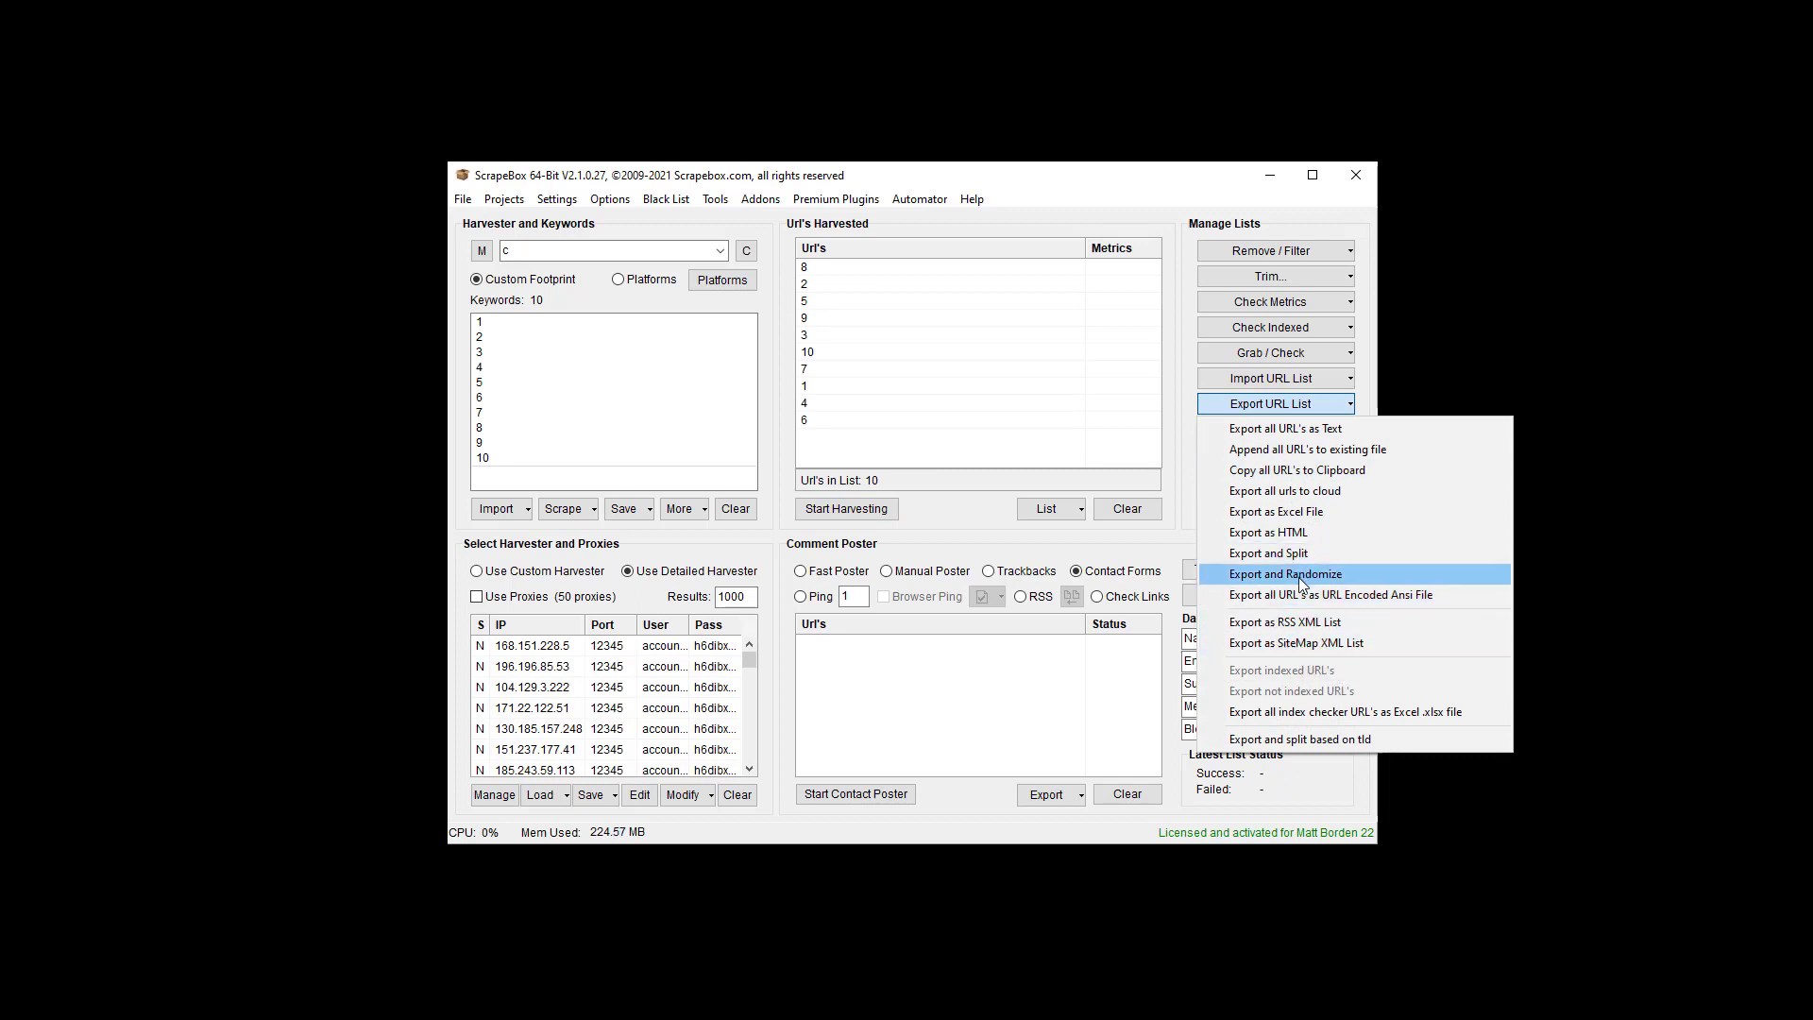
pyautogui.click(760, 198)
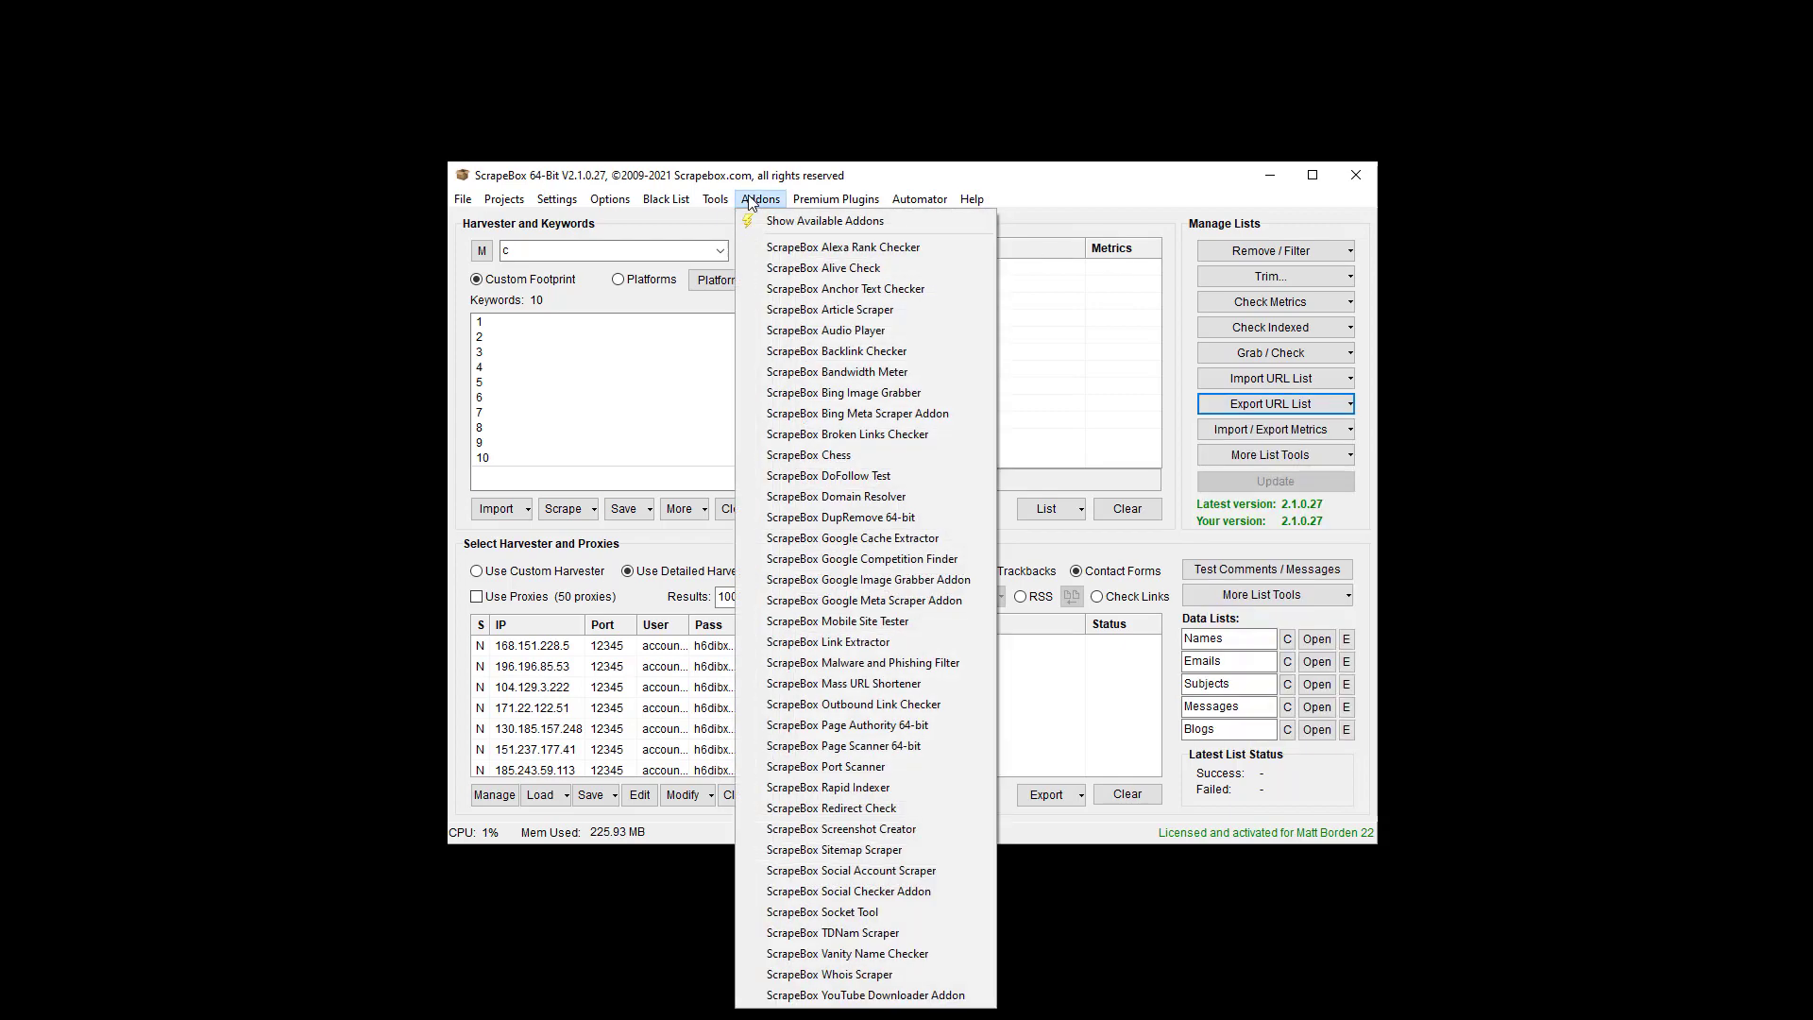
pyautogui.click(919, 199)
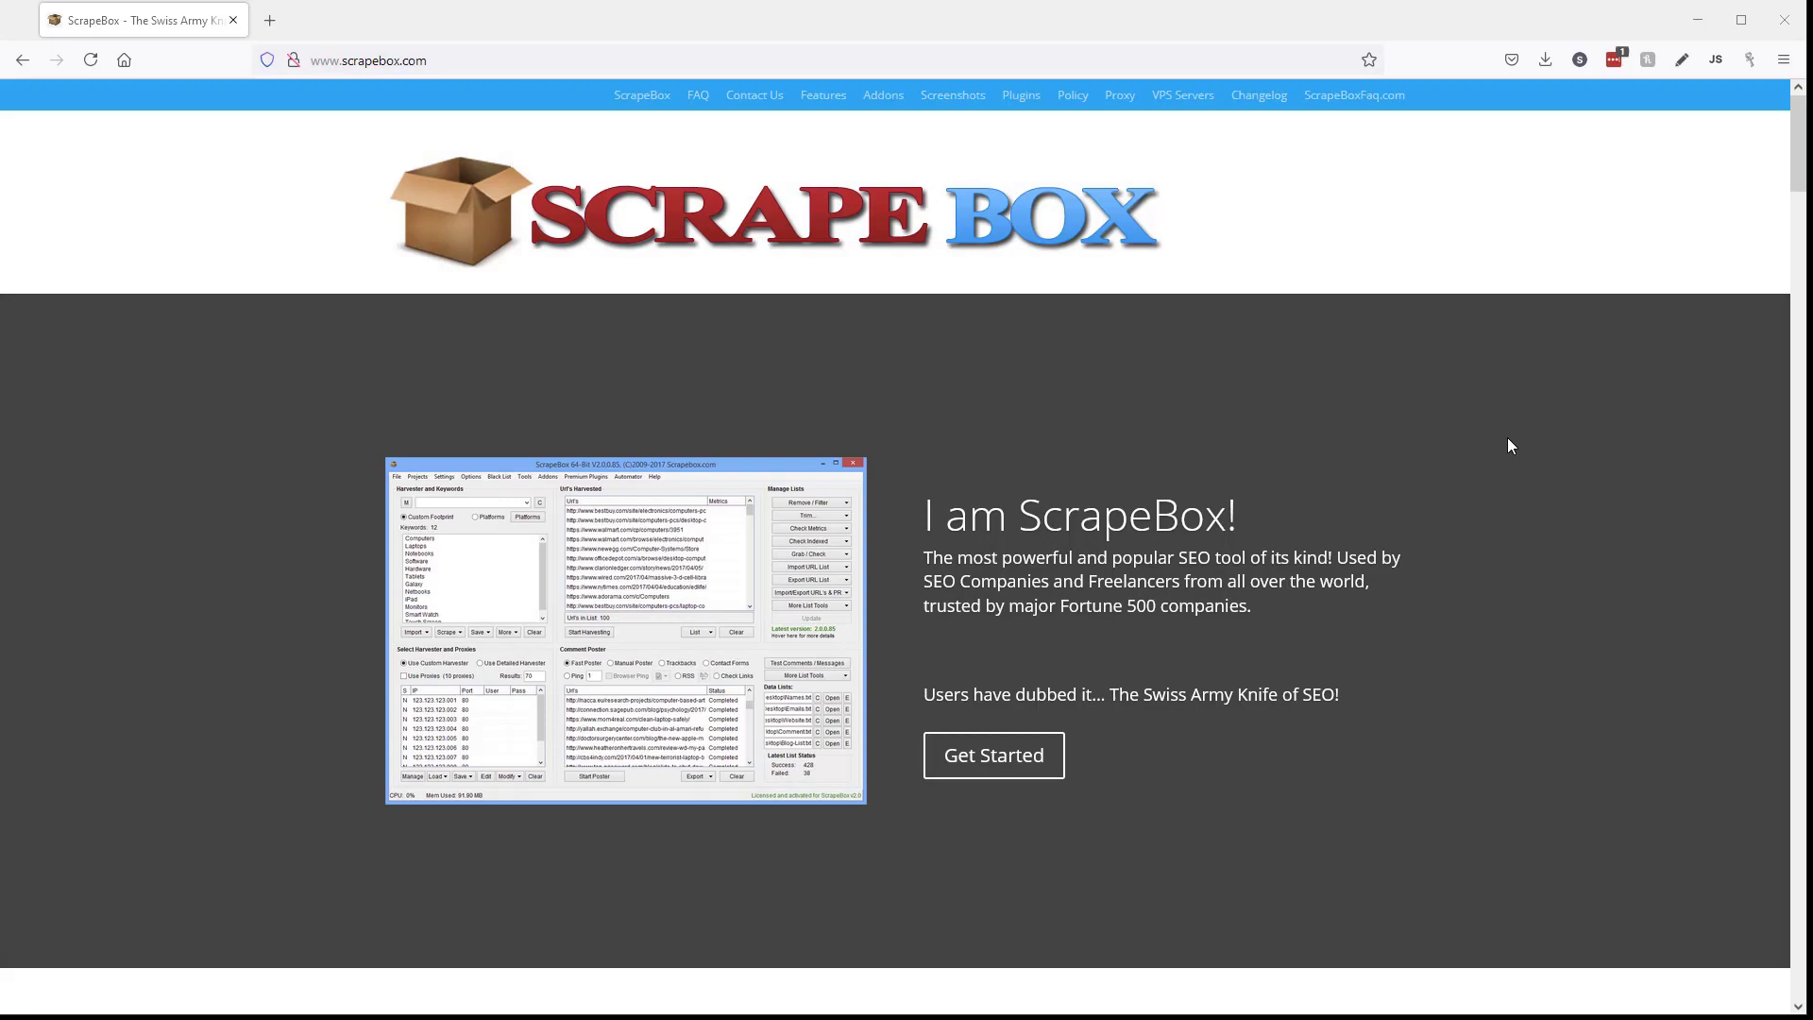
pyautogui.moveTo(443, 42)
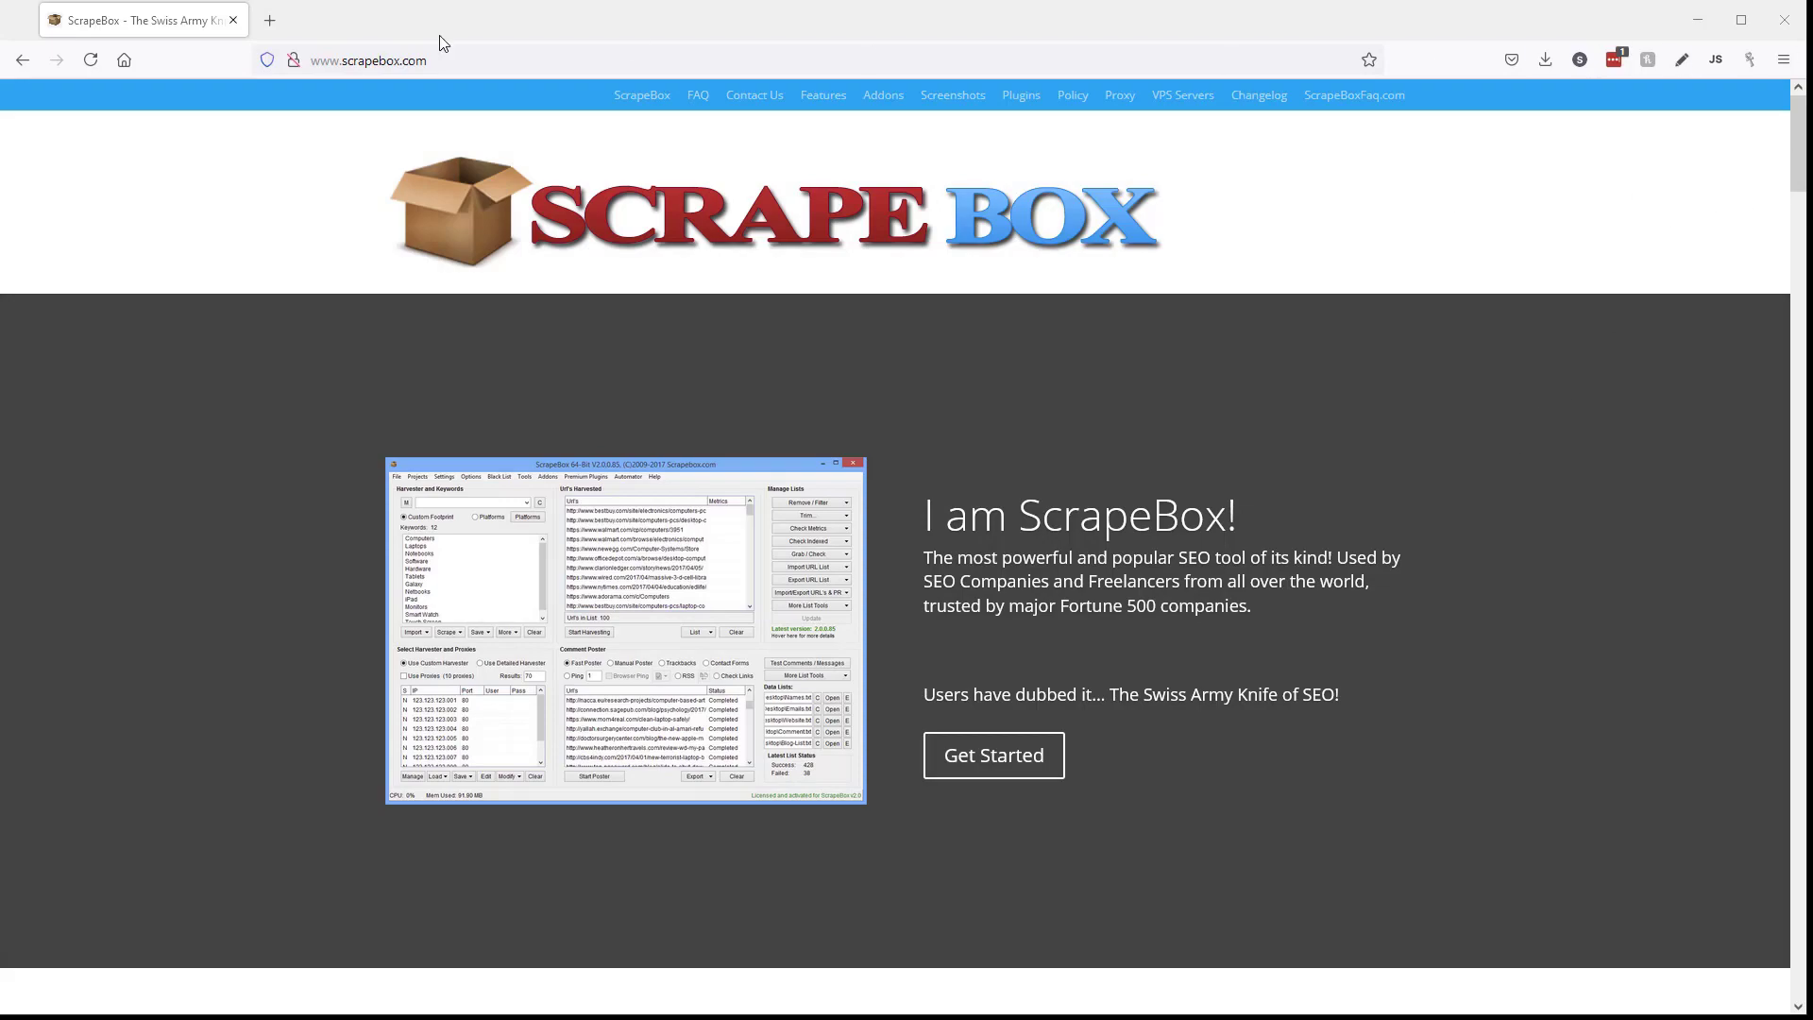
# Scroll scrapebox.com down to the Add to Cart order section.
pyautogui.scroll(-3)
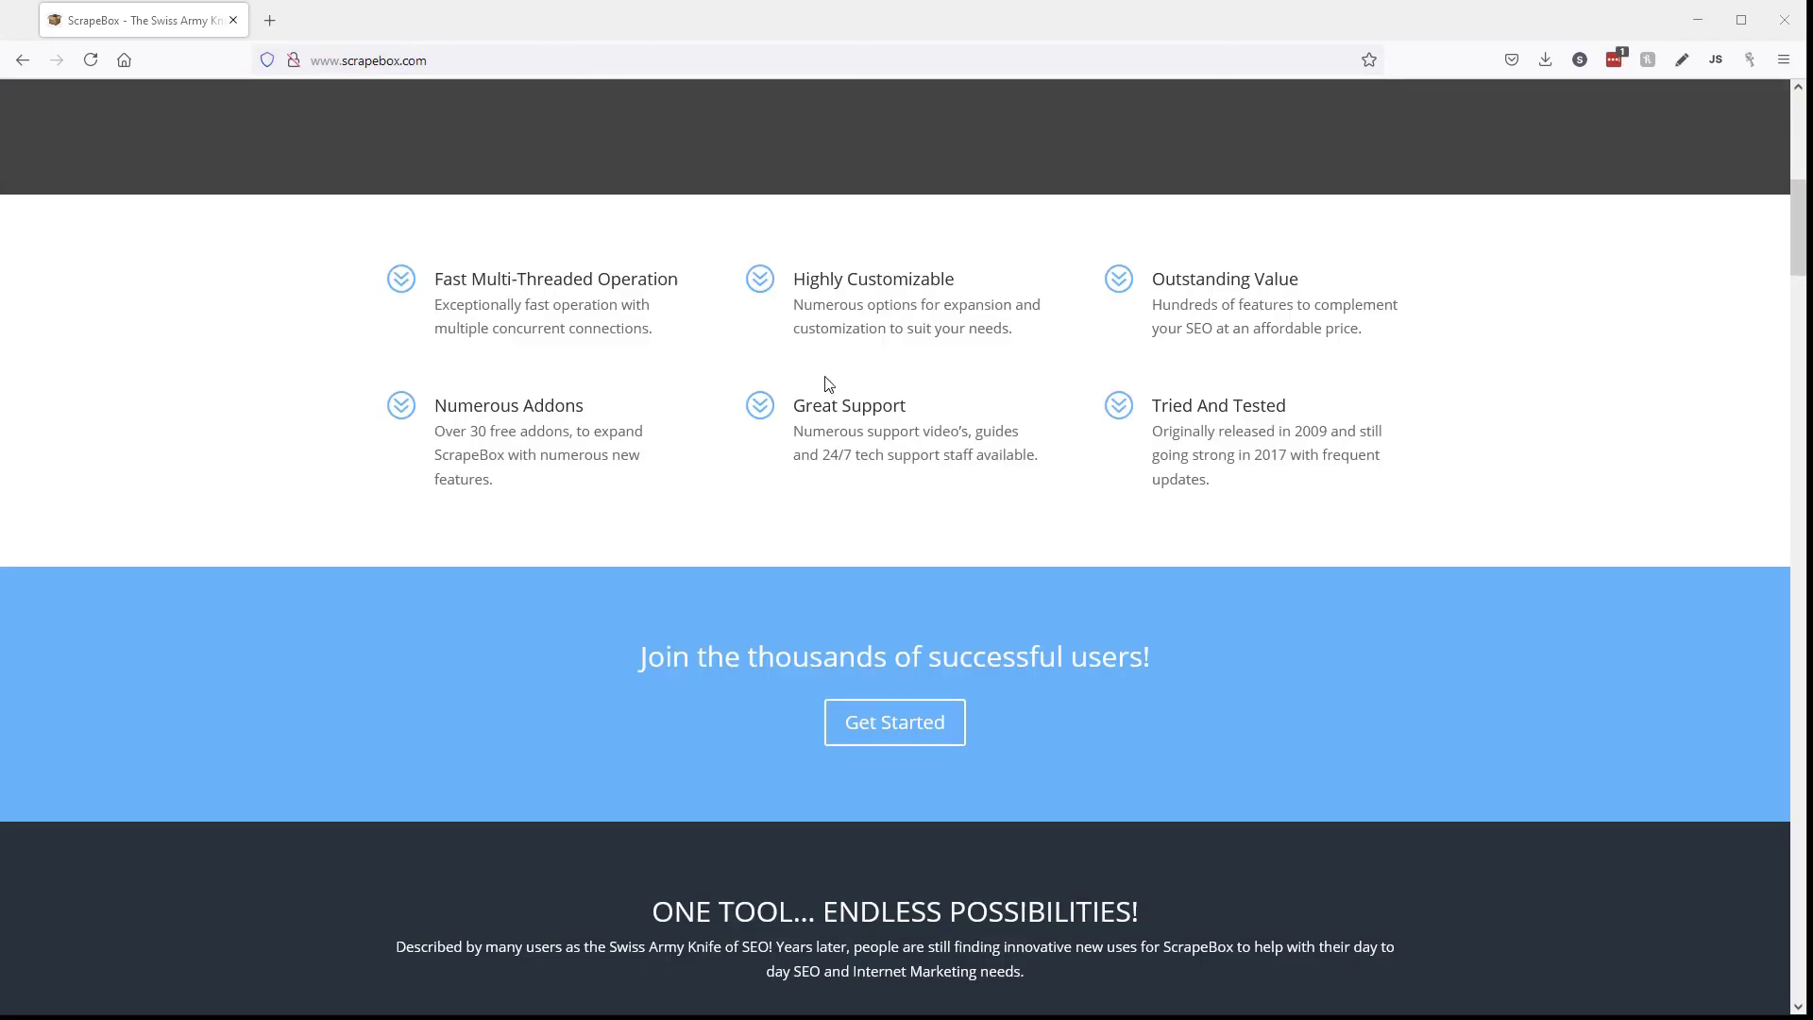
pyautogui.scroll(-3)
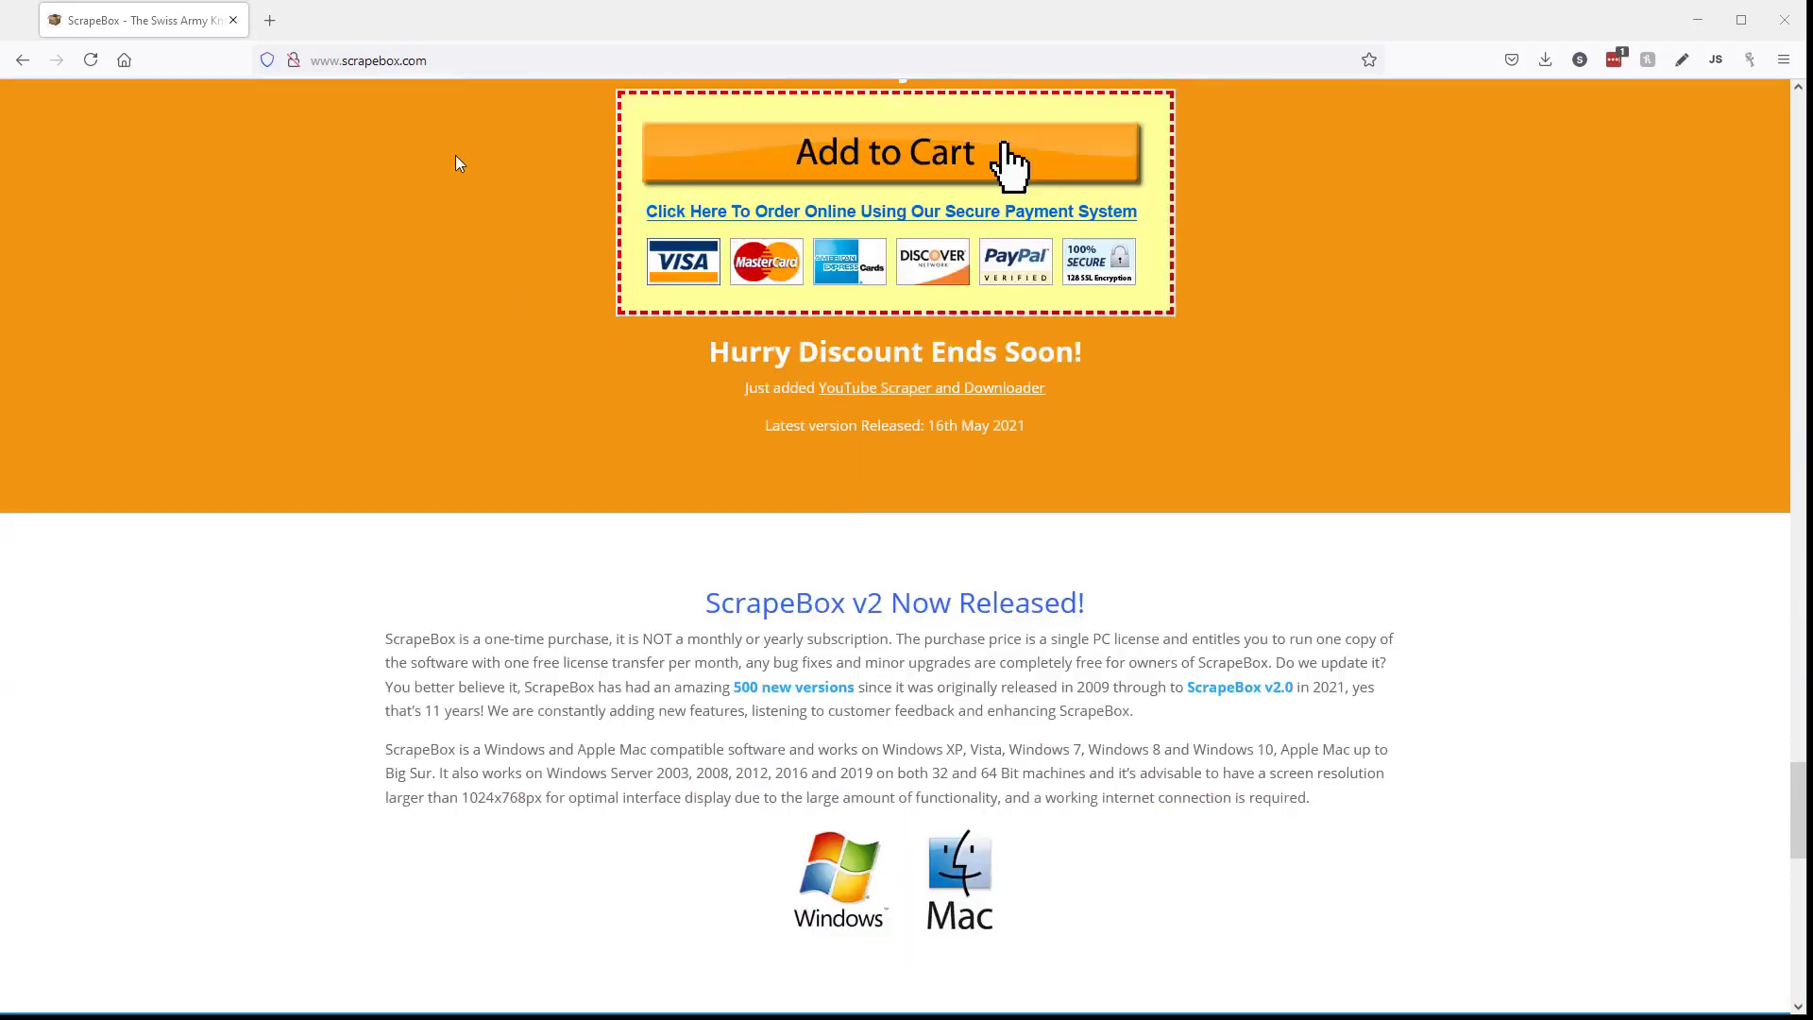
pyautogui.moveTo(819, 171)
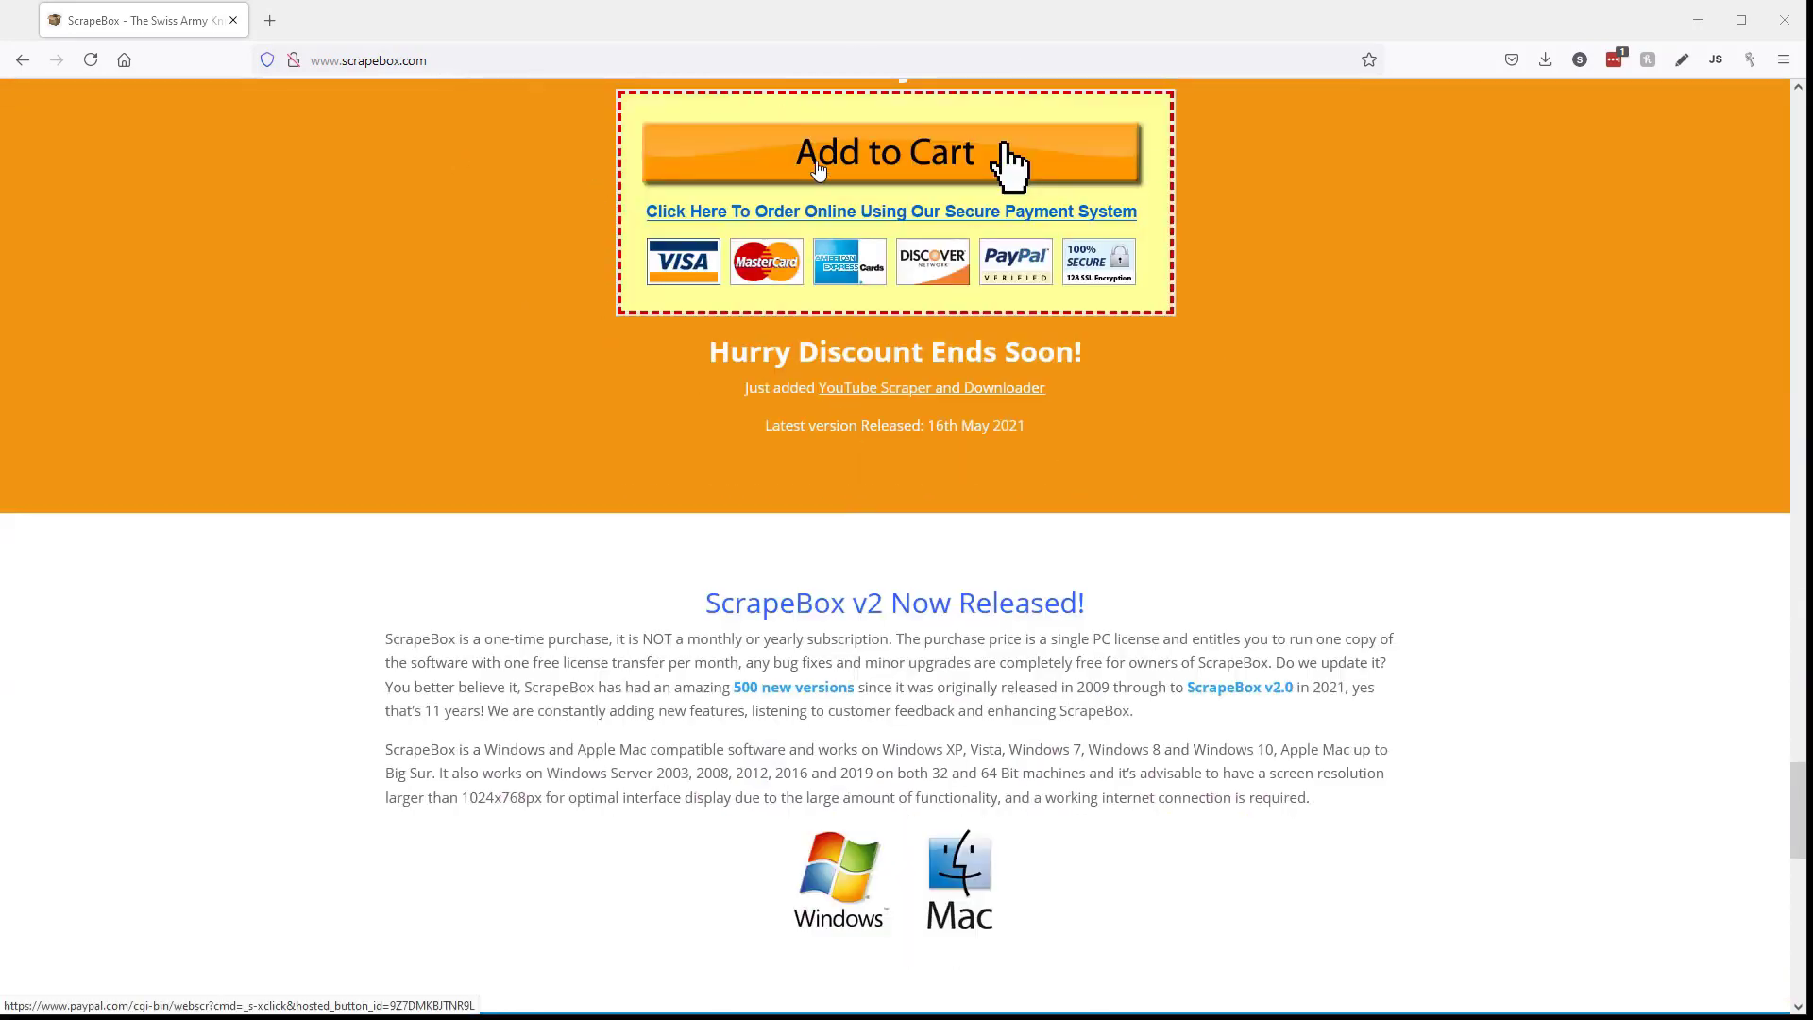